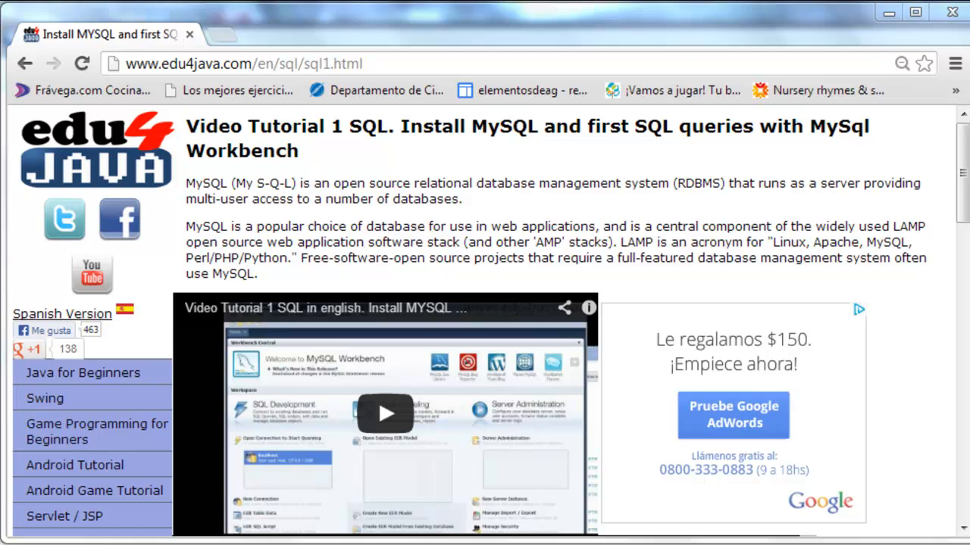
mouse_move(419, 133)
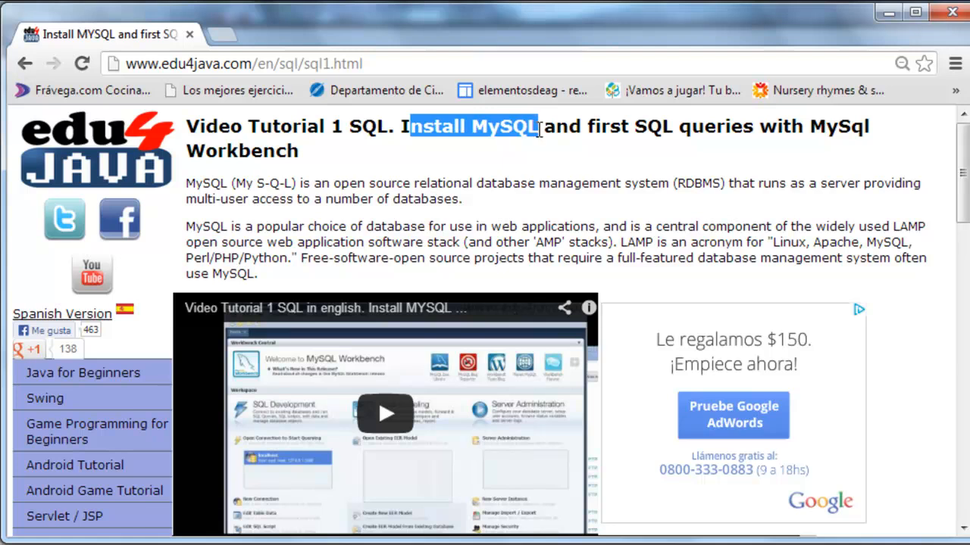
Step: Highlight 'Install MySQL', 'Workbench' and 'relational database management system' on the edu4java page
double_click(603, 126)
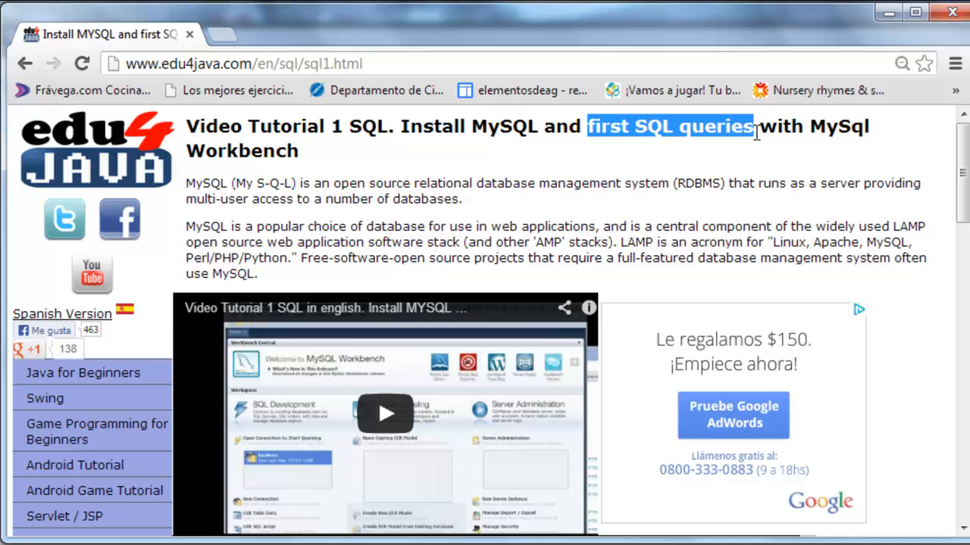
left_click(225, 151)
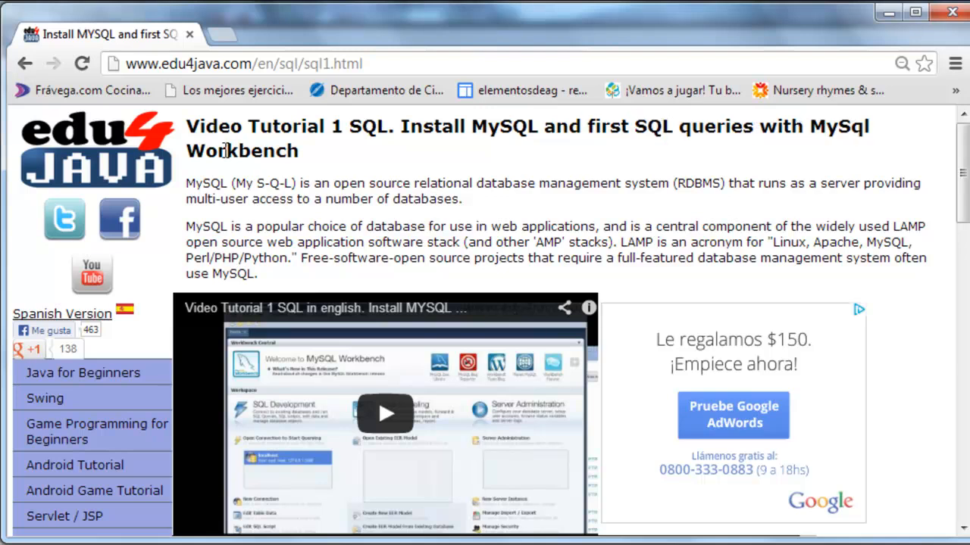
double_click(241, 150)
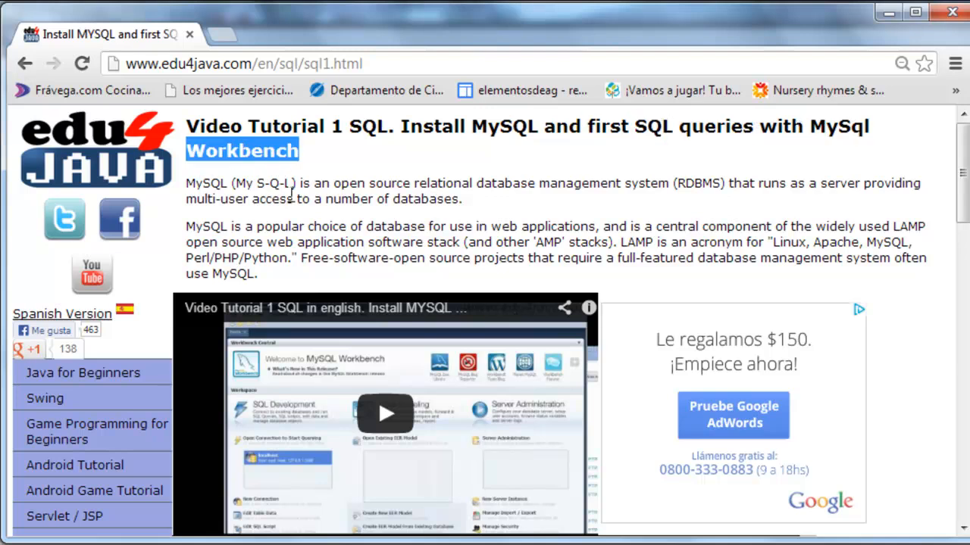
left_click_drag(414, 183, 669, 182)
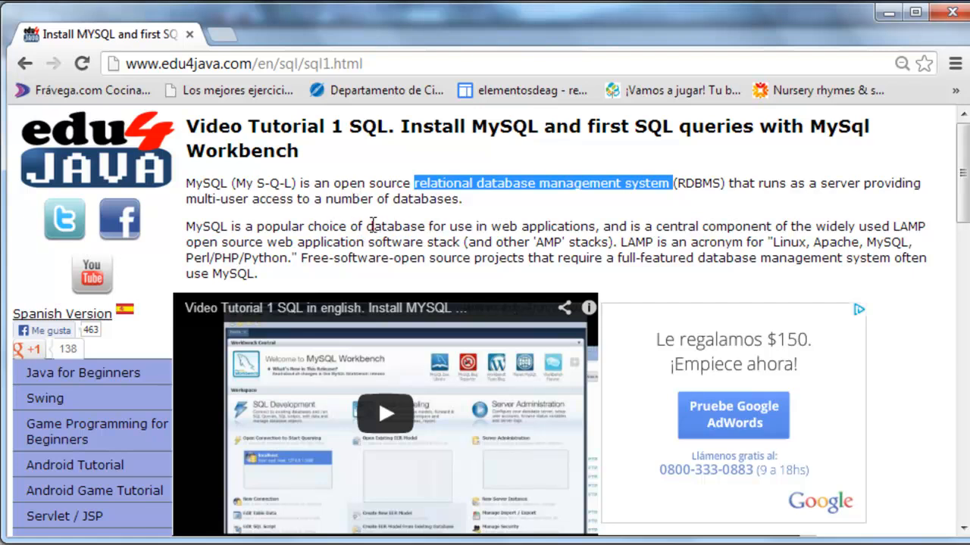
mouse_move(386, 242)
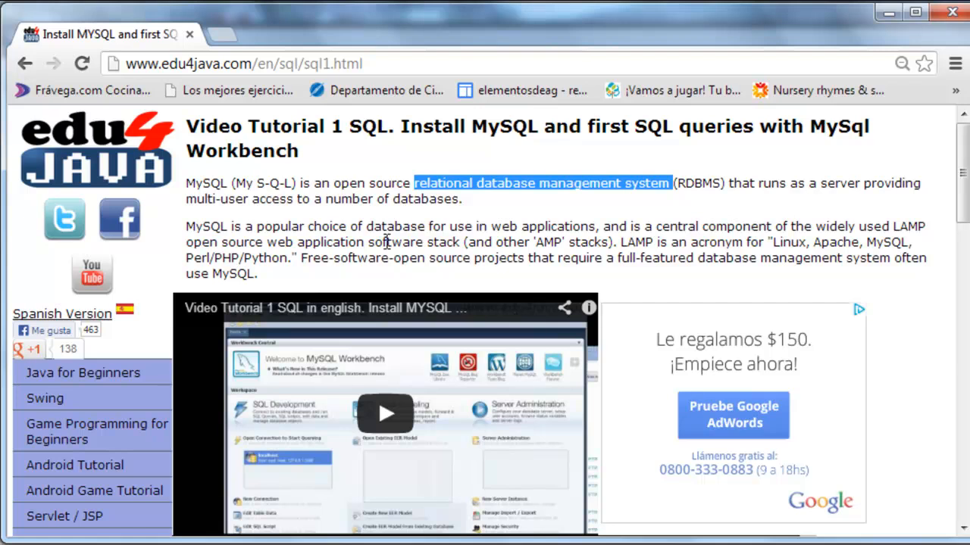
mouse_move(371, 241)
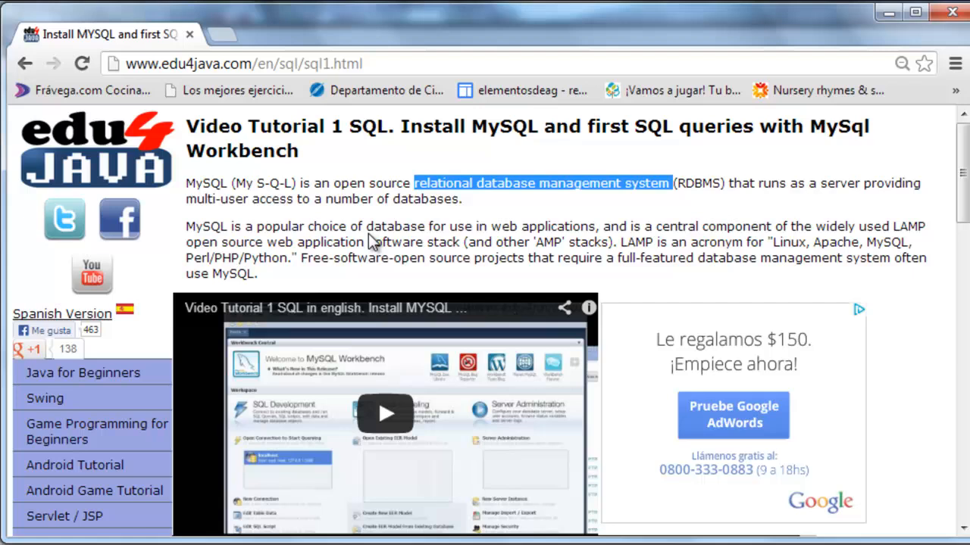
mouse_move(370, 226)
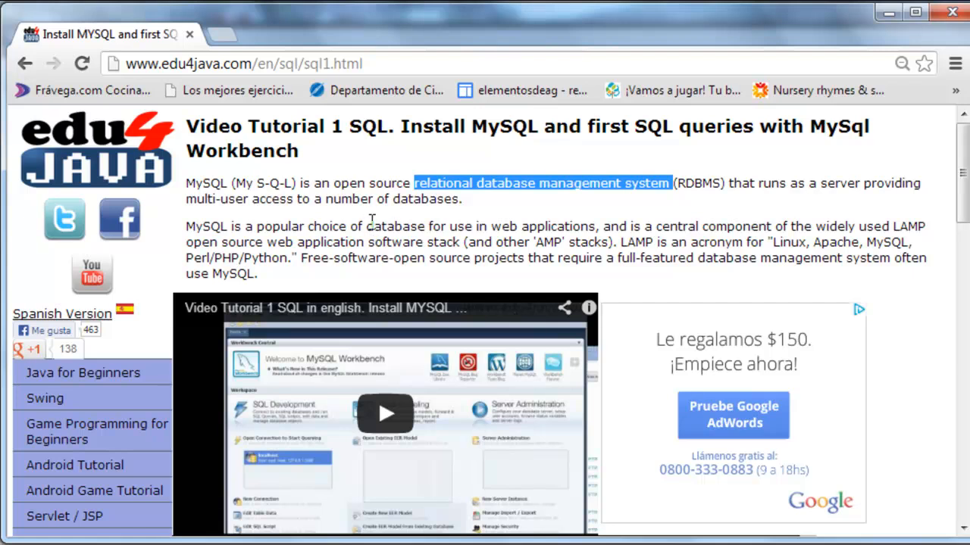
mouse_move(398, 222)
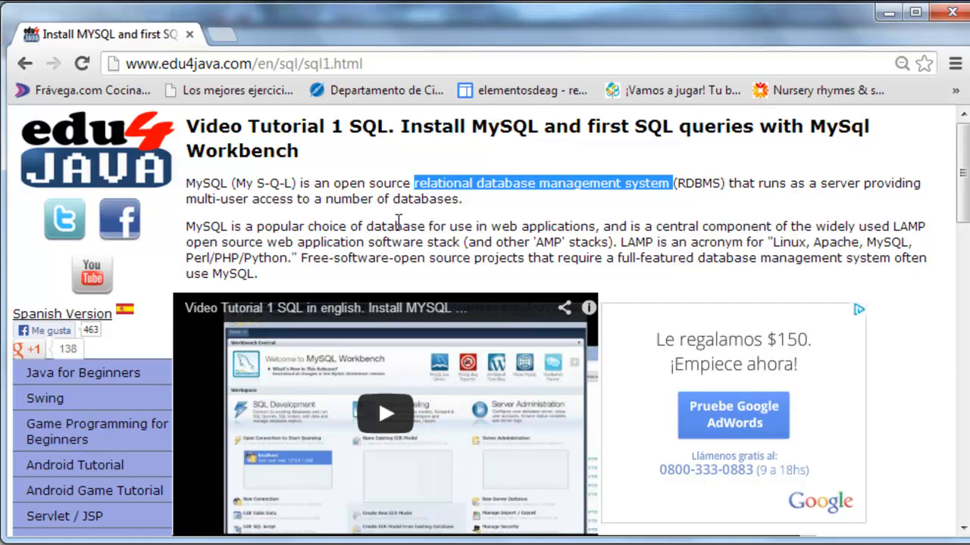
mouse_move(385, 243)
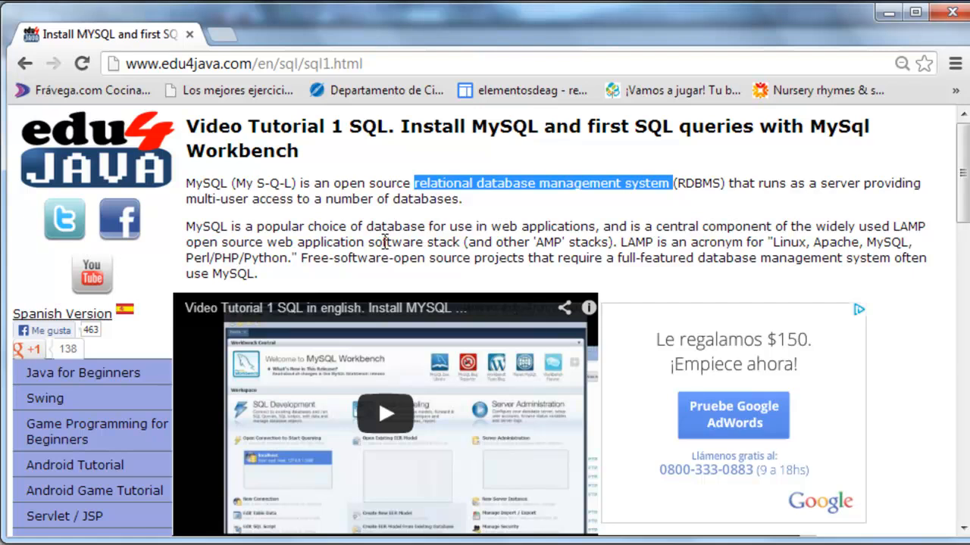
mouse_move(360, 219)
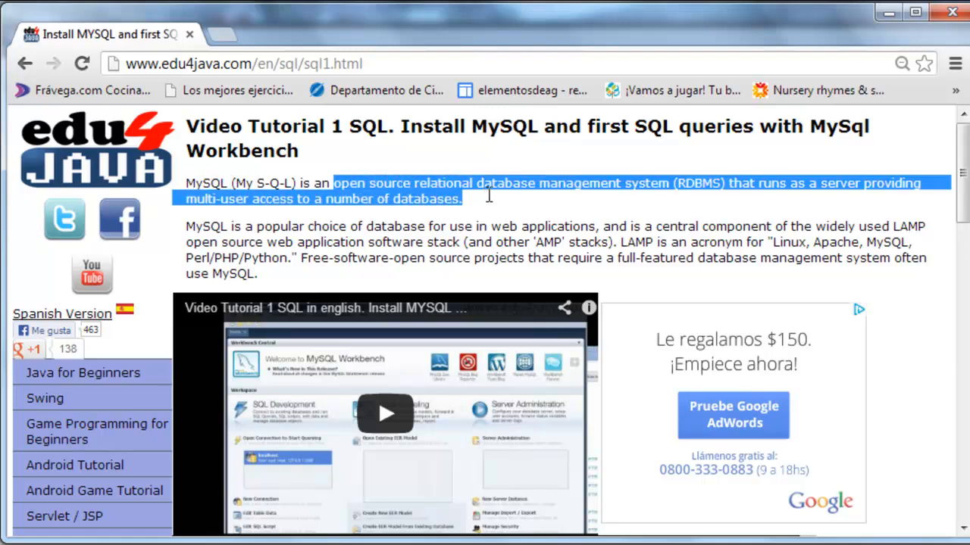
Step: Highlight the opening MySQL description, including 'database' and the multi-user server phrase
left_click_drag(460, 198, 670, 182)
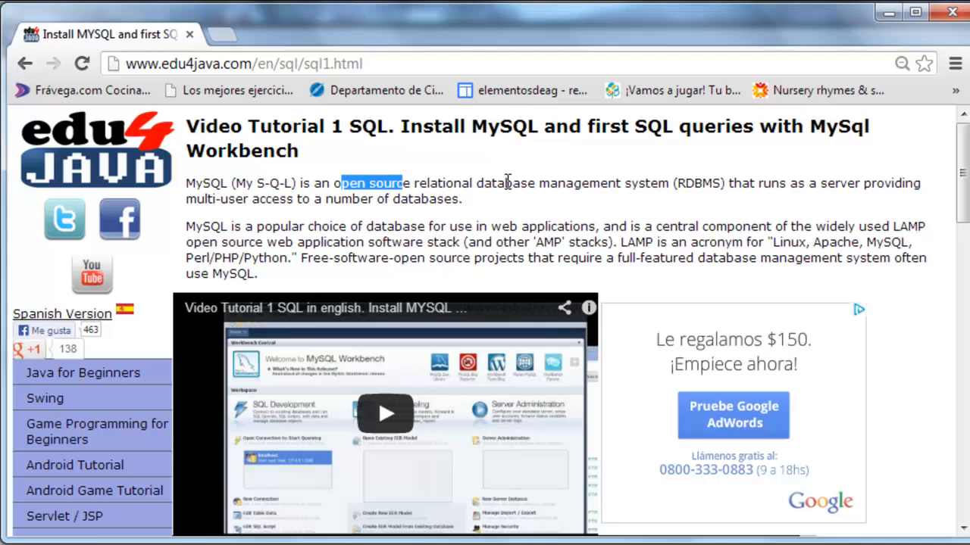
double_click(506, 183)
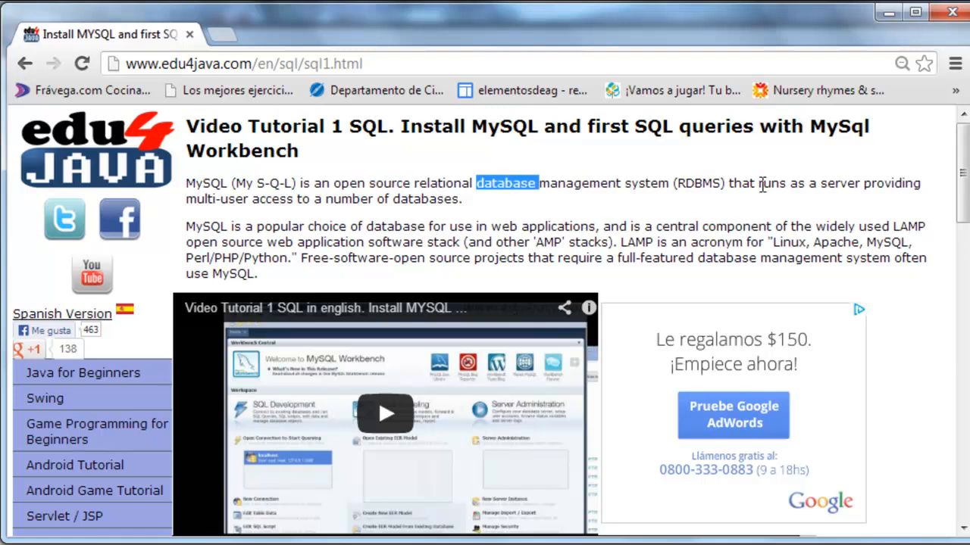
left_click_drag(758, 182, 391, 199)
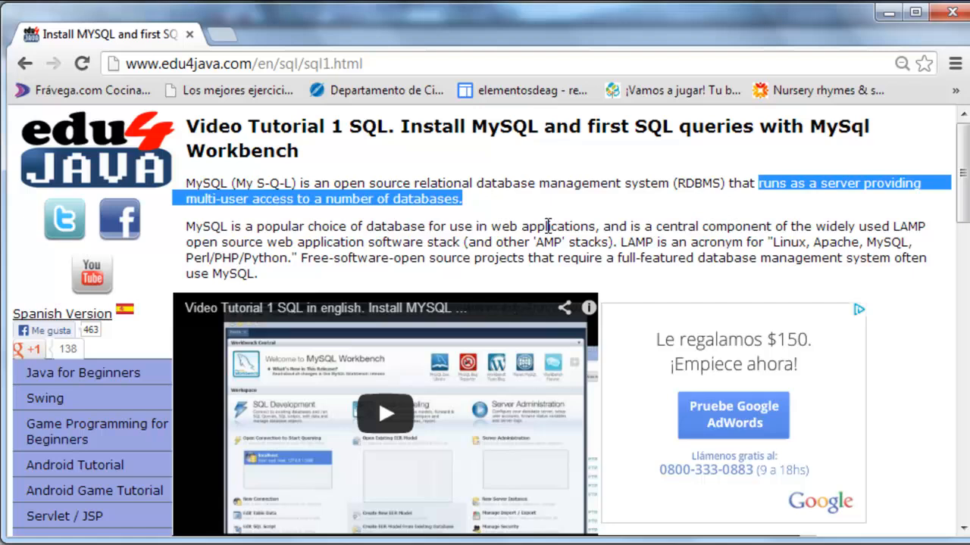
mouse_move(364, 214)
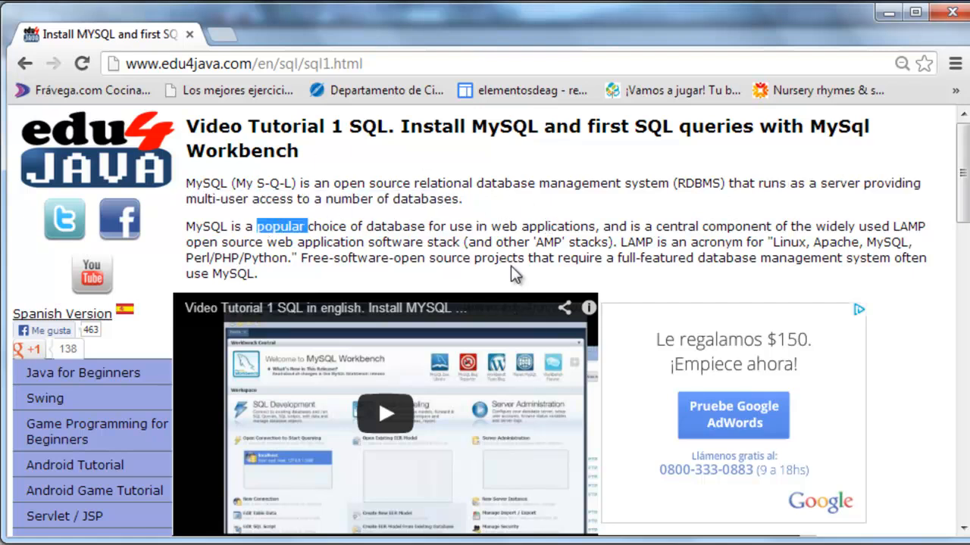
mouse_move(576, 218)
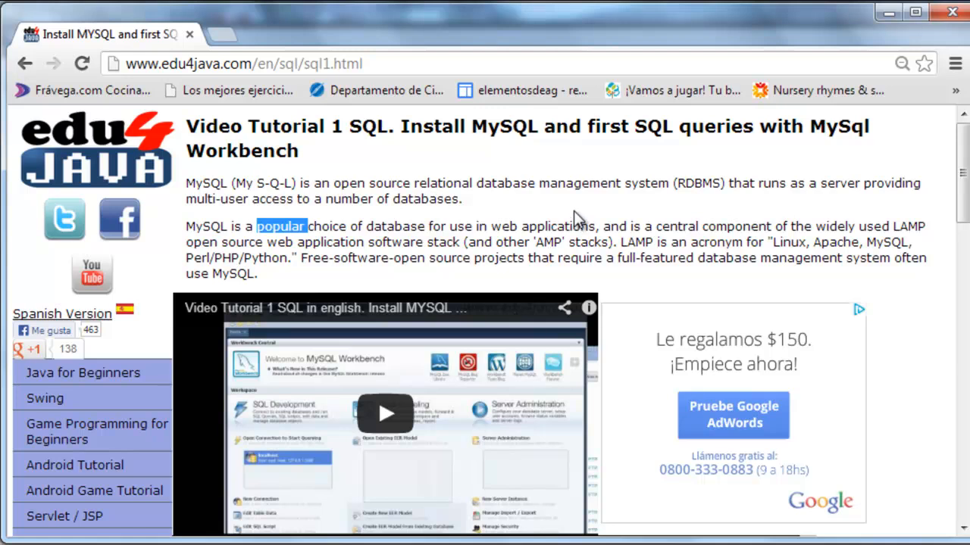
Step: Scroll down to the install section and highlight 'MySQL Installer MSI'
scroll("down", 3)
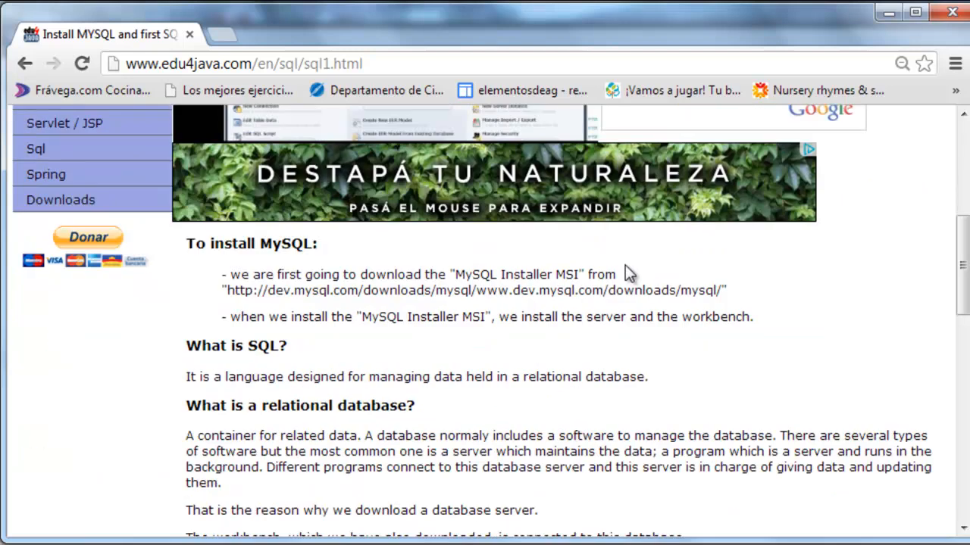
scroll("down", 3)
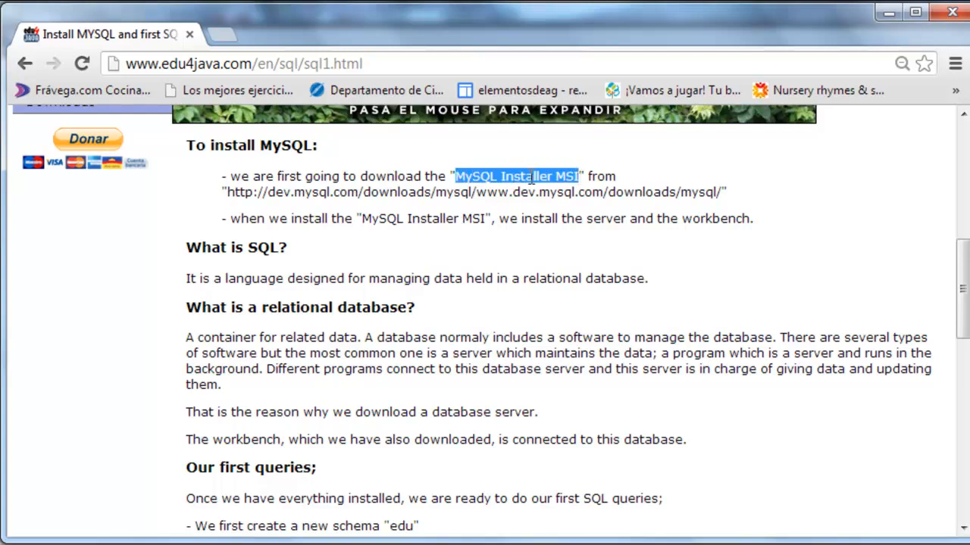
left_click_drag(575, 176, 749, 218)
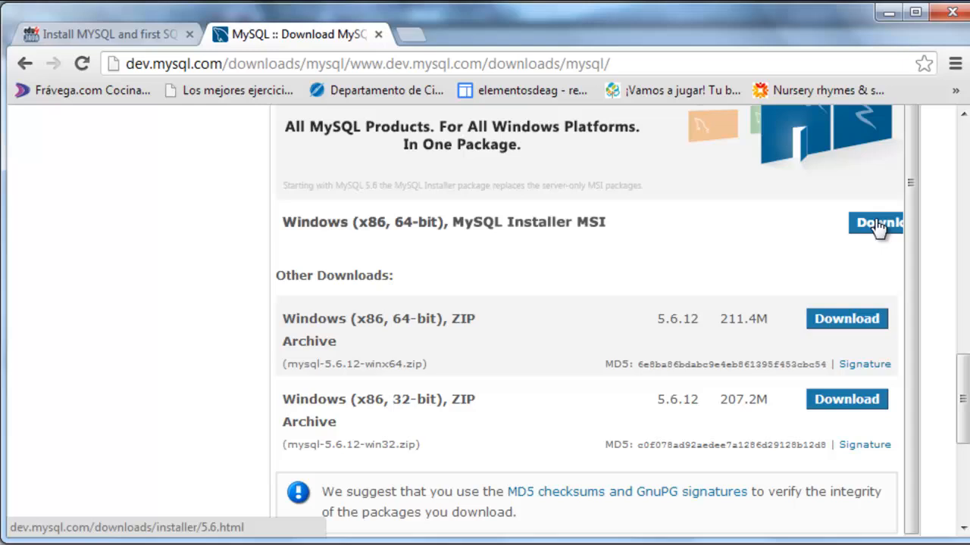
Step: Download the 183.4M 32-bit MySQL Installer MSI, skipping sign-in via 'No thanks, just start my download.'
left_click(876, 223)
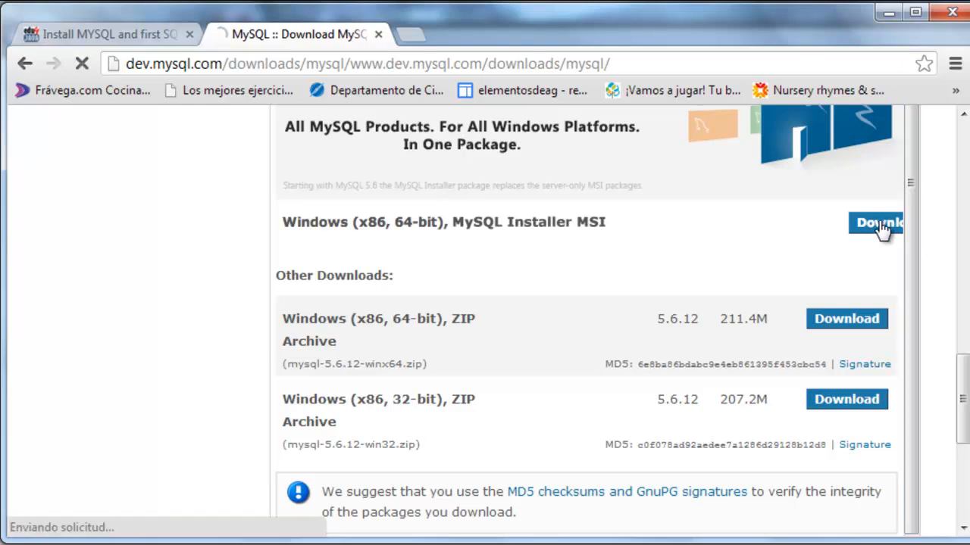
left_click(877, 222)
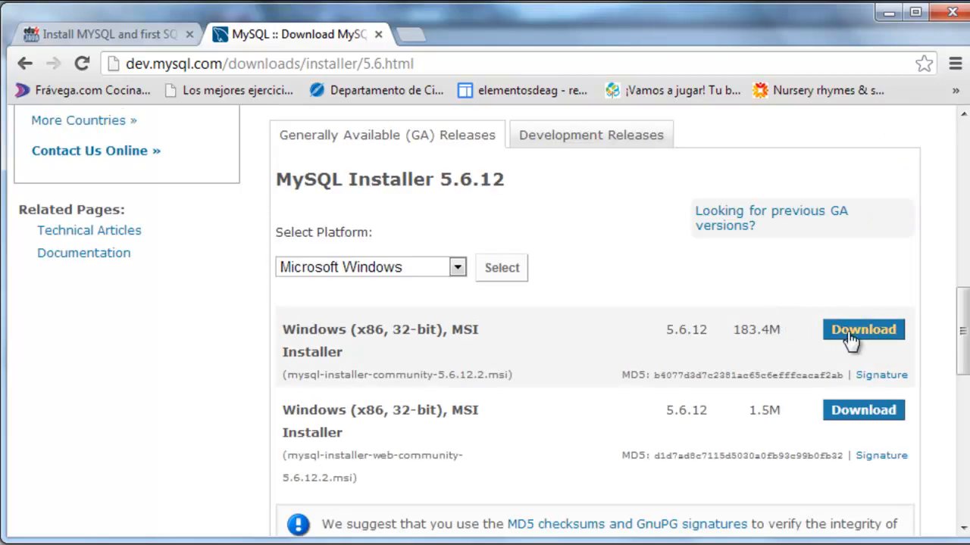
left_click(863, 329)
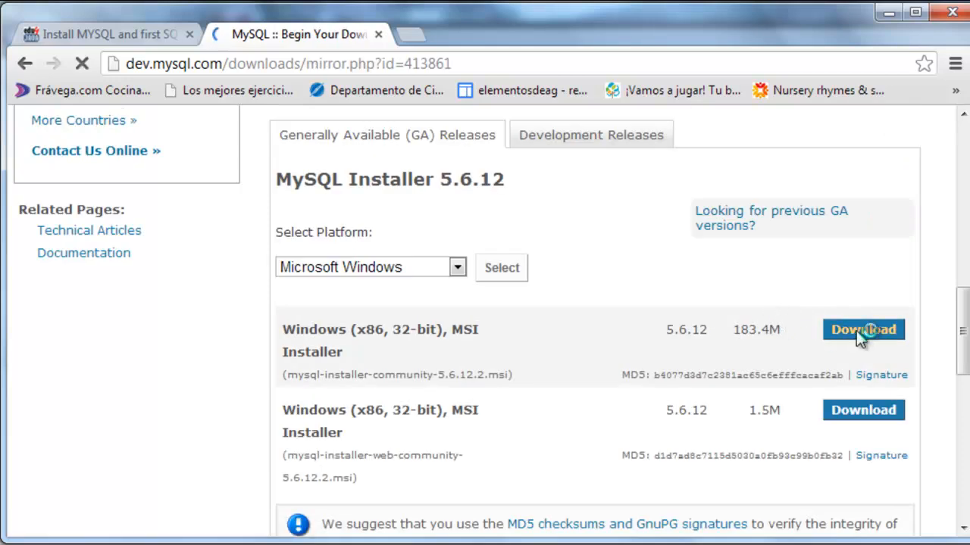
left_click(862, 330)
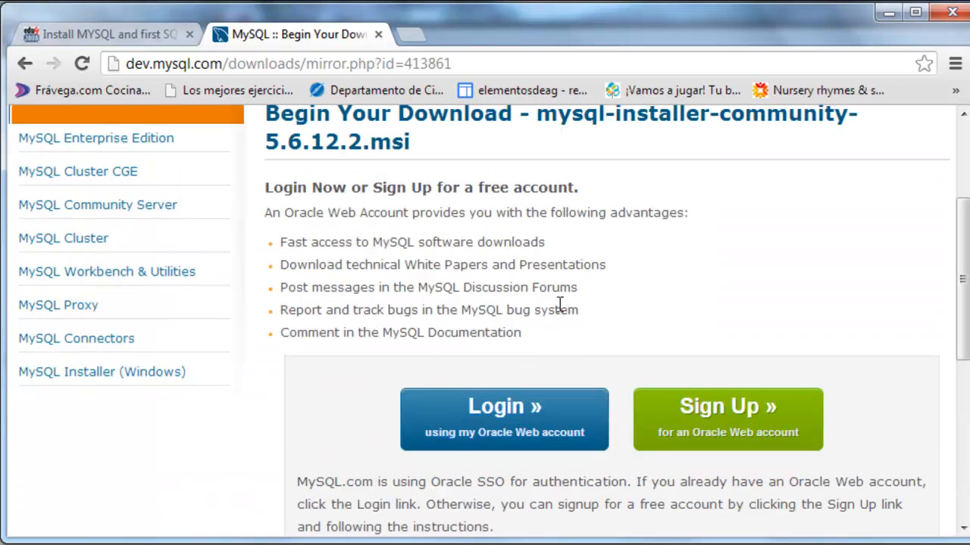
scroll("down", 3)
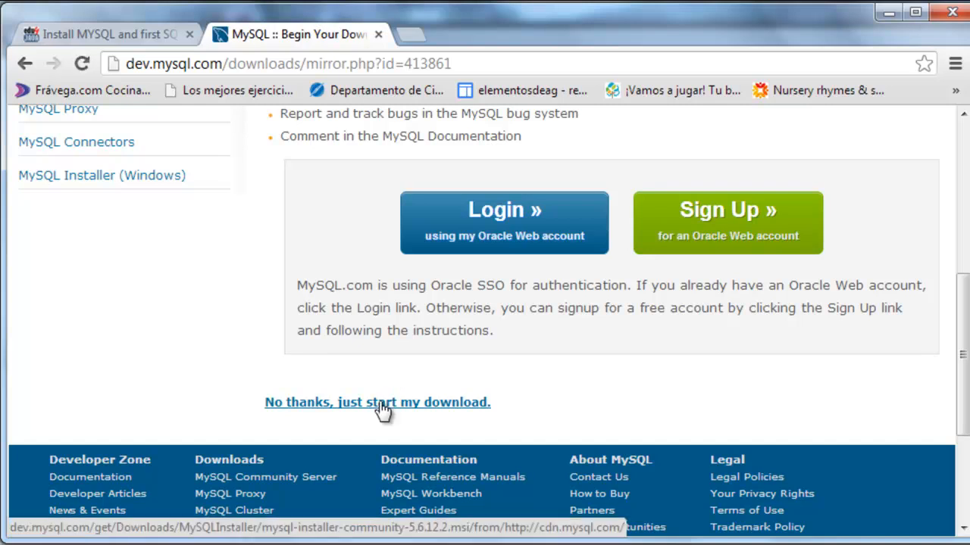
left_click(377, 402)
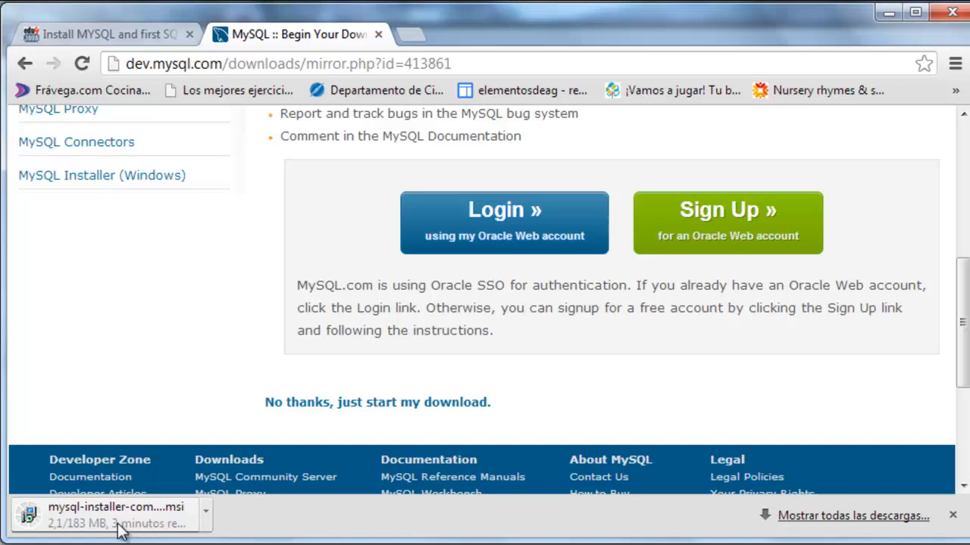
mouse_move(165, 534)
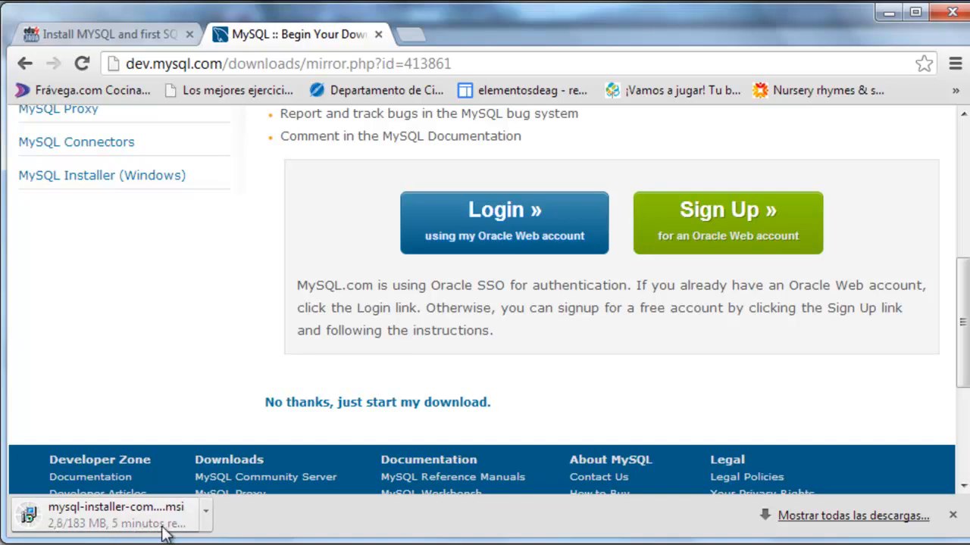
mouse_move(189, 380)
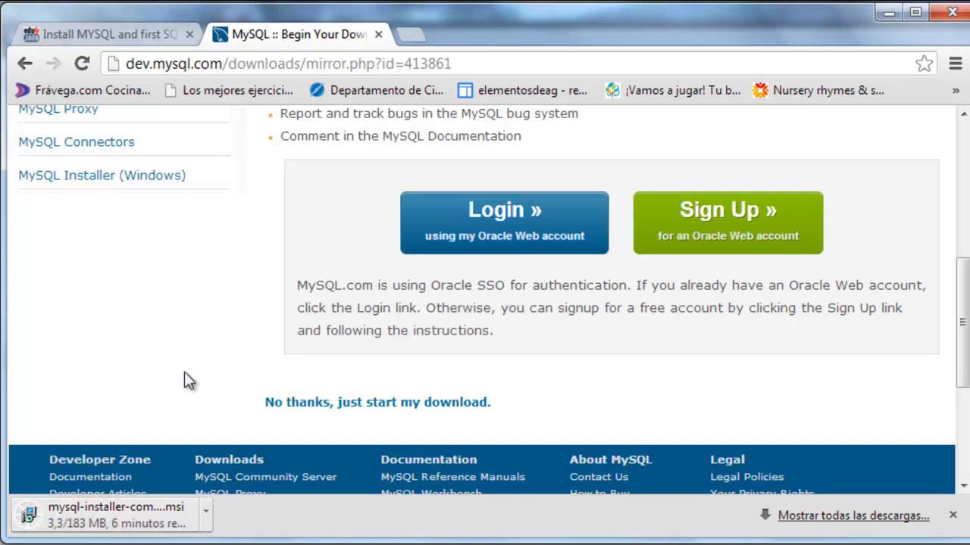
mouse_move(123, 331)
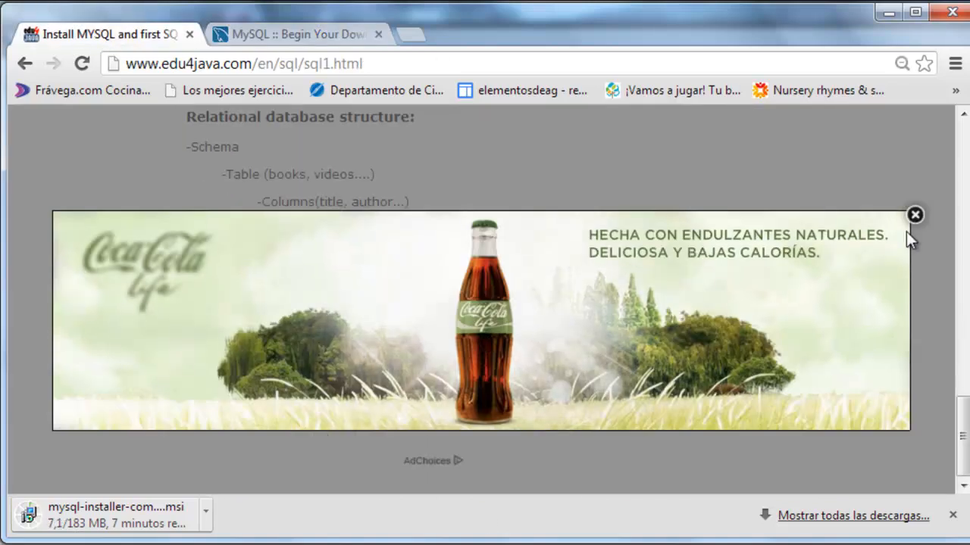
left_click(915, 215)
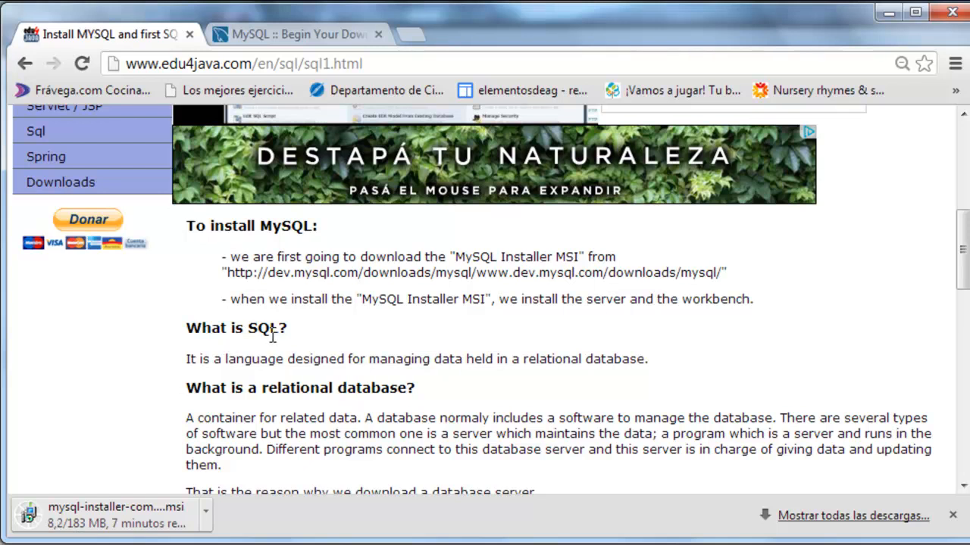
mouse_move(232, 359)
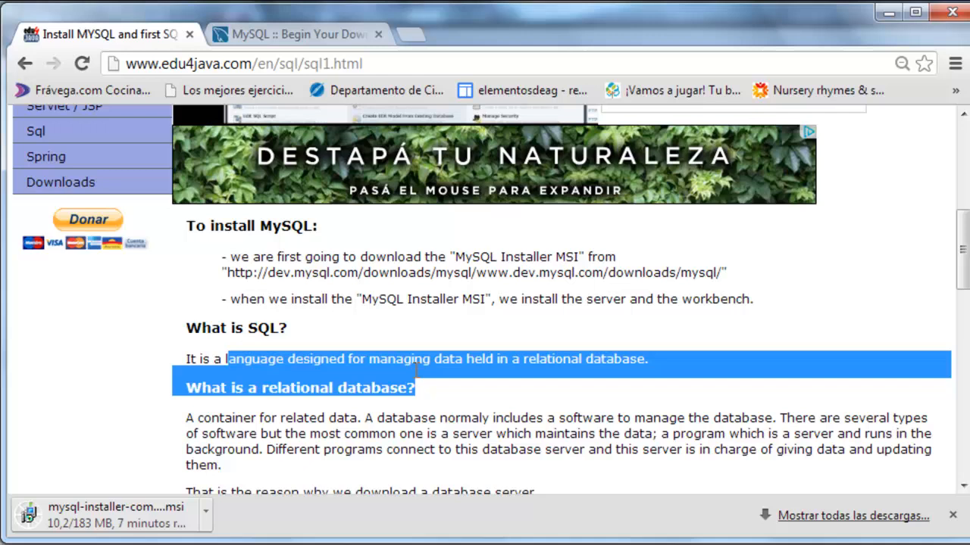
left_click_drag(416, 371, 633, 359)
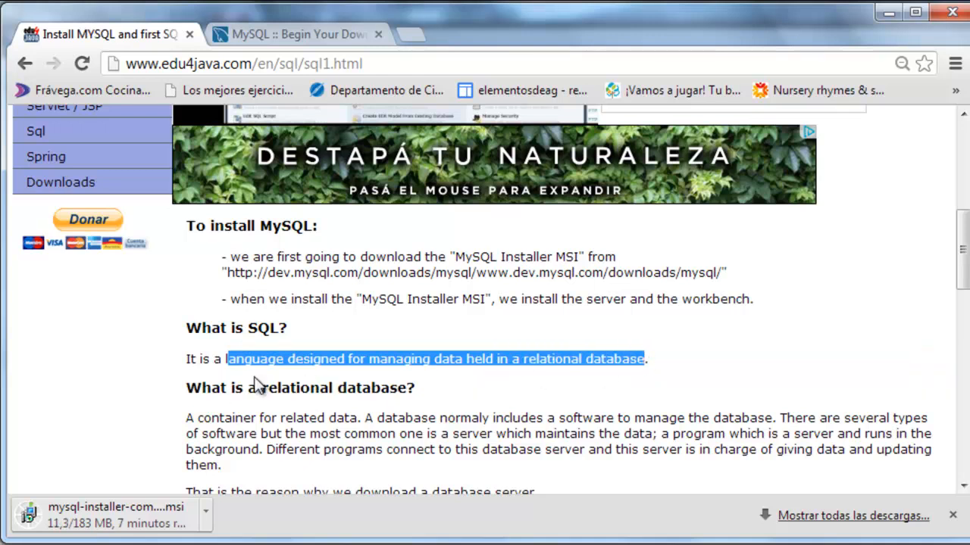
scroll("down", 3)
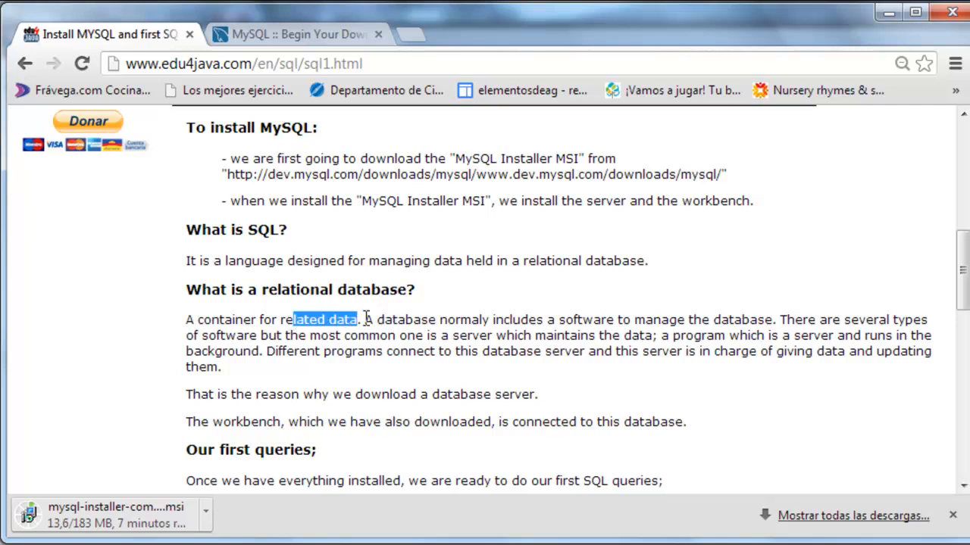
double_click(405, 319)
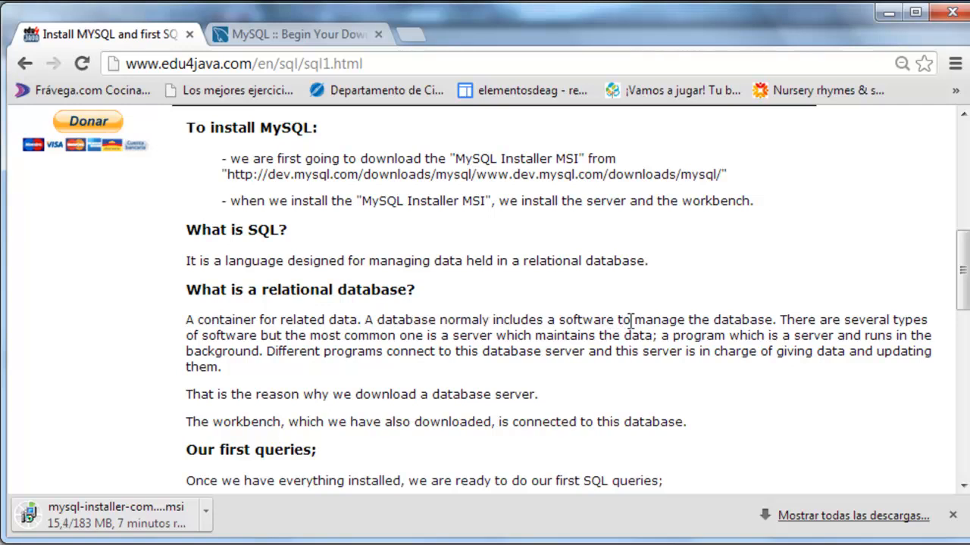
left_click_drag(635, 319, 767, 319)
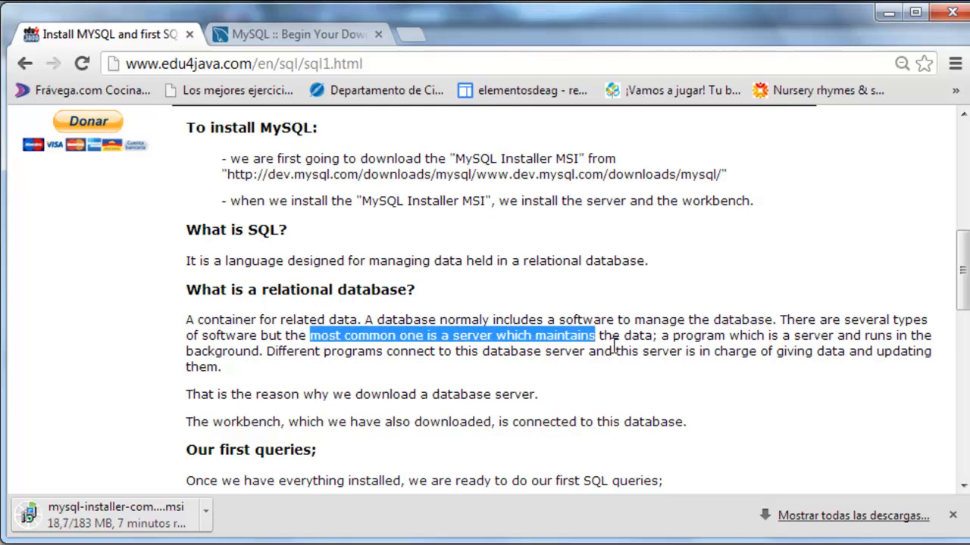
left_click_drag(596, 336, 659, 335)
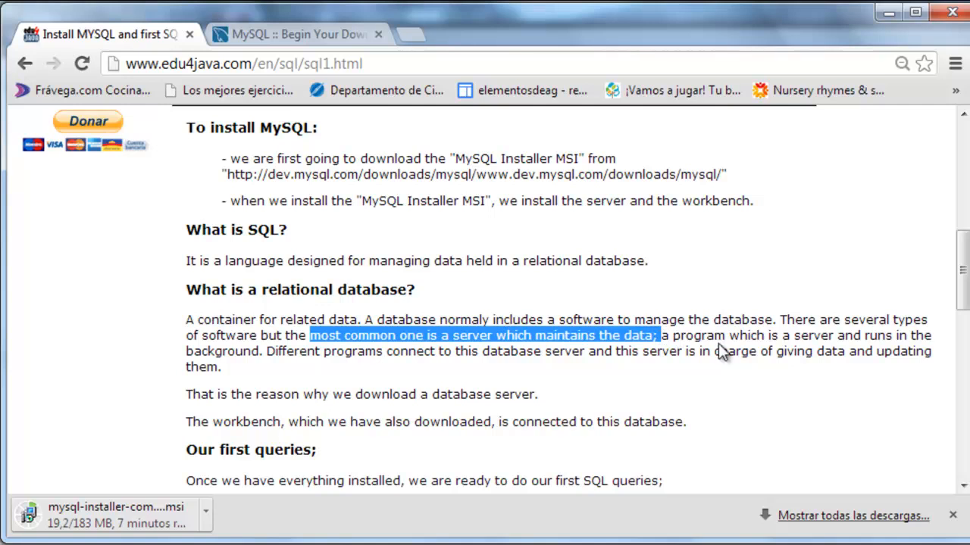
double_click(813, 336)
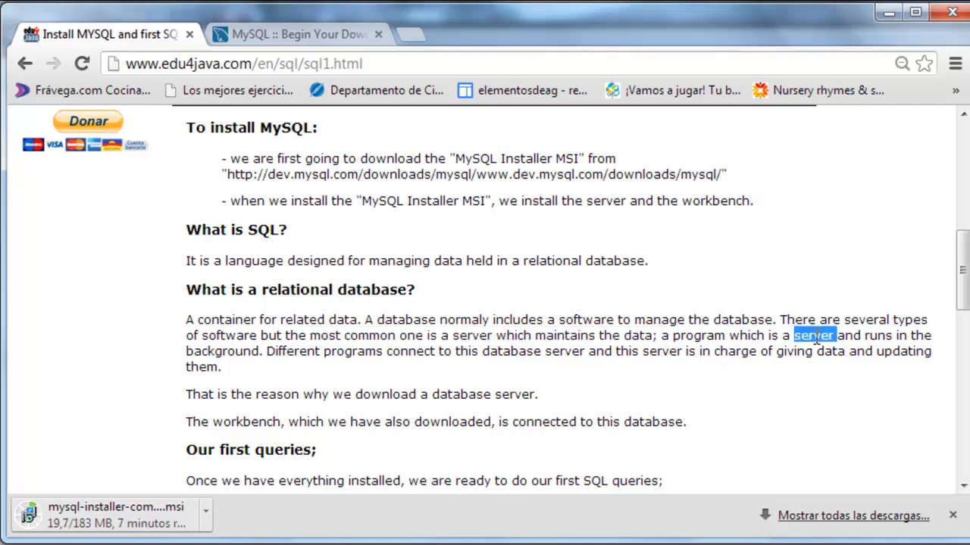
double_click(221, 351)
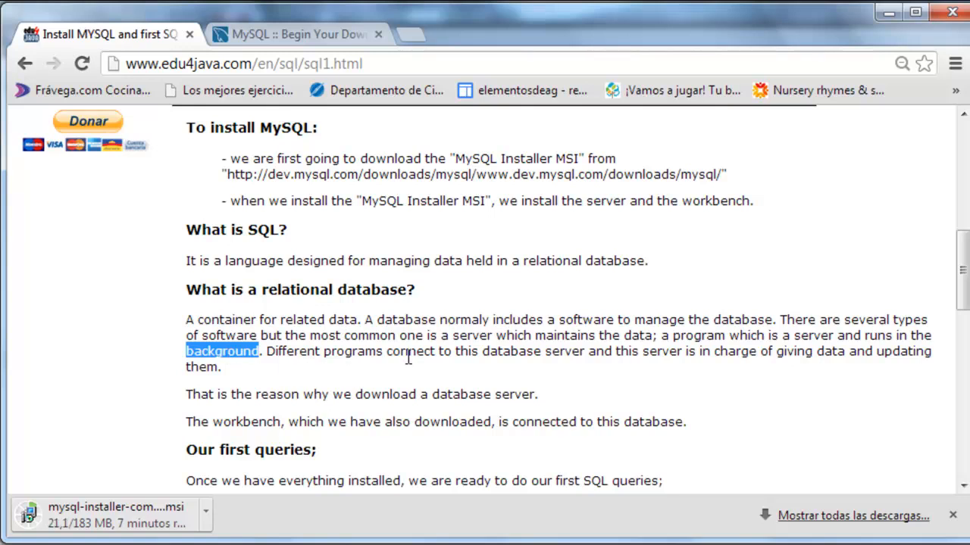
left_click(579, 356)
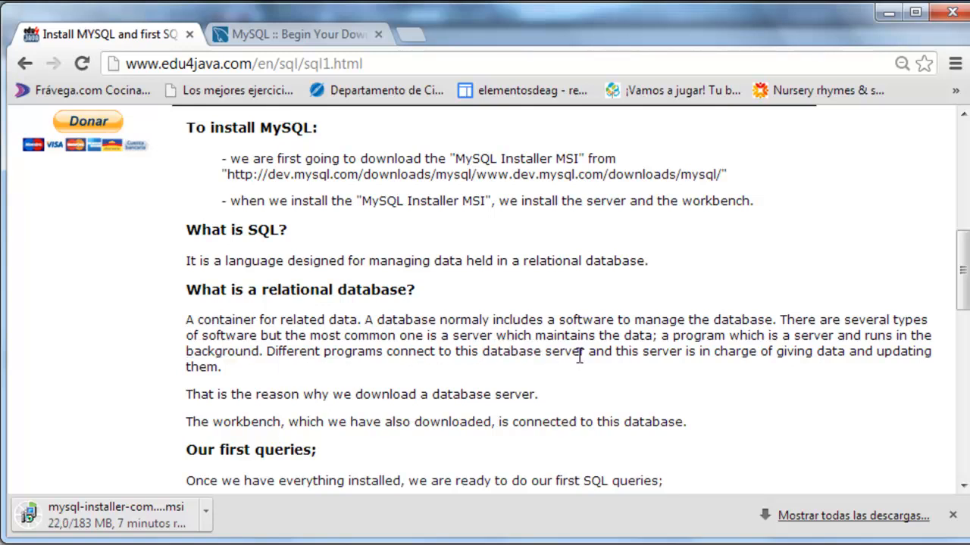
double_click(564, 351)
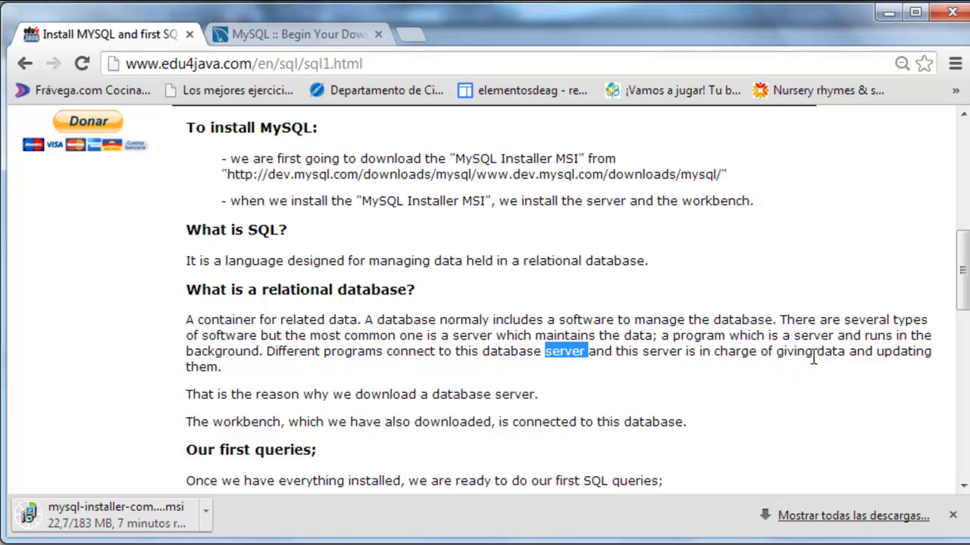
mouse_move(892, 356)
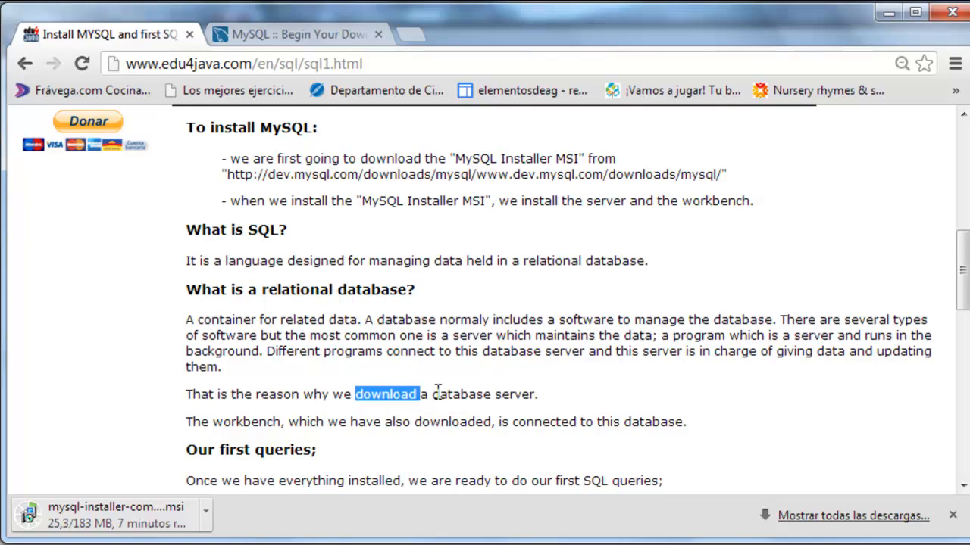
left_click_drag(438, 394, 536, 394)
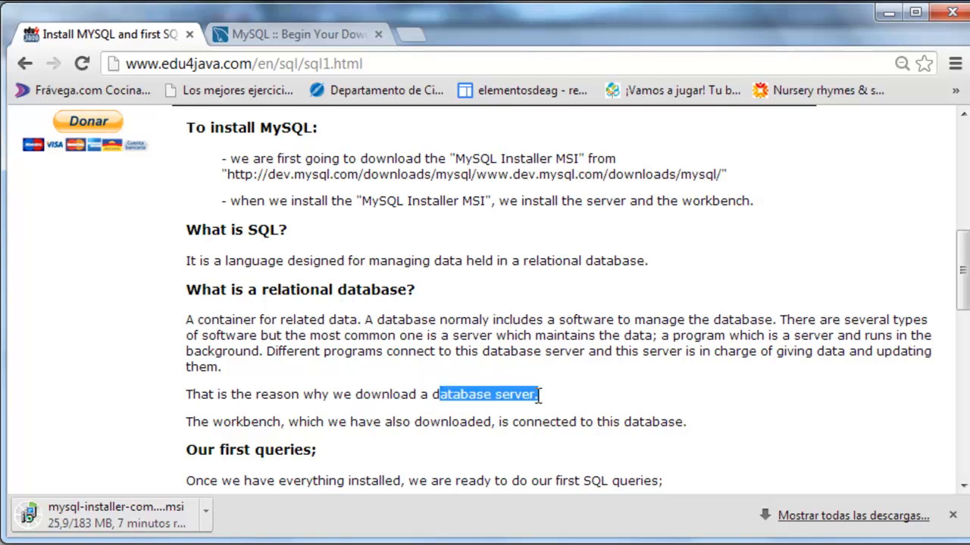
mouse_move(316, 440)
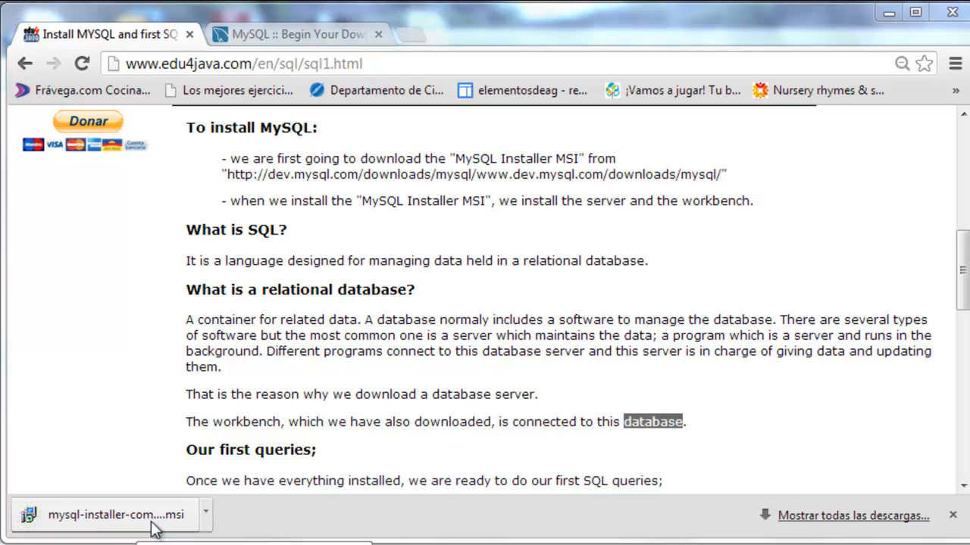
Step: Run the downloaded mysql-installer .msi from Chrome's download bar, confirming Ejecutar at the security warning
left_click(113, 515)
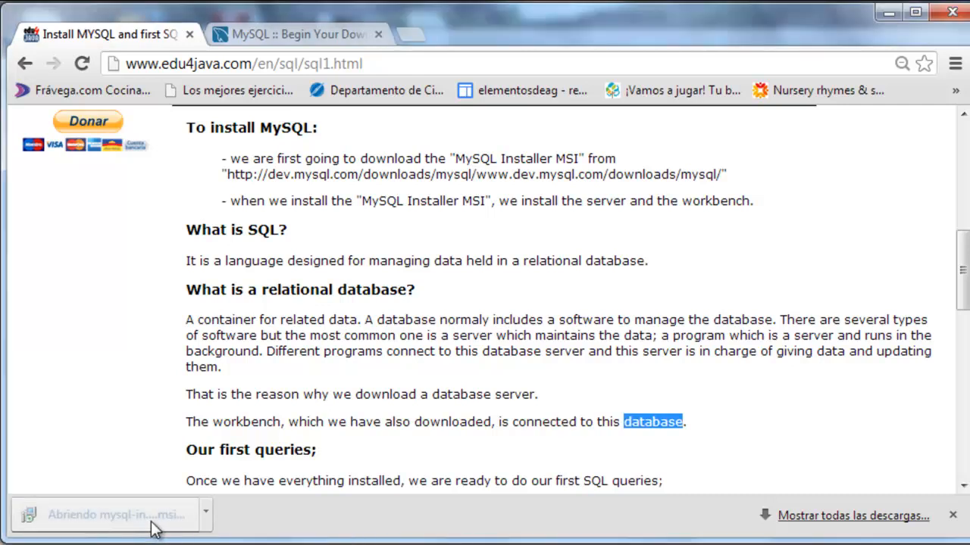
left_click(115, 514)
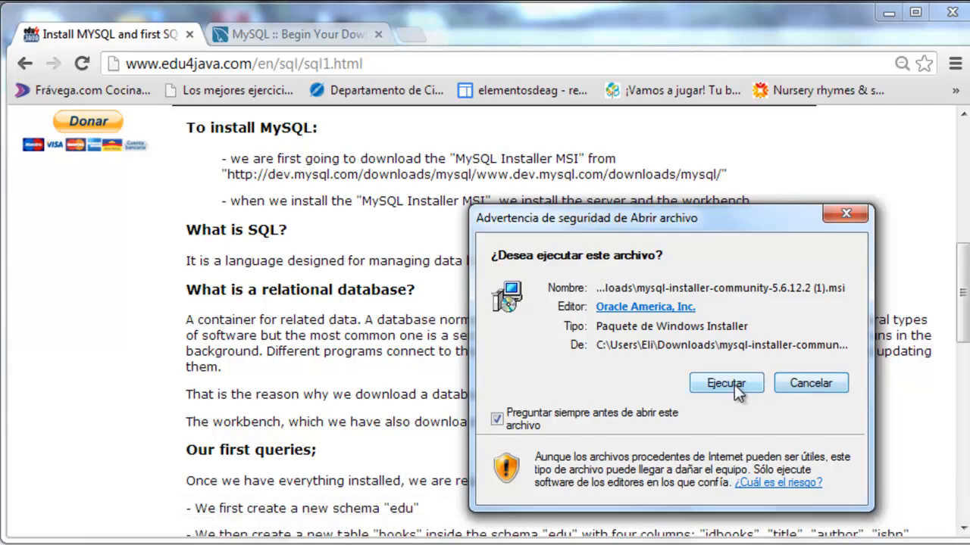
left_click(725, 383)
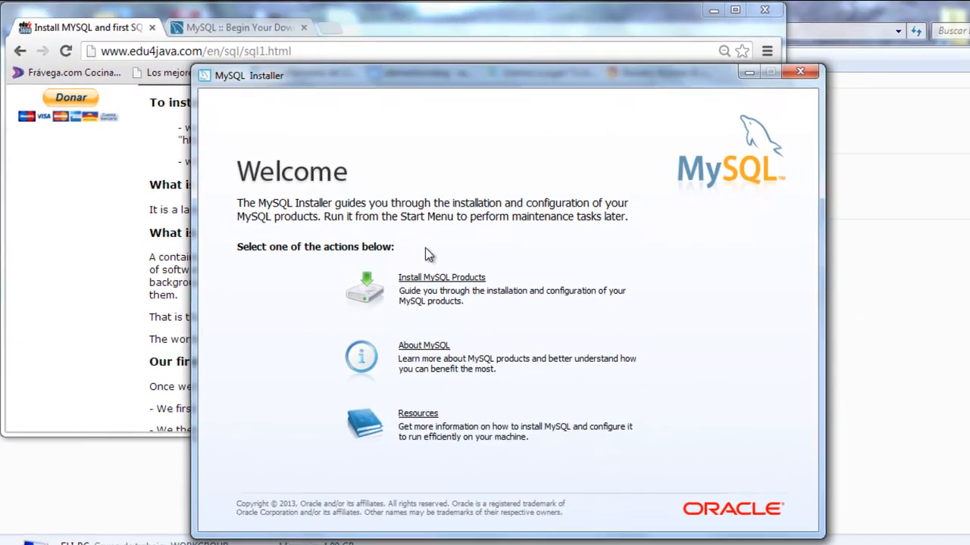
mouse_move(498, 267)
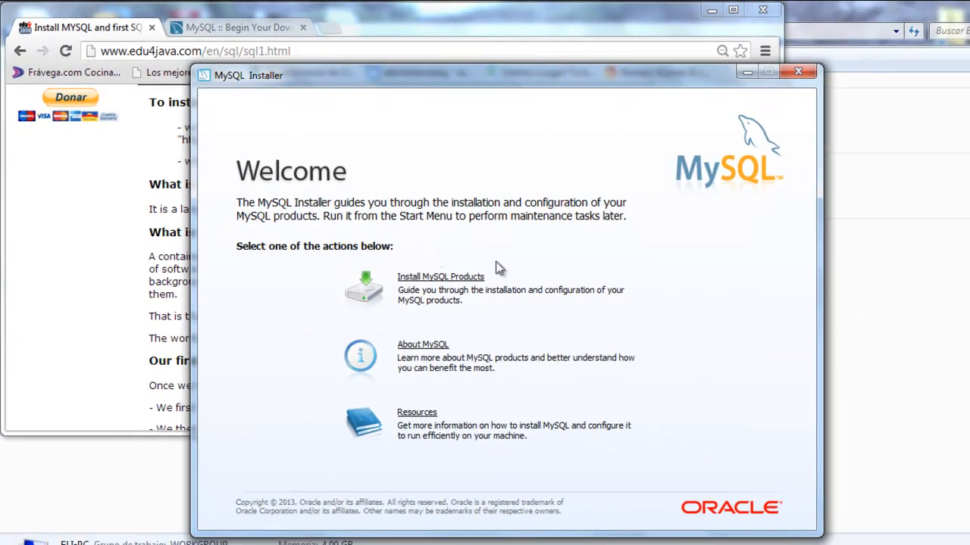
mouse_move(481, 286)
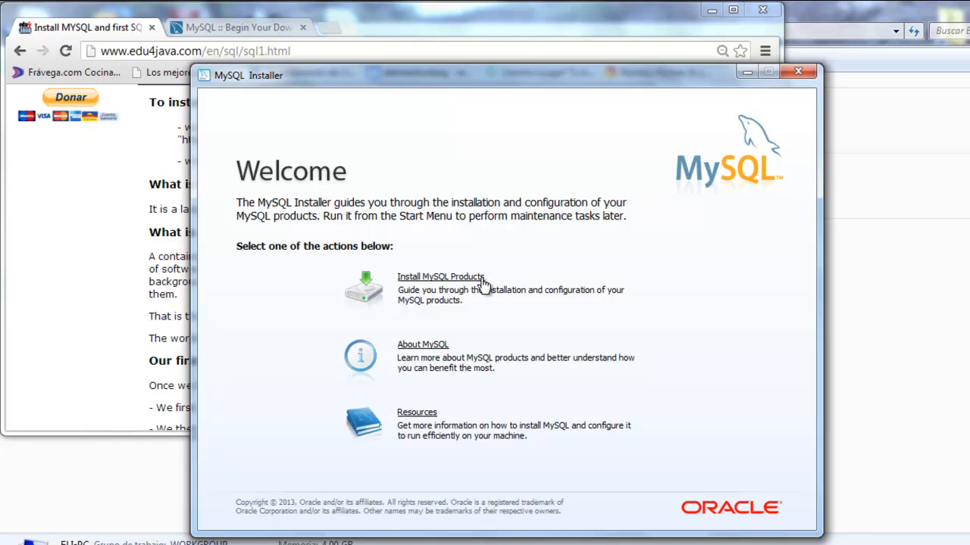
mouse_move(466, 301)
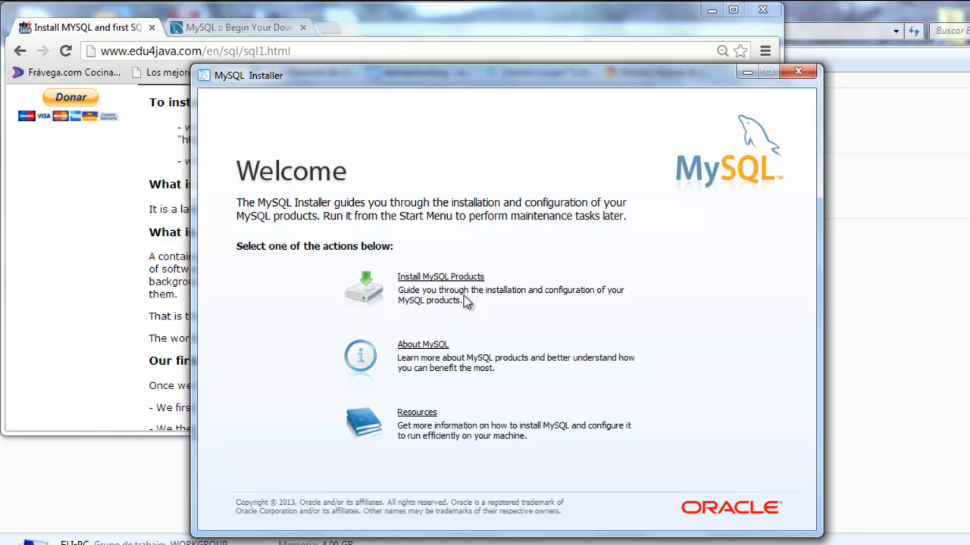
mouse_move(442, 312)
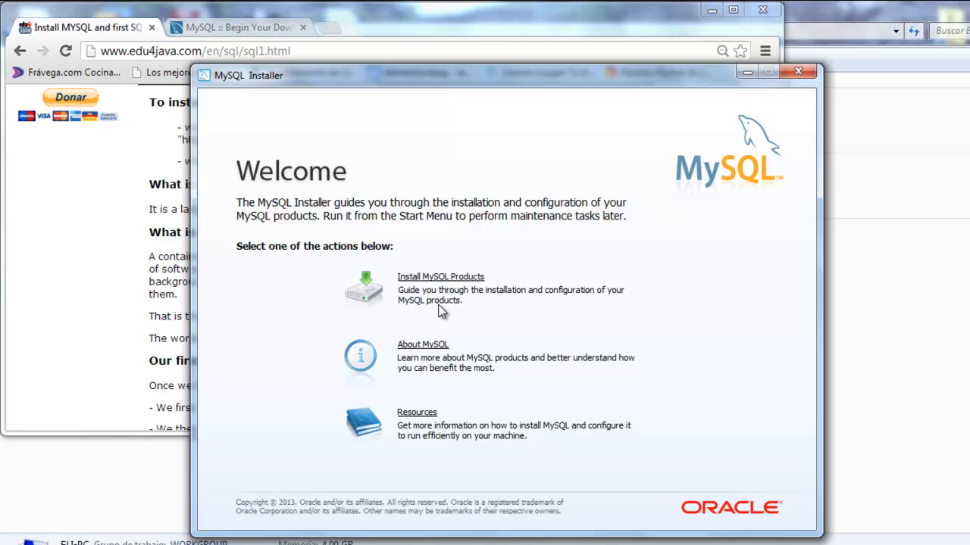
mouse_move(438, 312)
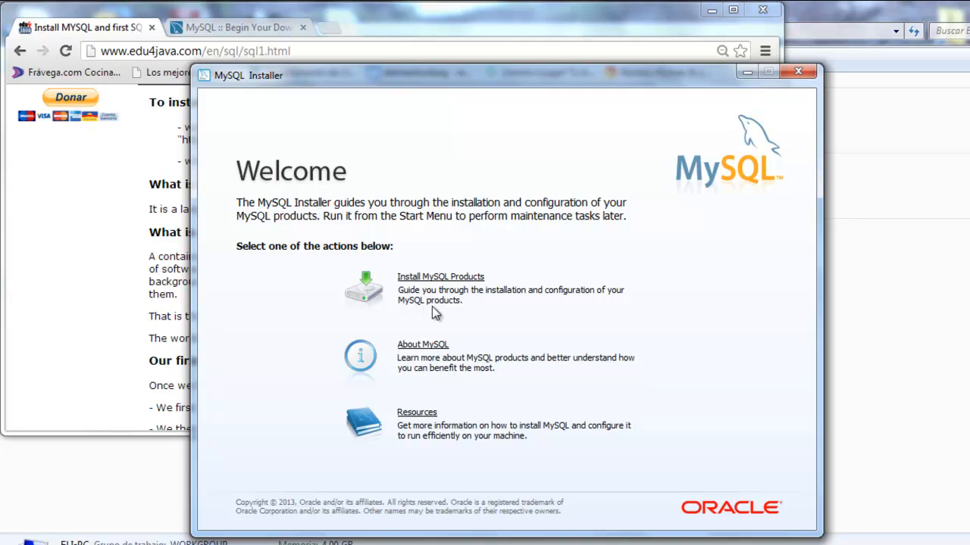
Step: Choose Install MySQL Products, accept the license terms, and continue
left_click(440, 277)
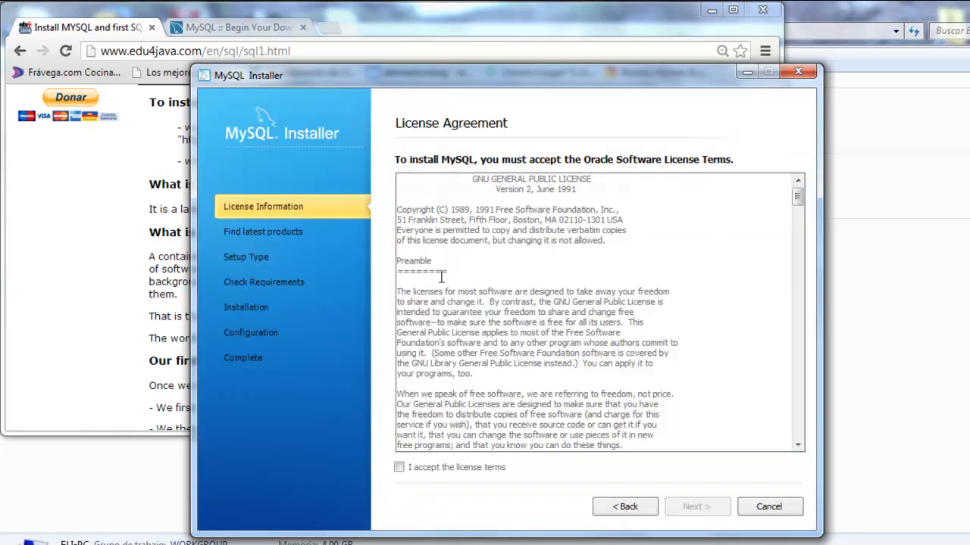
left_click(400, 467)
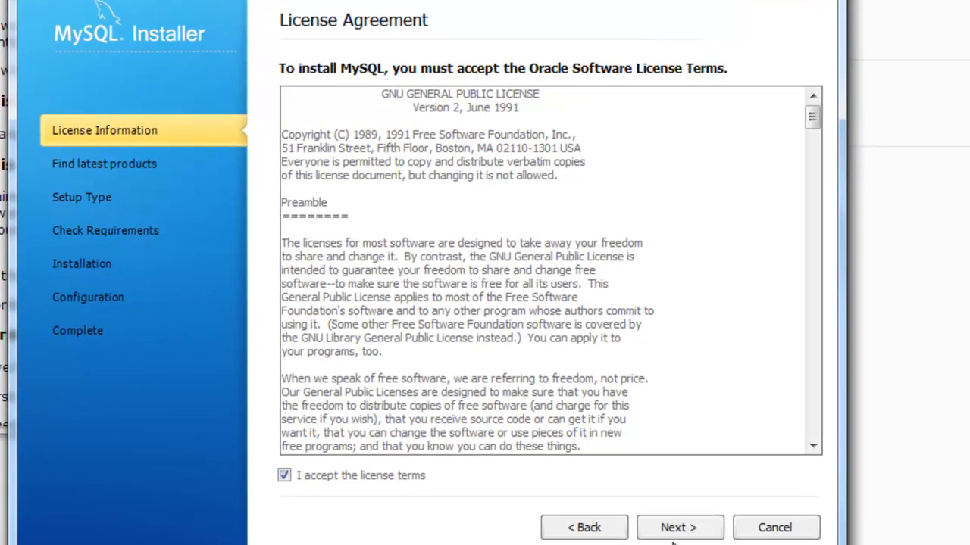
left_click(679, 527)
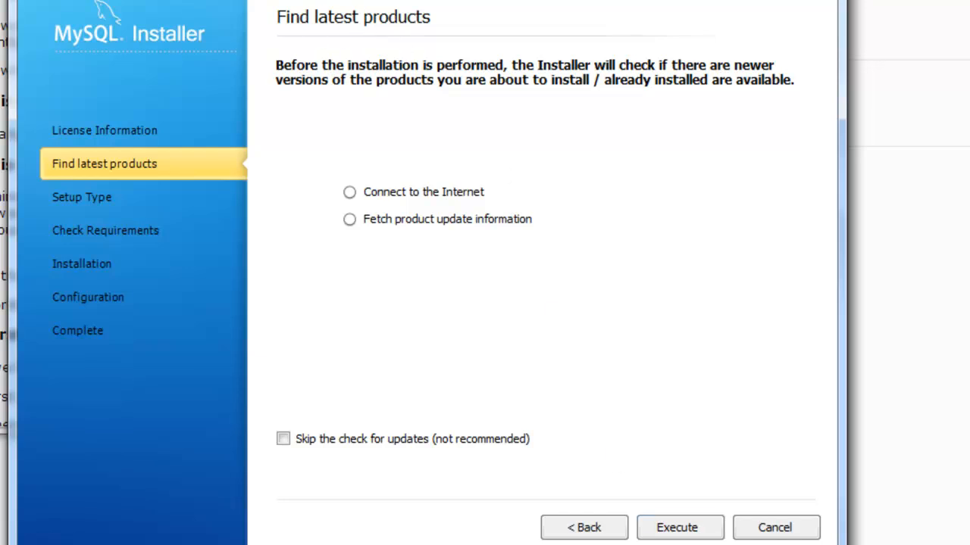
Step: Execute the Find latest products update check, then continue to Setup Type
left_click(675, 527)
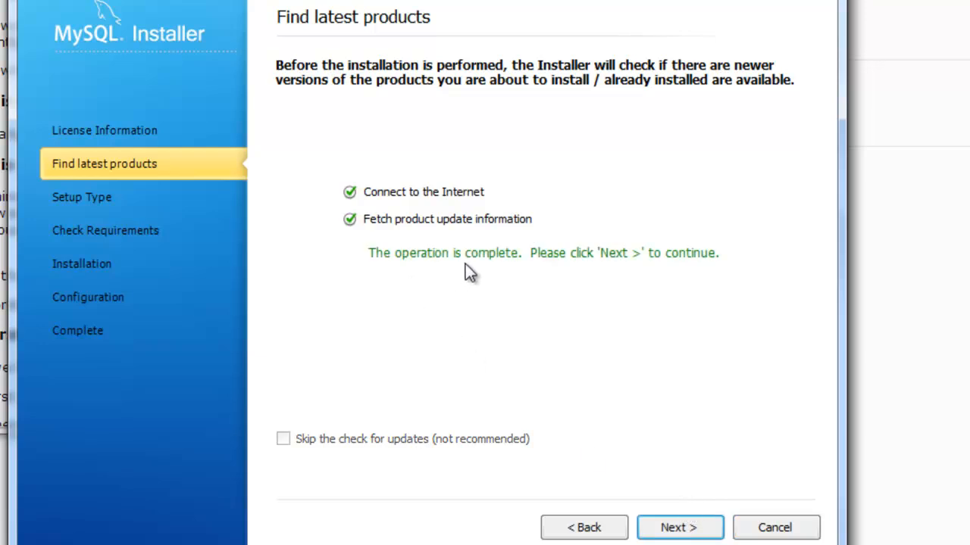
left_click(678, 527)
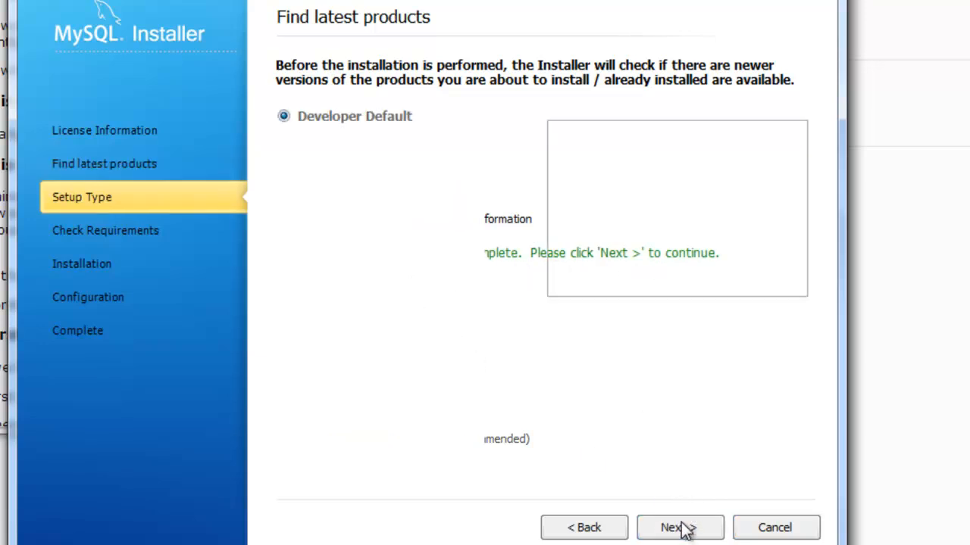
Step: Compare the Developer Default description, then settle on the Custom setup type
left_click(674, 527)
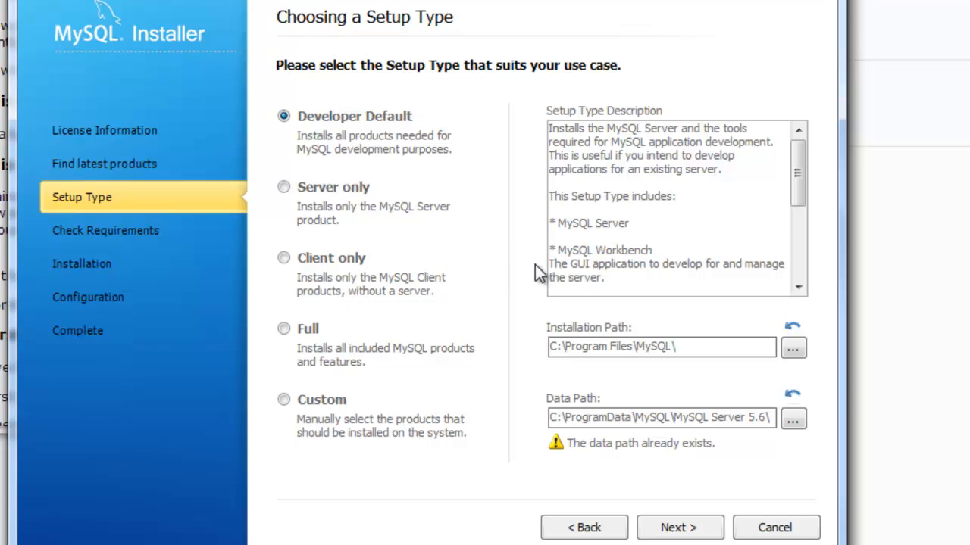
mouse_move(470, 236)
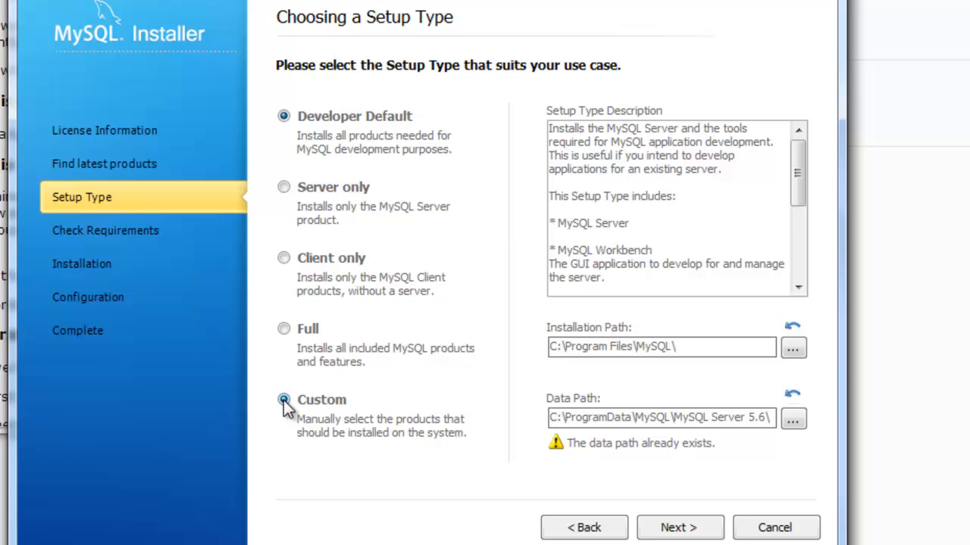
left_click(284, 399)
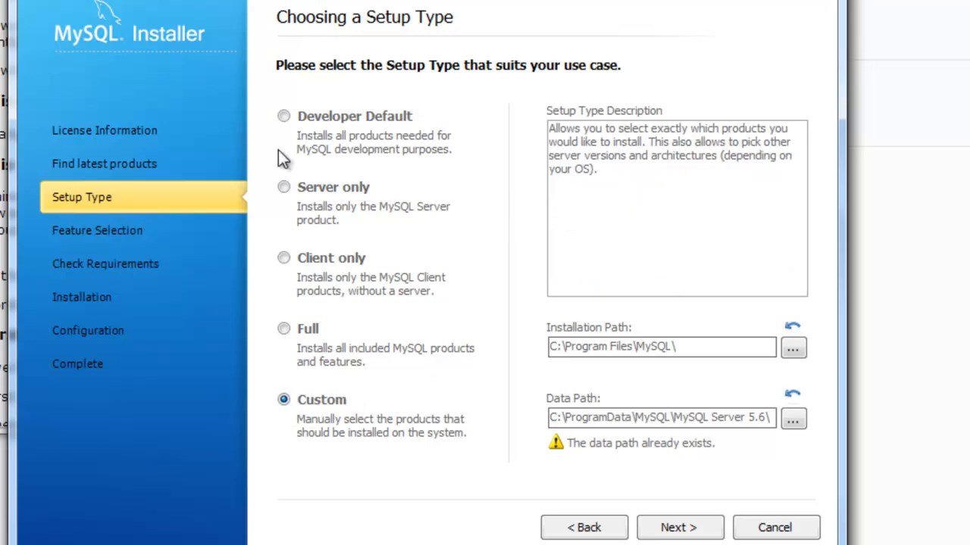
left_click(283, 115)
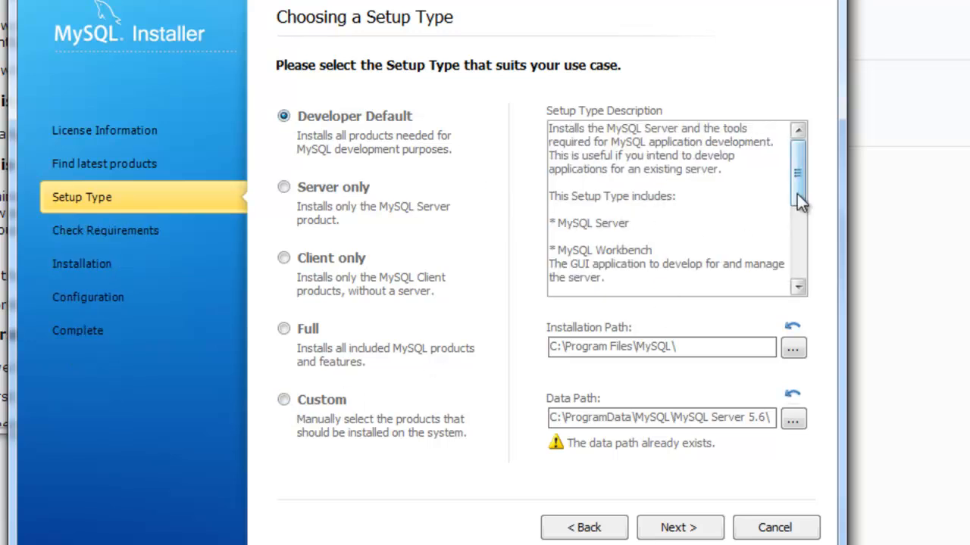
scroll("down", 3)
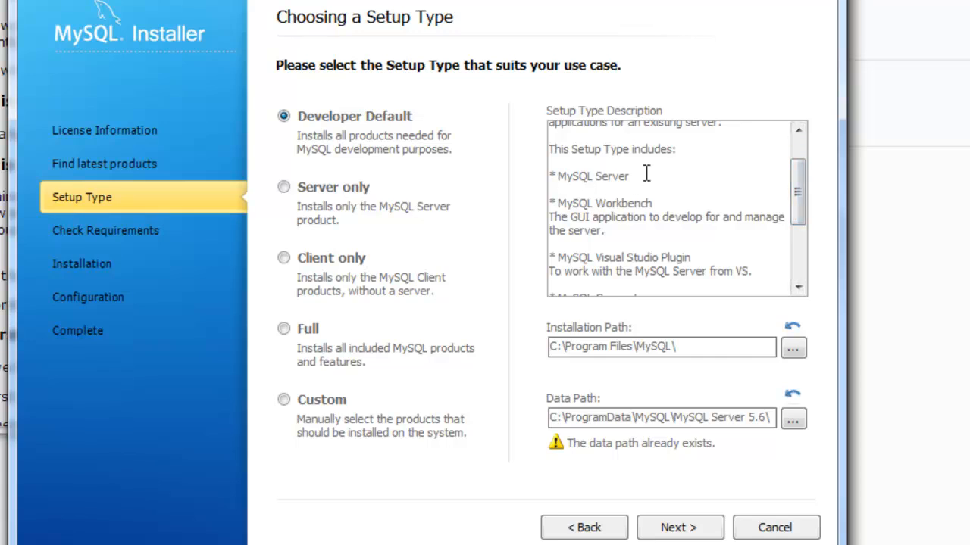
mouse_move(621, 176)
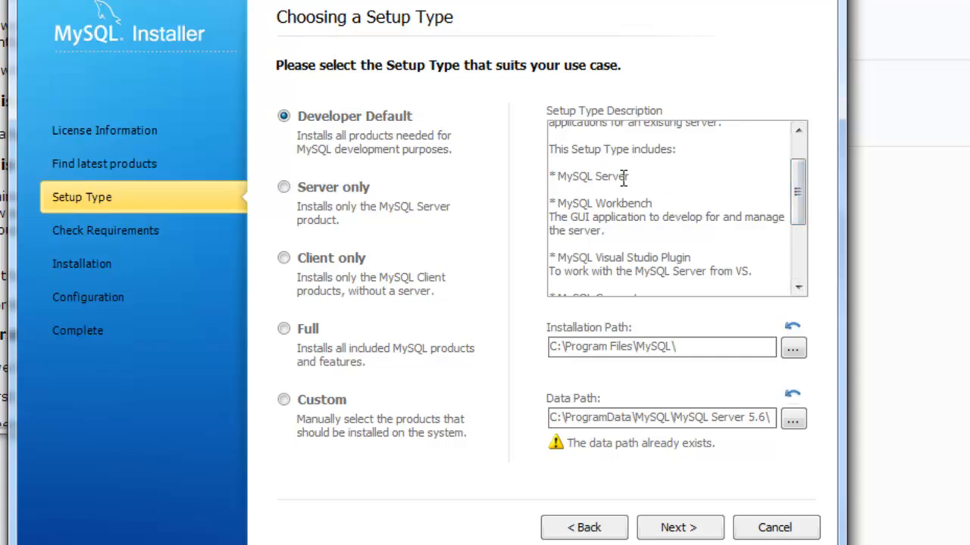
double_click(604, 203)
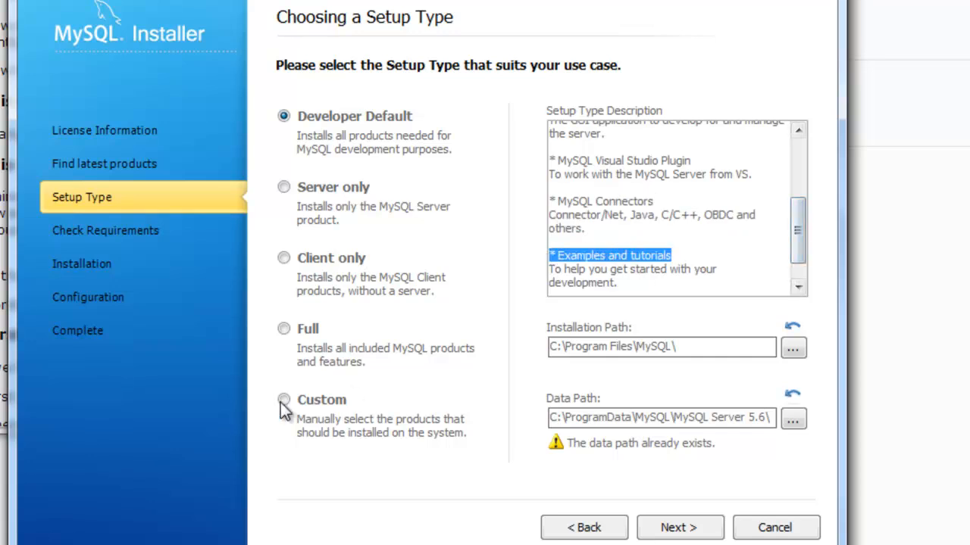
left_click(283, 400)
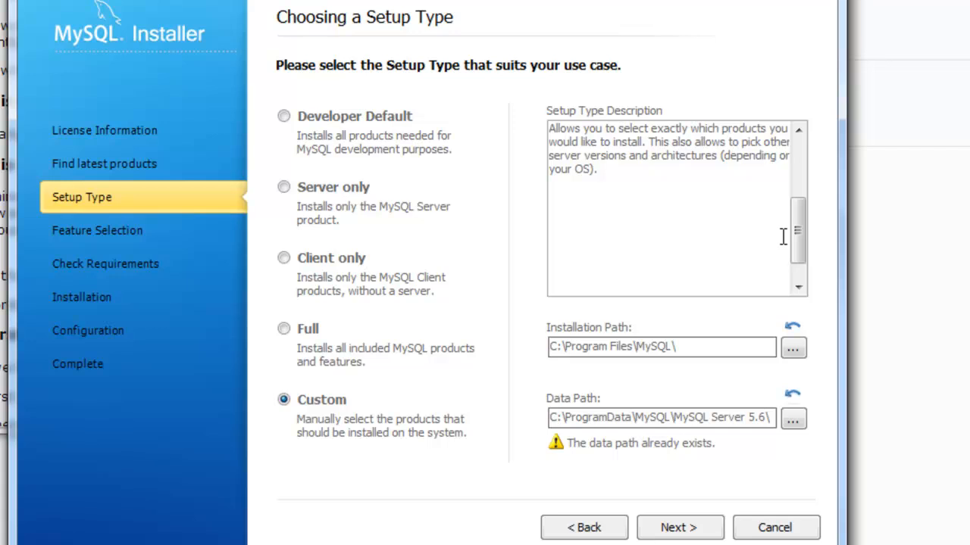
Step: In Feature Selection, expand Applications and uncheck MySQL for Visual Studio 1.0.2
left_click(673, 527)
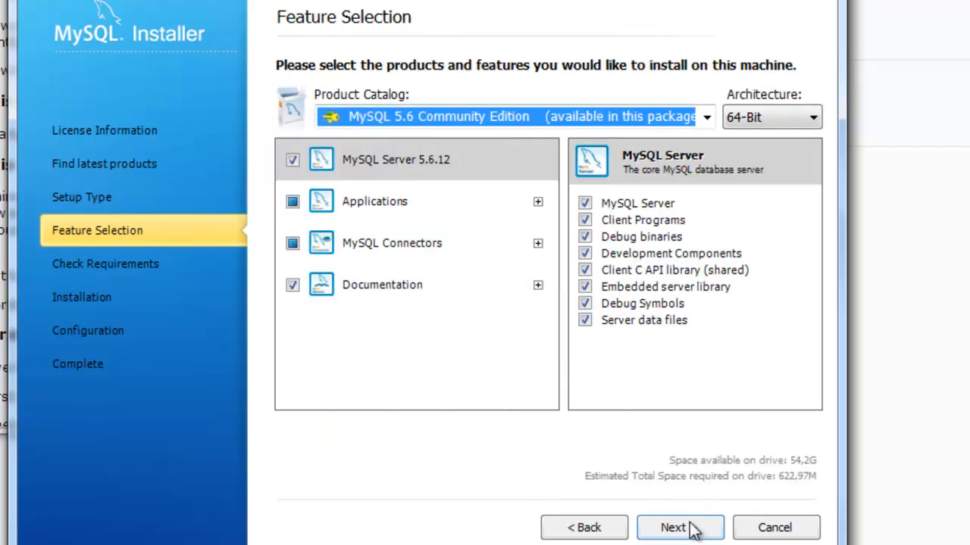
mouse_move(386, 170)
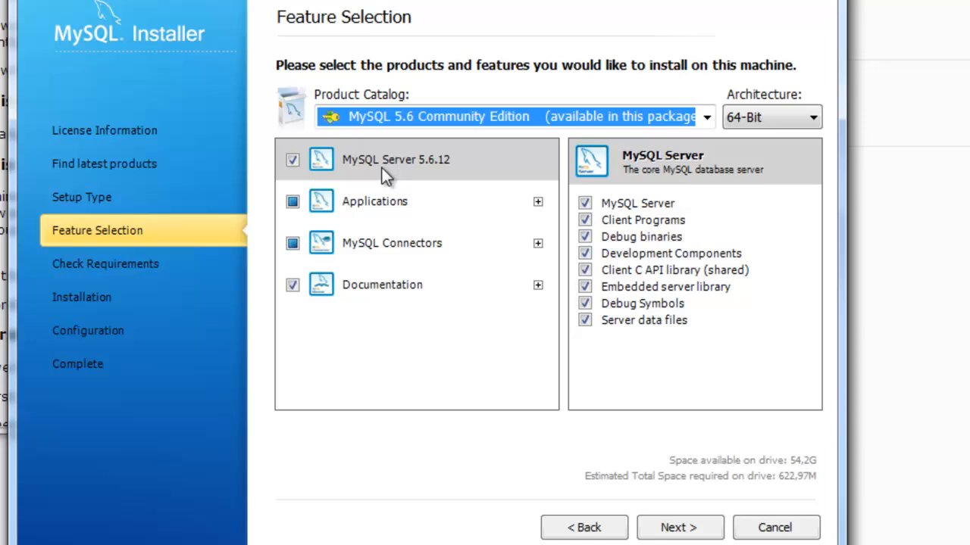
mouse_move(326, 209)
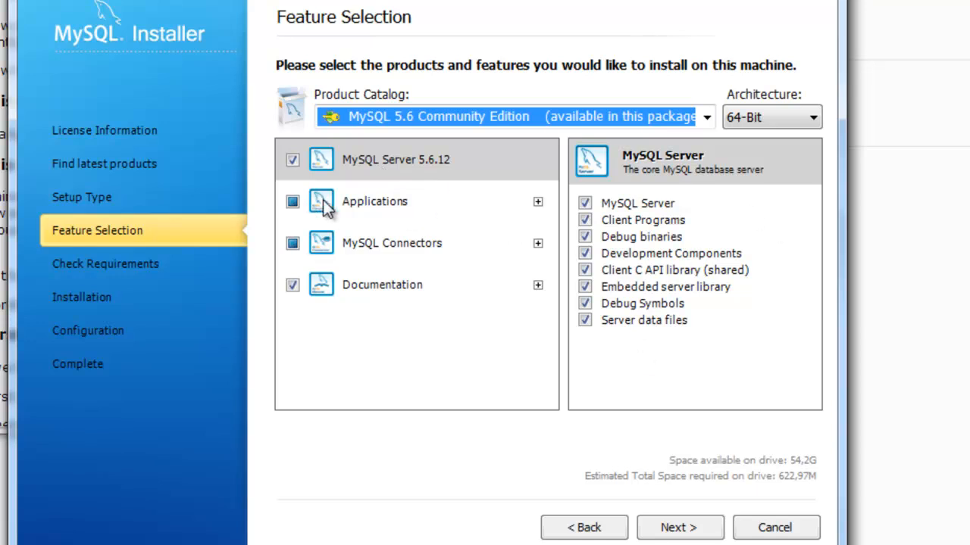
left_click(538, 201)
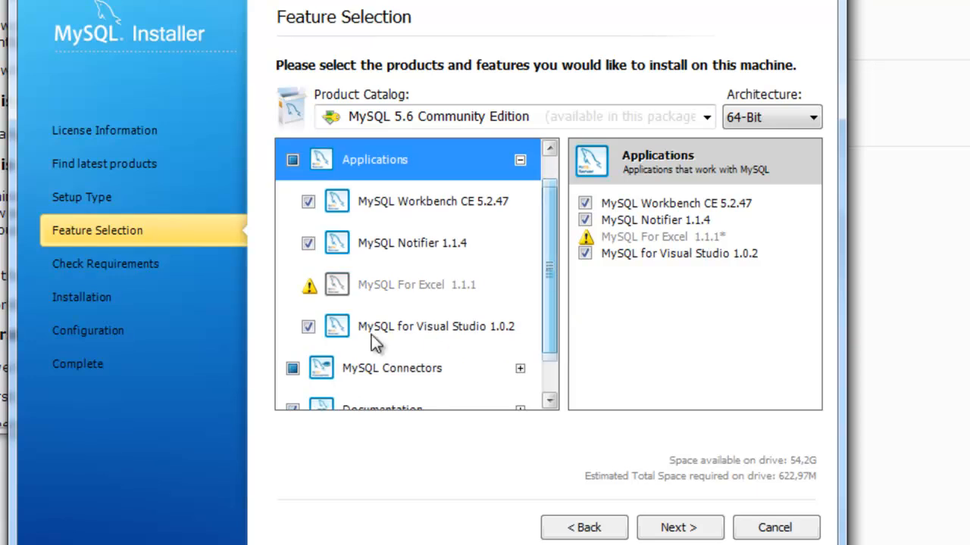
left_click(436, 325)
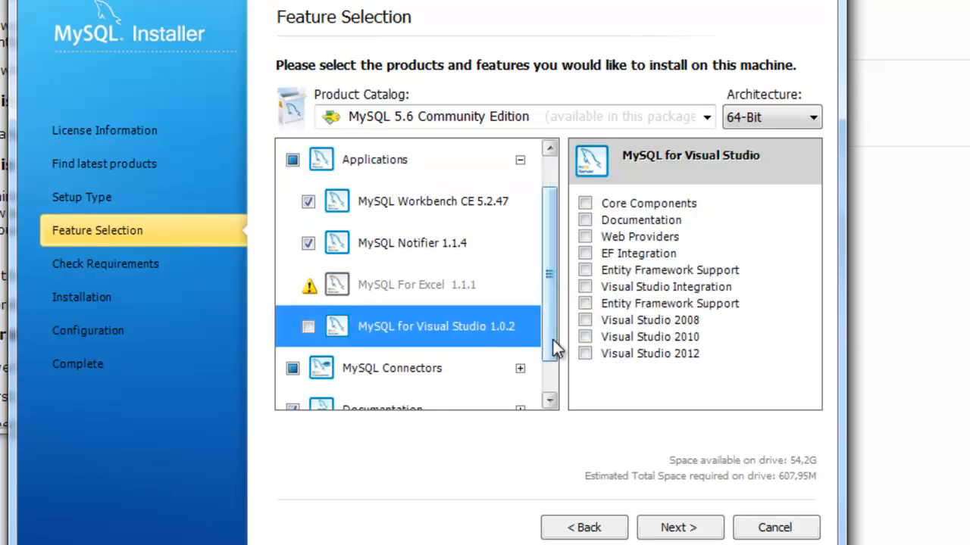
scroll("down", 3)
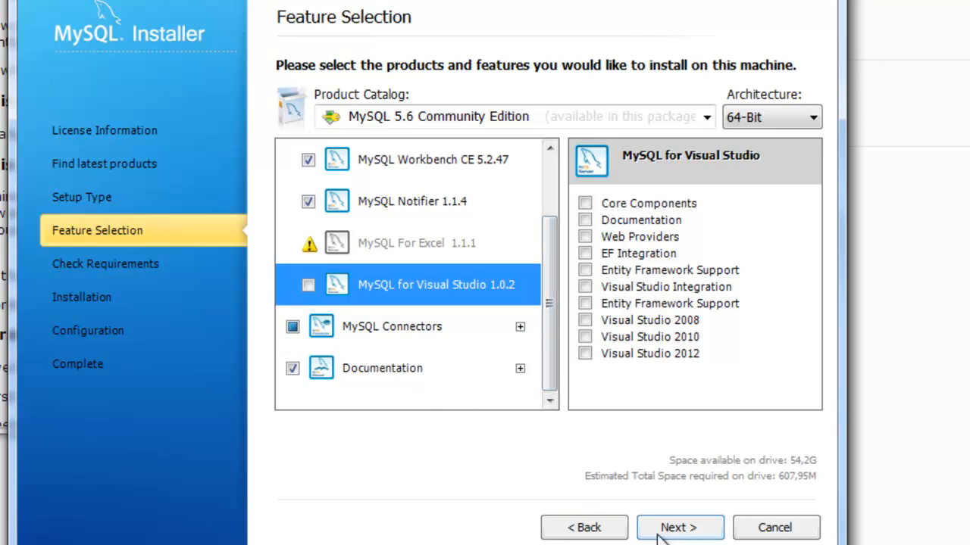
Step: Pass the requirements check, install the nine selected products, and continue to Configuration Overview
left_click(679, 528)
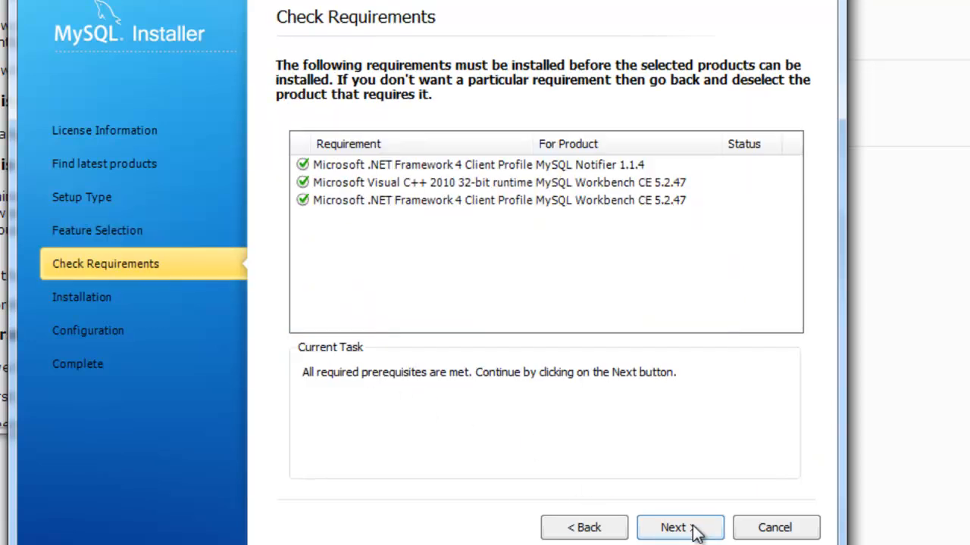
mouse_move(402, 387)
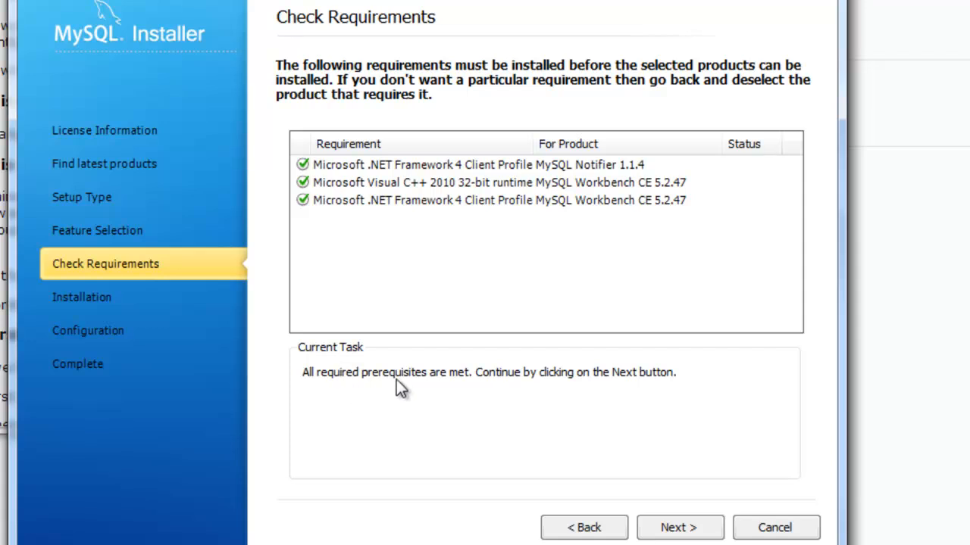
left_click(678, 527)
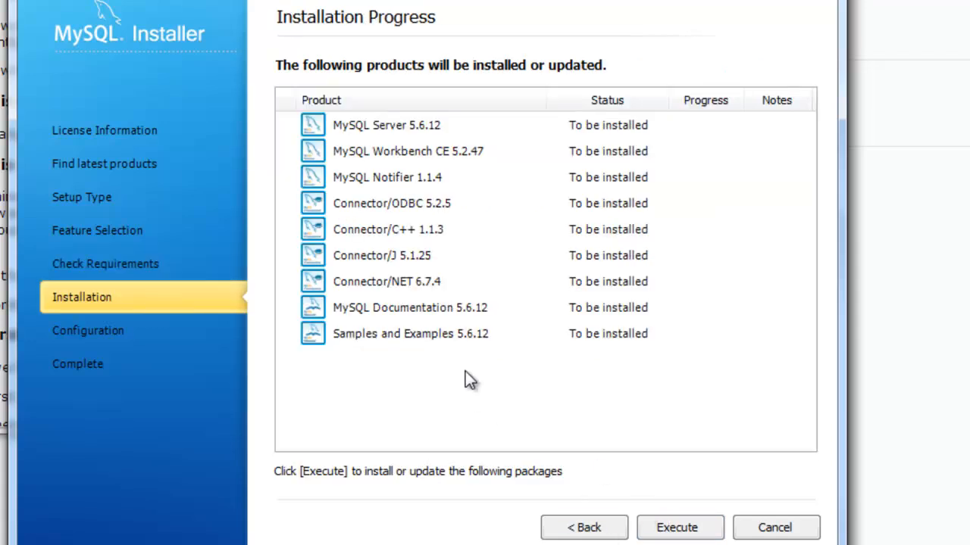
left_click(677, 527)
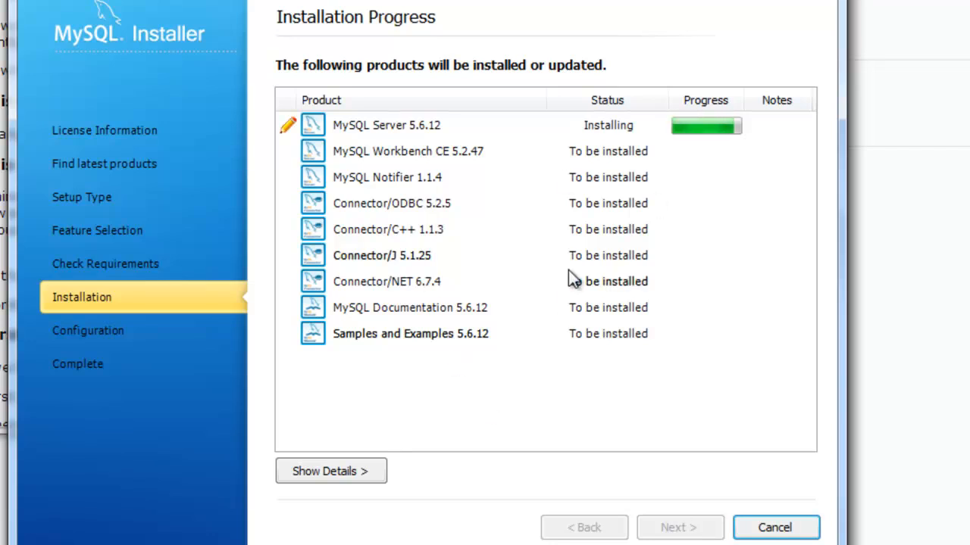
mouse_move(521, 210)
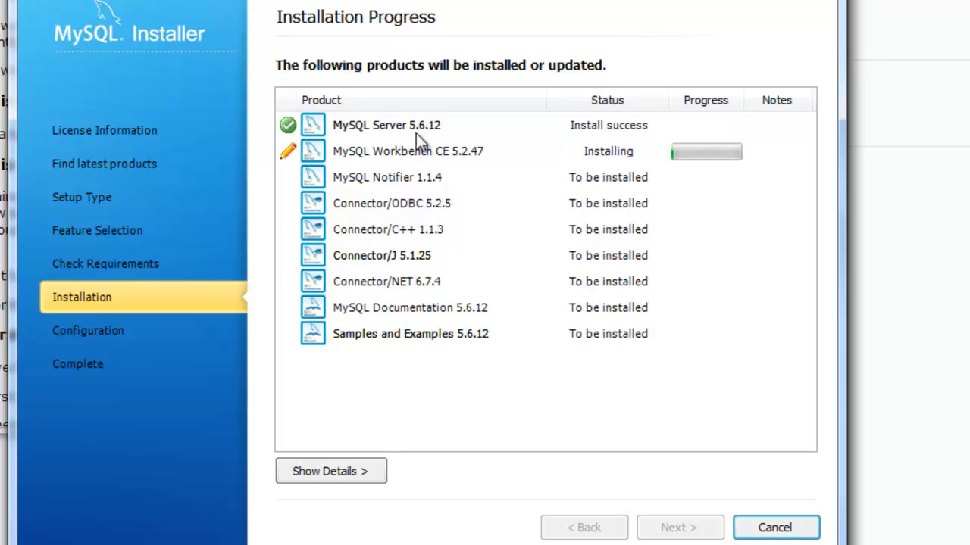
mouse_move(442, 170)
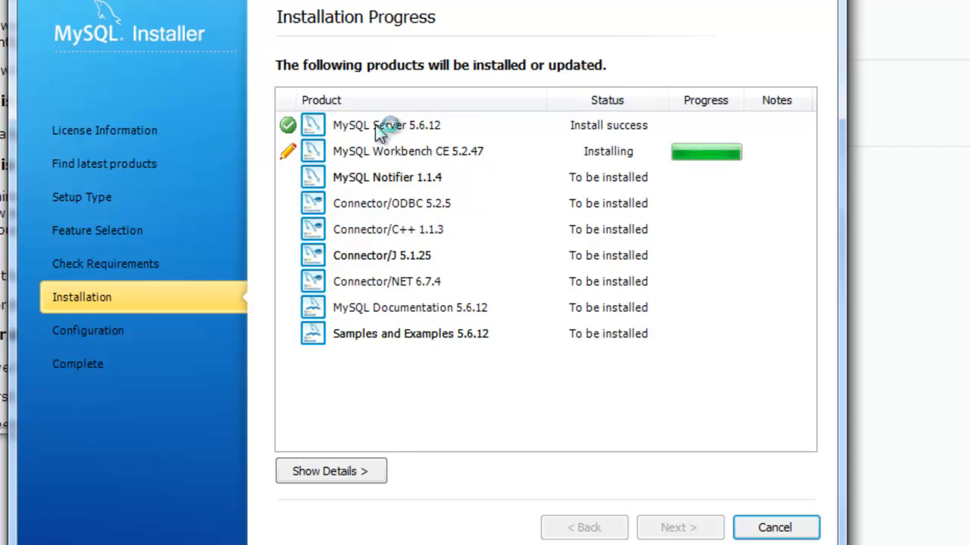
mouse_move(428, 163)
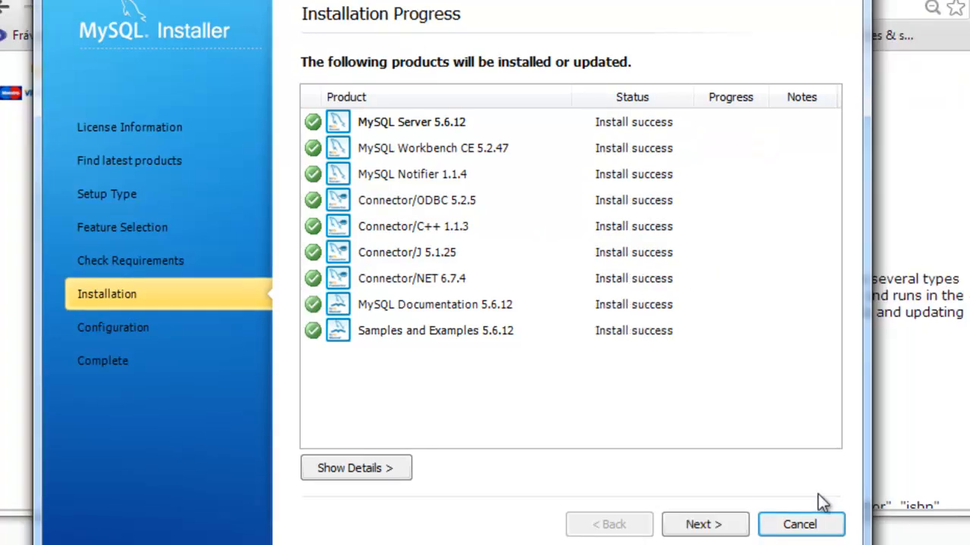
mouse_move(673, 442)
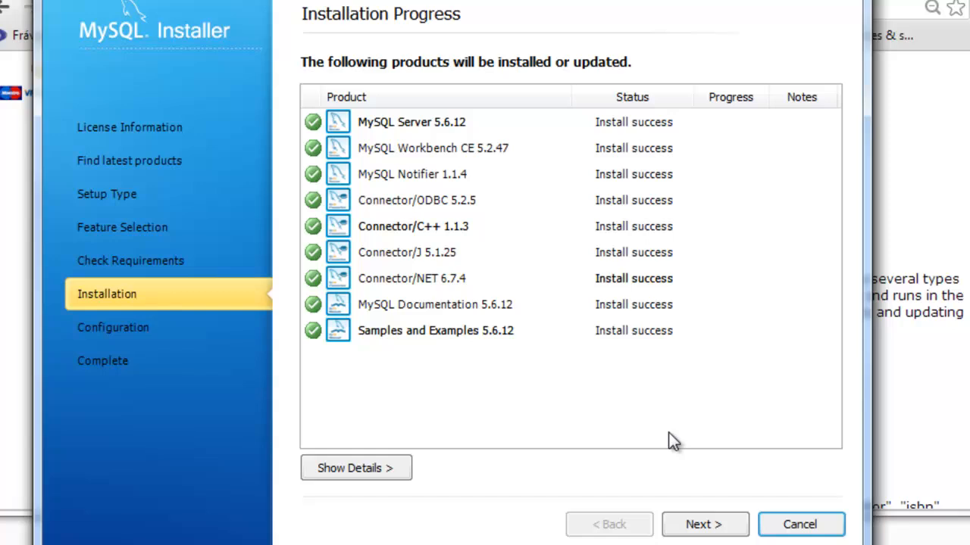
left_click(703, 524)
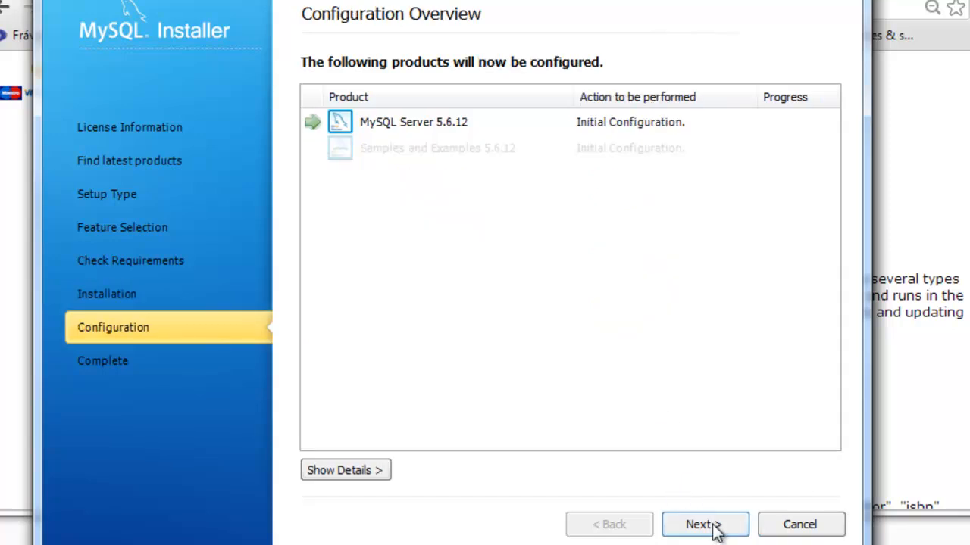
Step: Configure MySQL Server 5.6.12 with default settings, a root password and the Windows service
left_click(704, 525)
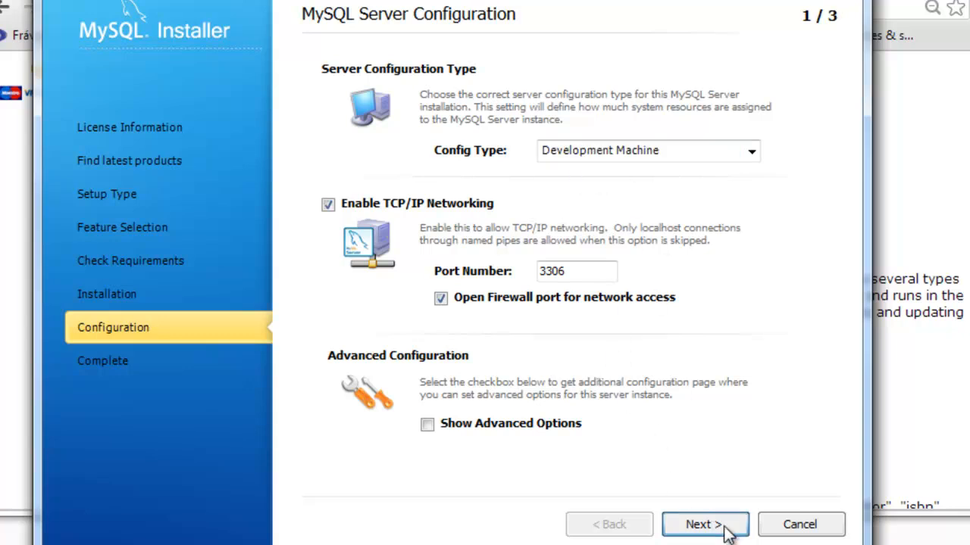
left_click(704, 524)
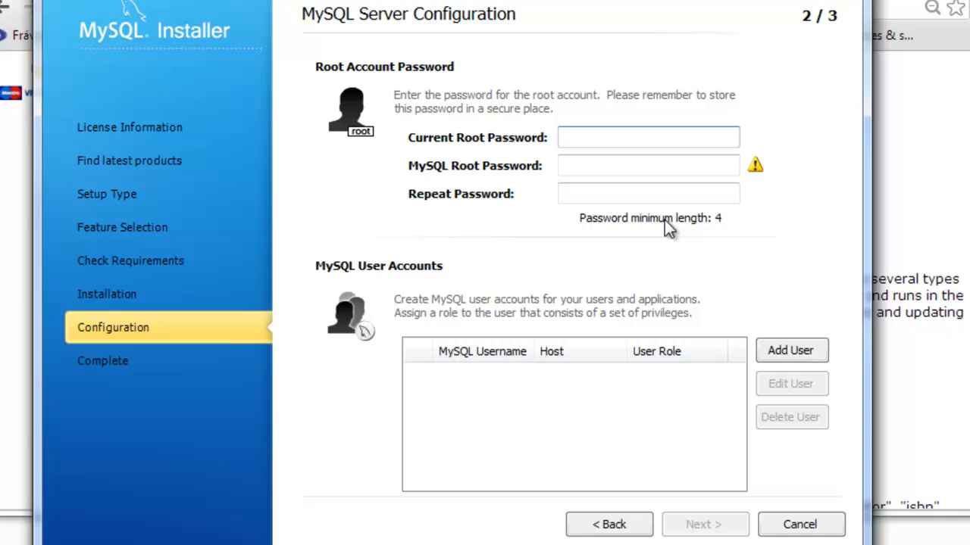
type("•••")
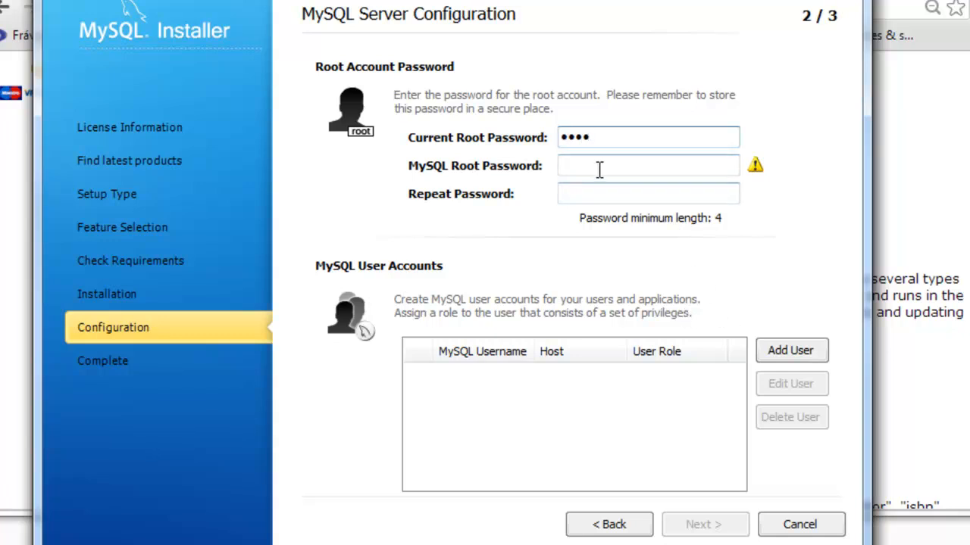
type("••••")
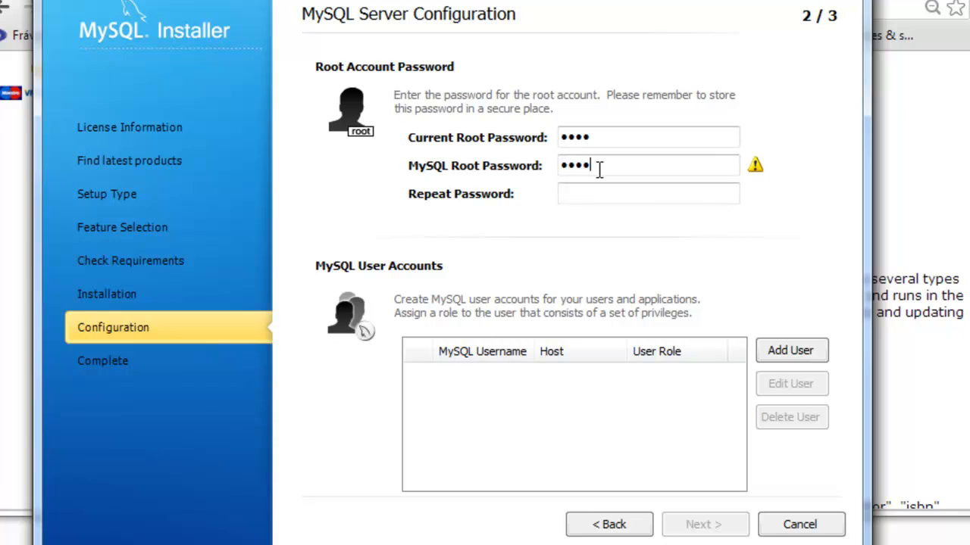
left_click(648, 193)
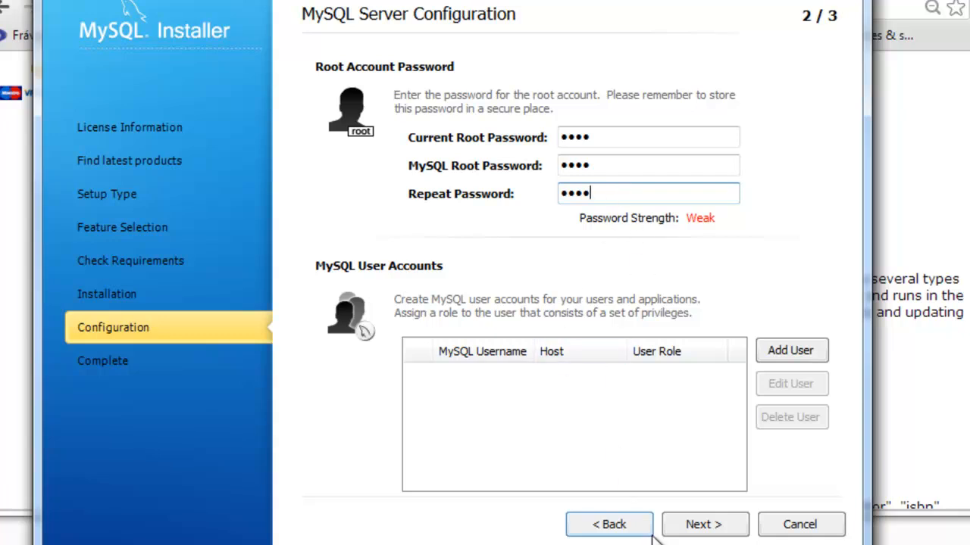
left_click(703, 524)
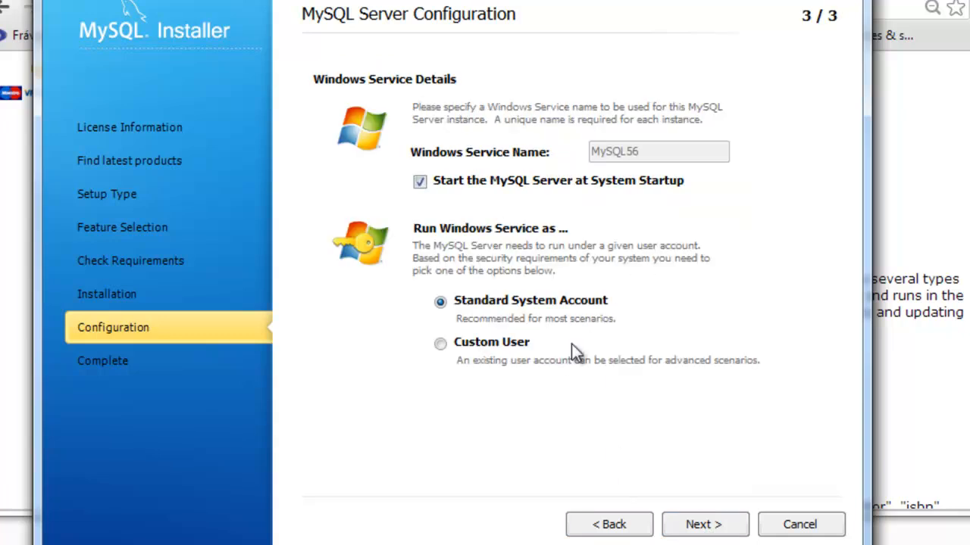
left_click(703, 525)
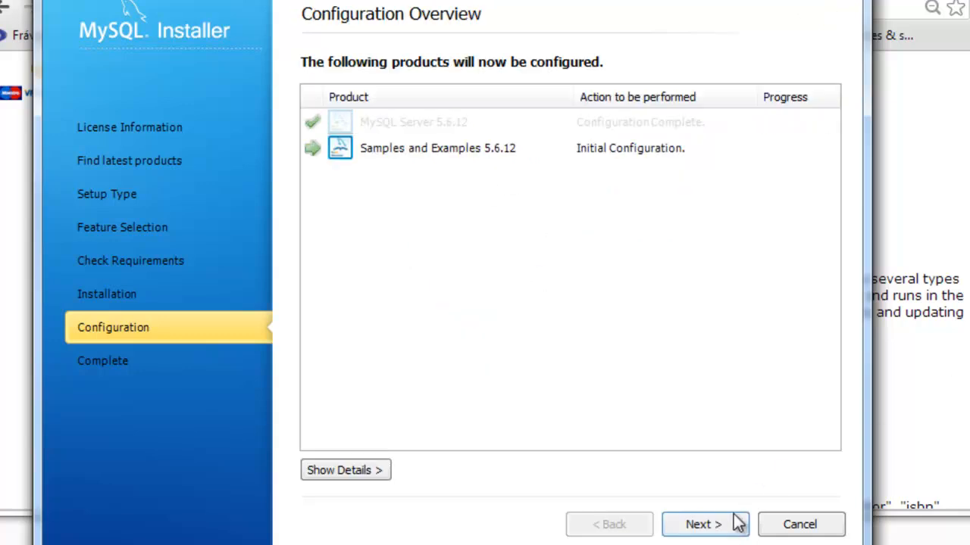
left_click(704, 524)
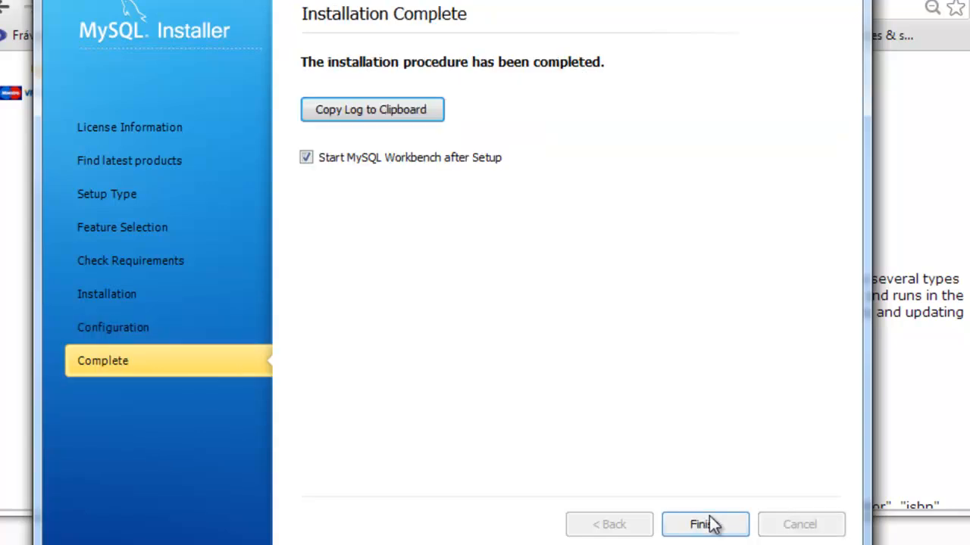
mouse_move(356, 149)
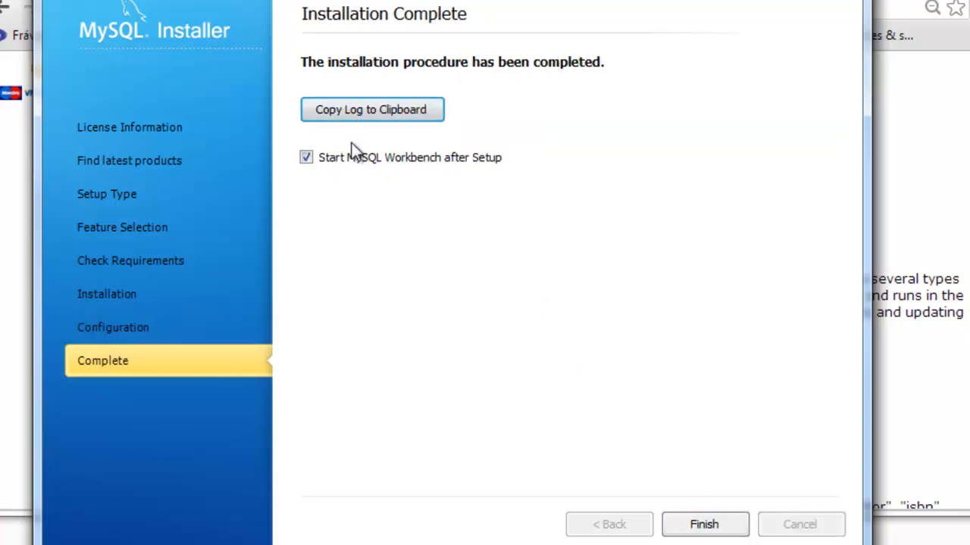
mouse_move(394, 174)
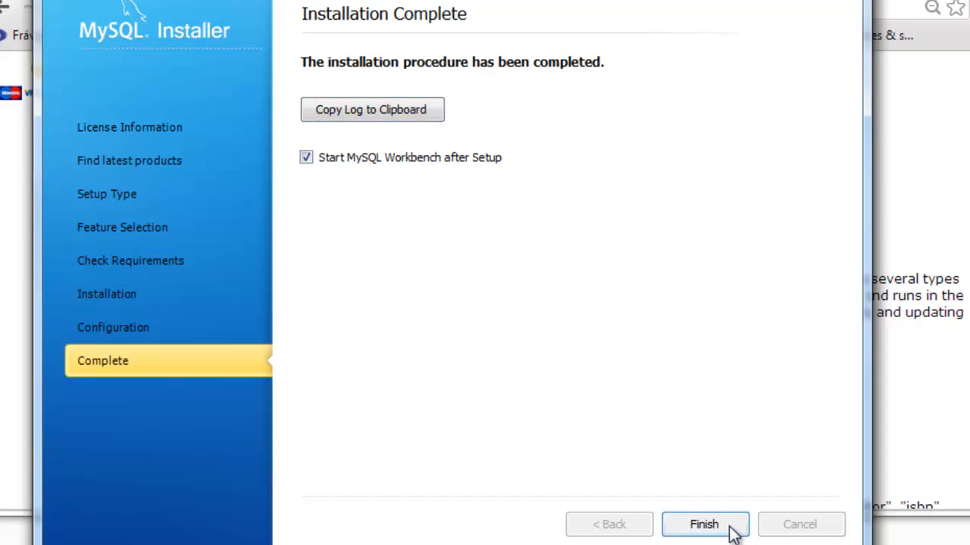
Step: Click Finish with 'Start MySQL Workbench after Setup' left checked
left_click(703, 524)
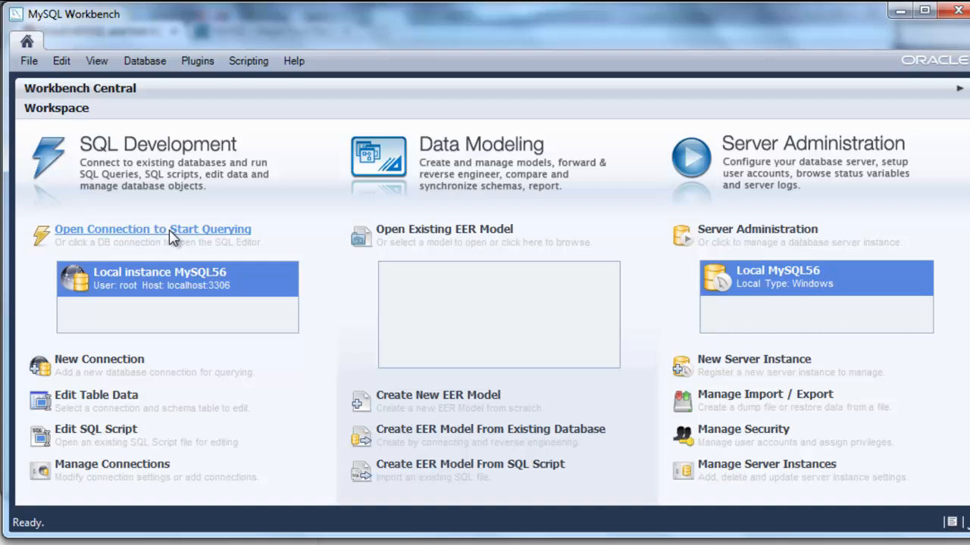
mouse_move(182, 238)
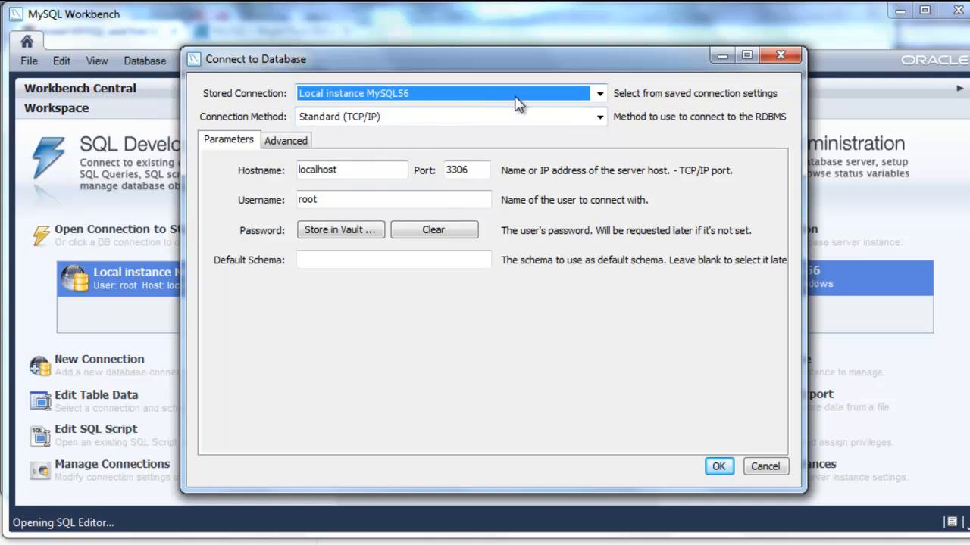
mouse_move(447, 109)
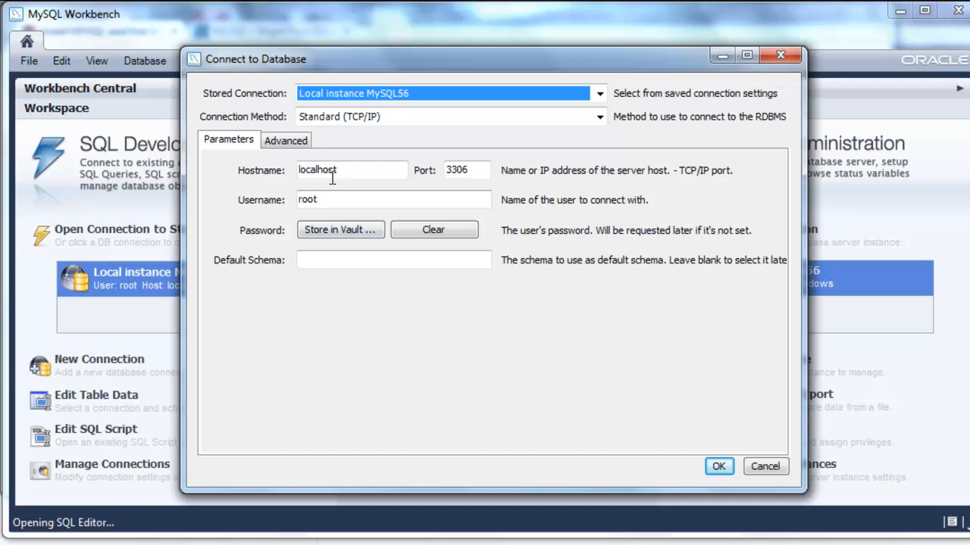
mouse_move(274, 168)
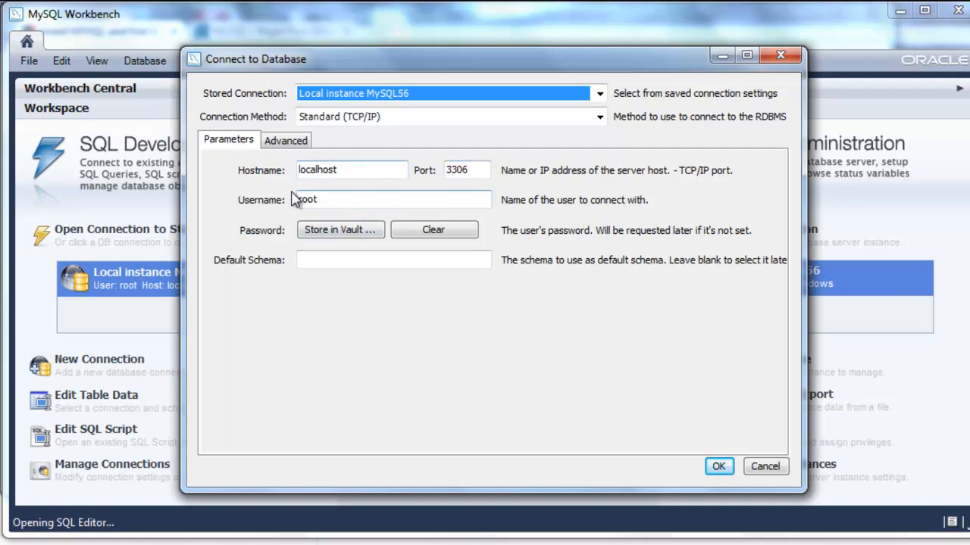
Step: Connect to Local instance MySQL56 as root, saving the password in the vault
left_click(718, 466)
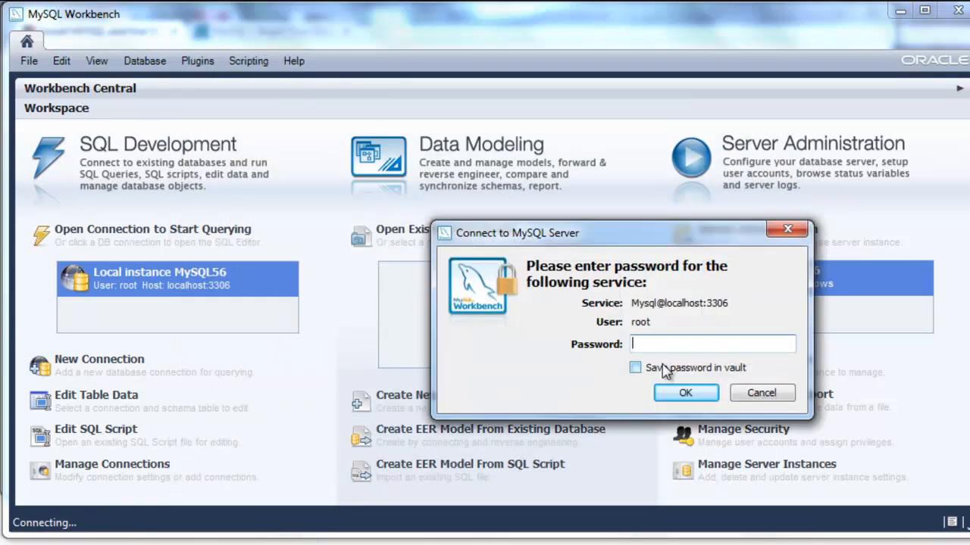
type("****")
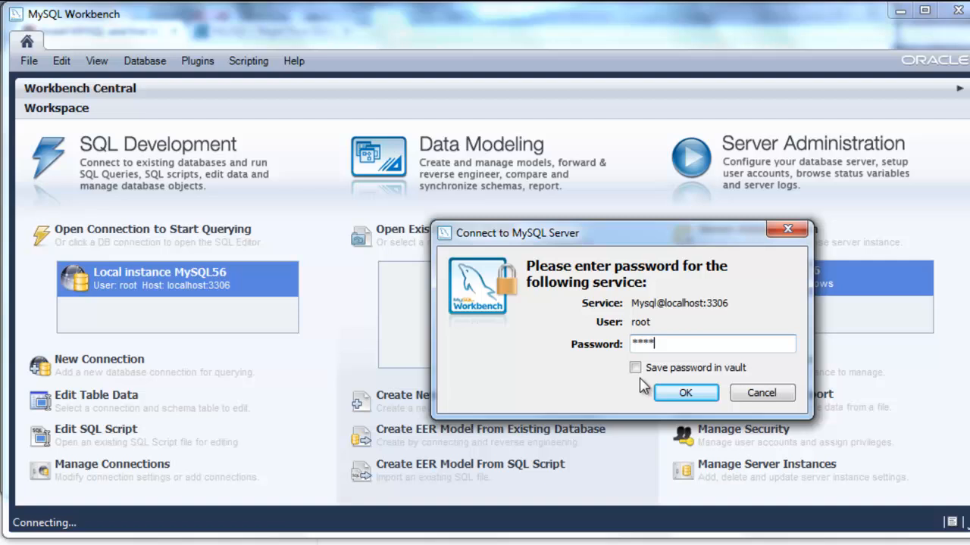
left_click(634, 367)
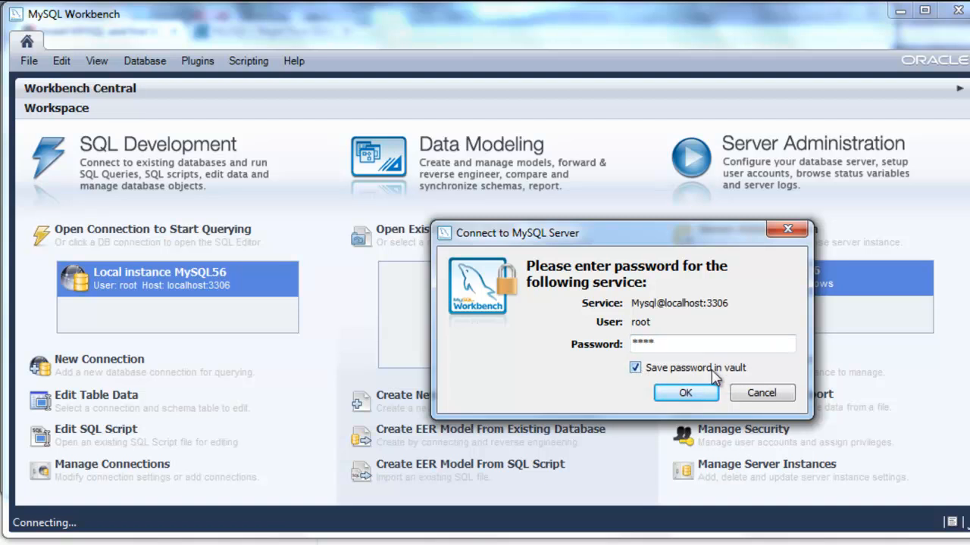
left_click(684, 393)
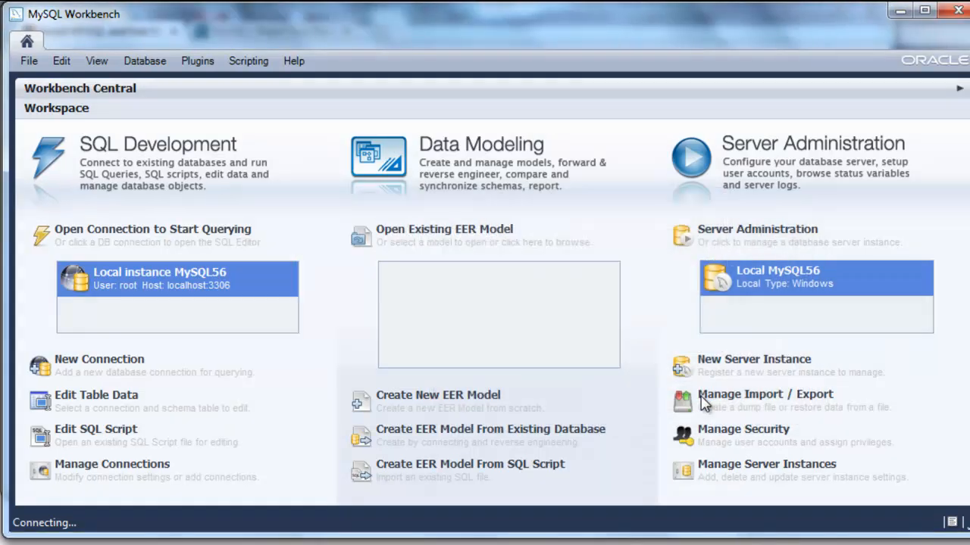
double_click(176, 278)
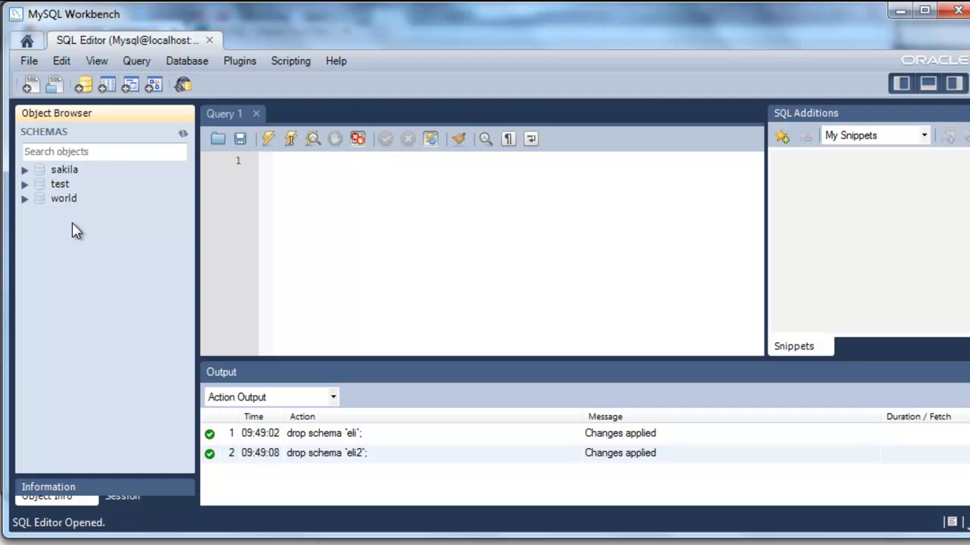
mouse_move(83, 87)
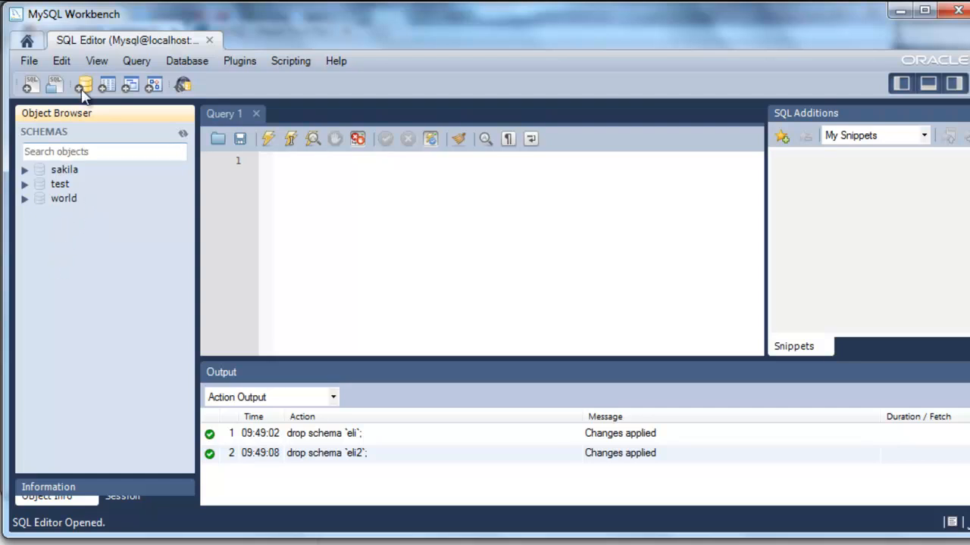
Step: Create schema 'eli' by running its CREATE SCHEMA script, then select eli in the navigator
left_click(84, 84)
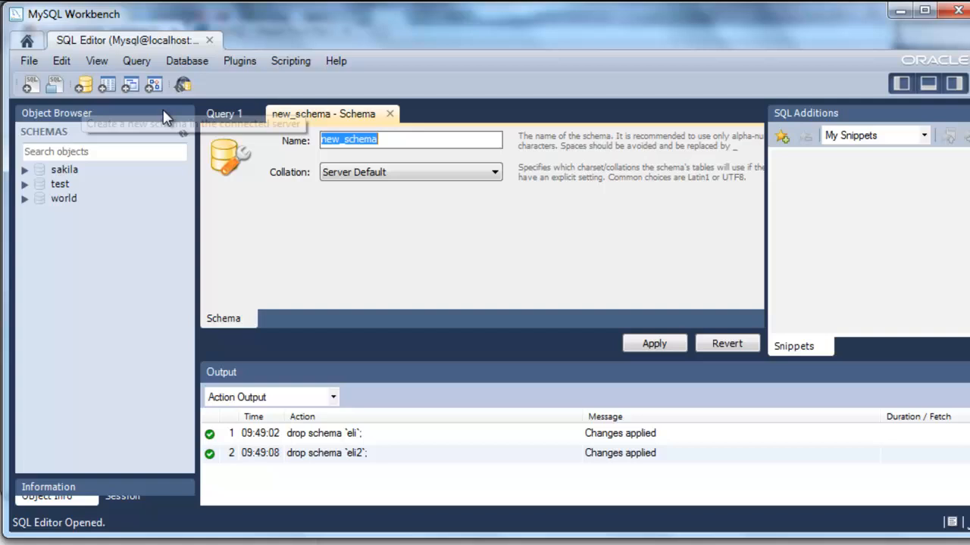
mouse_move(85, 84)
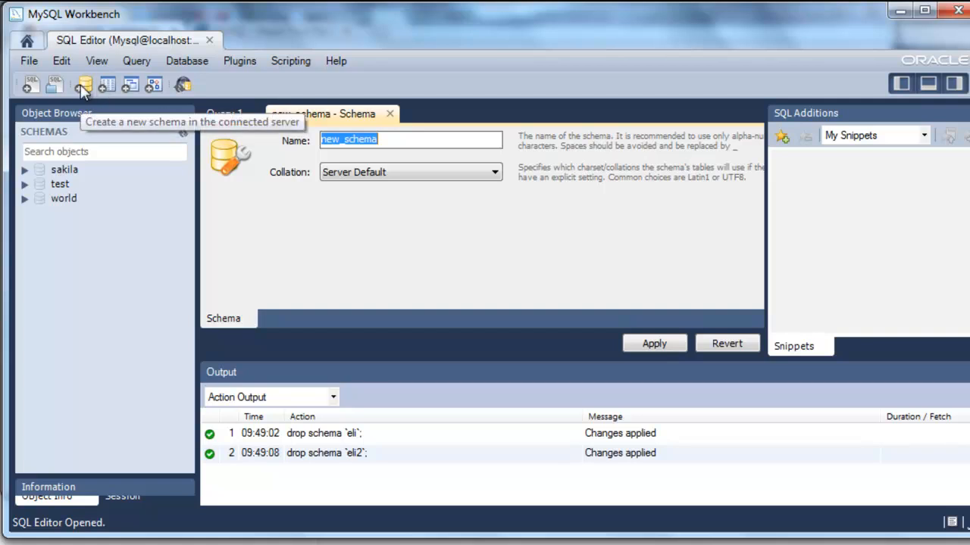
mouse_move(405, 155)
type("eli")
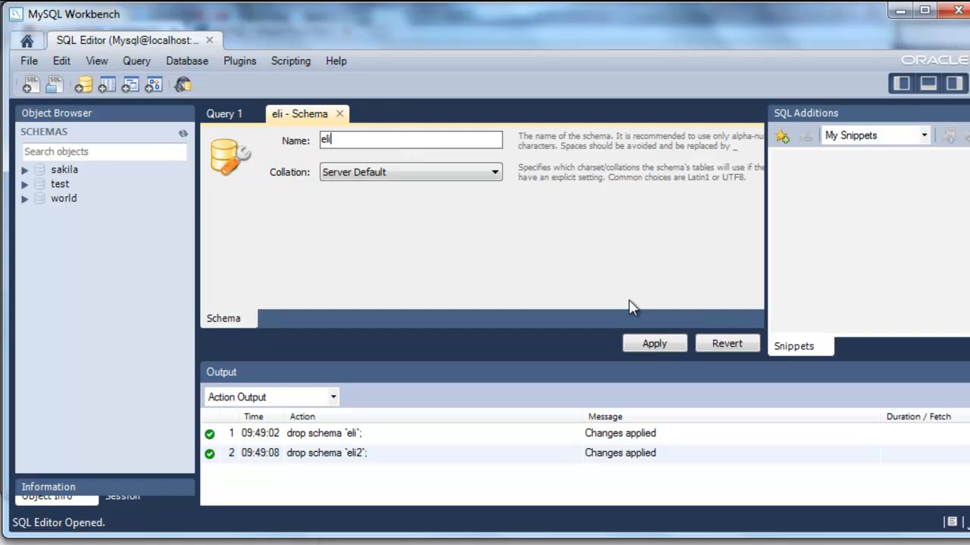
left_click(653, 343)
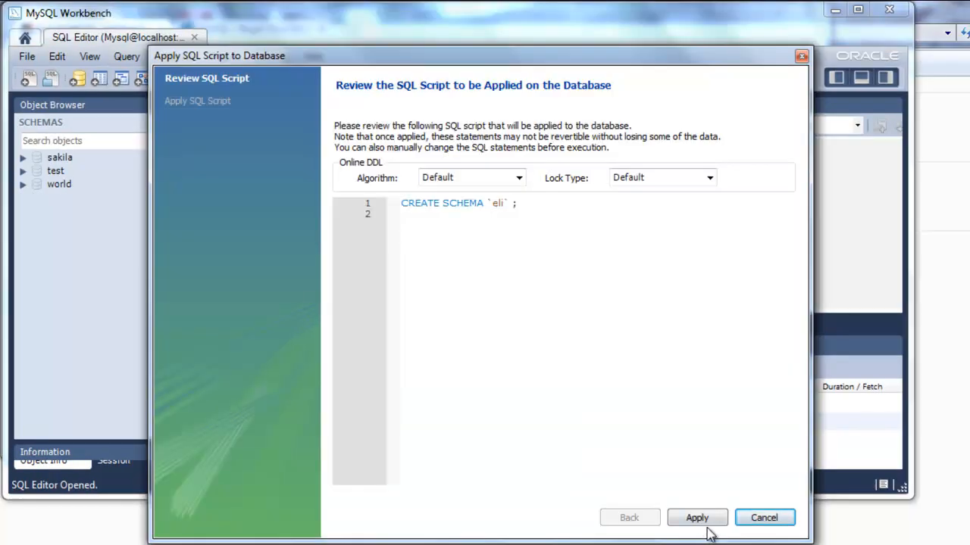
left_click(696, 517)
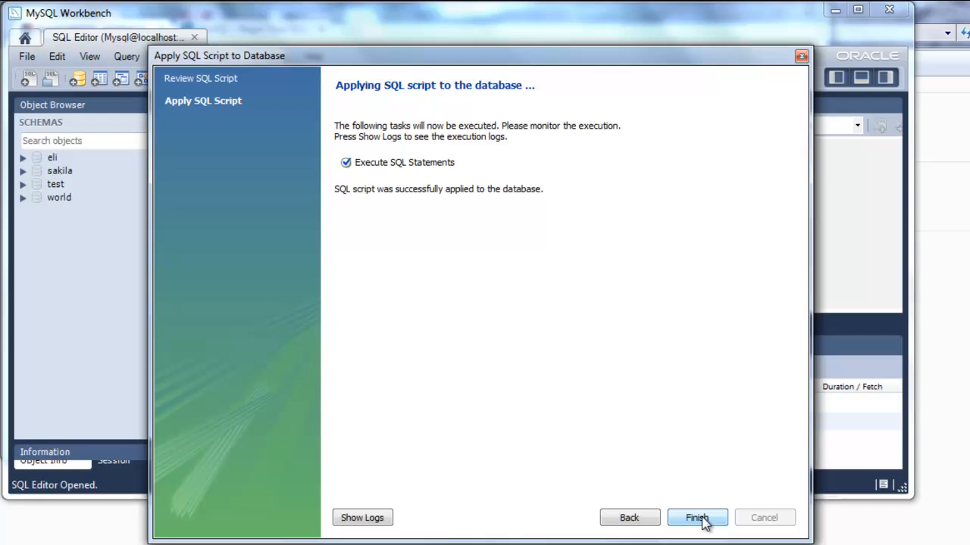
left_click(696, 518)
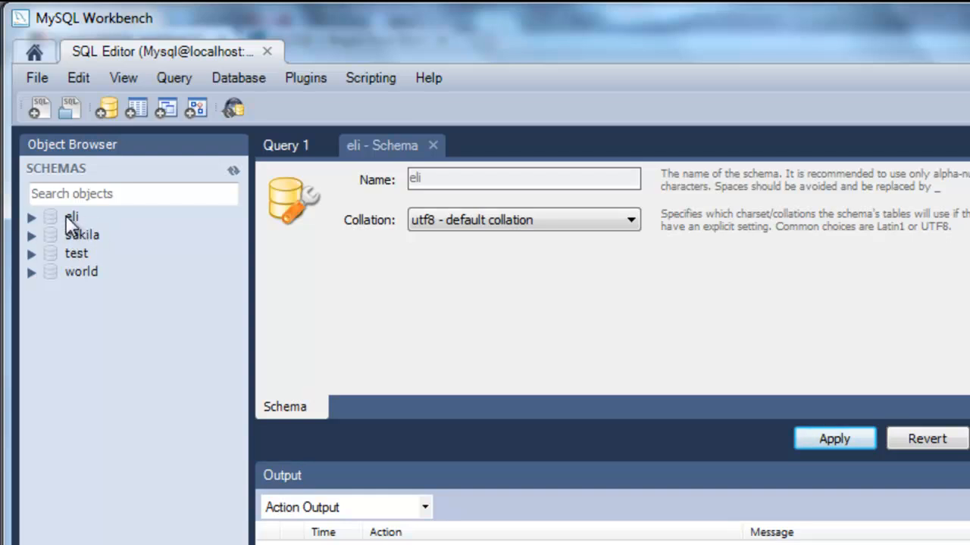
left_click(71, 216)
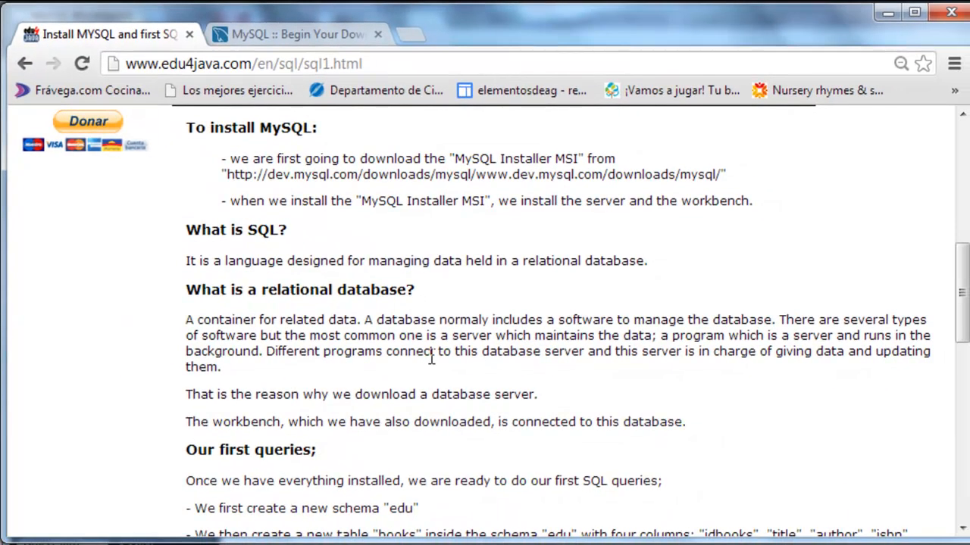
Step: Scroll the edu4java tutorial and highlight the words Schema, Table, videos and Columns
scroll("down", 3)
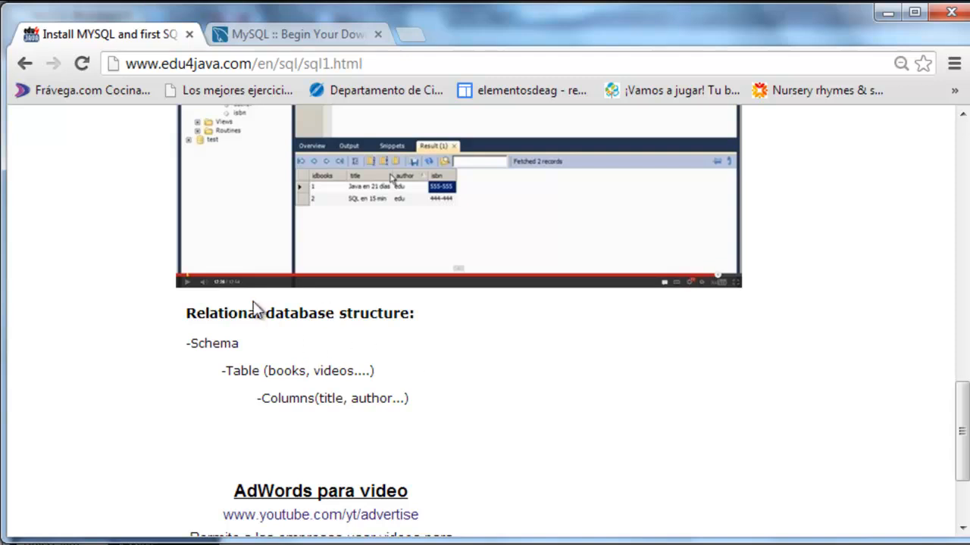
mouse_move(293, 318)
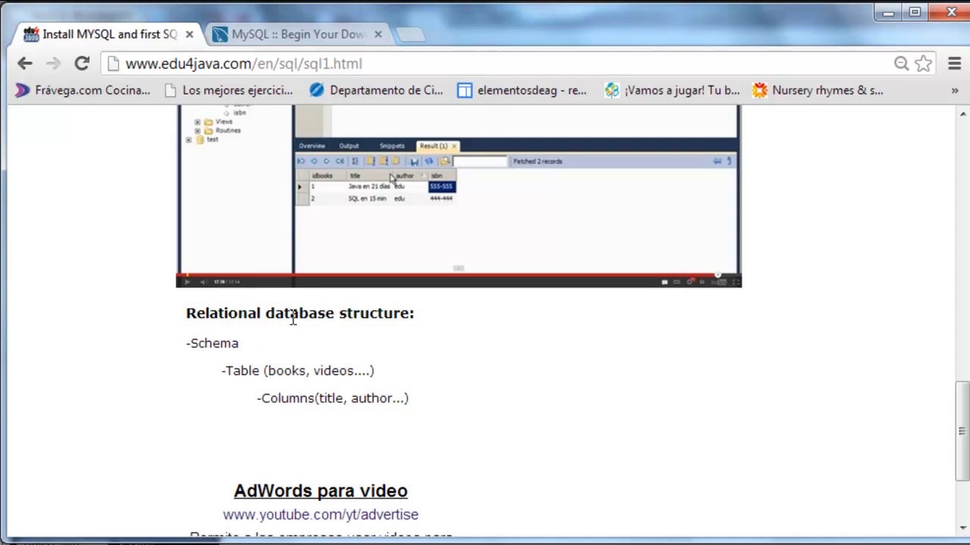
mouse_move(244, 351)
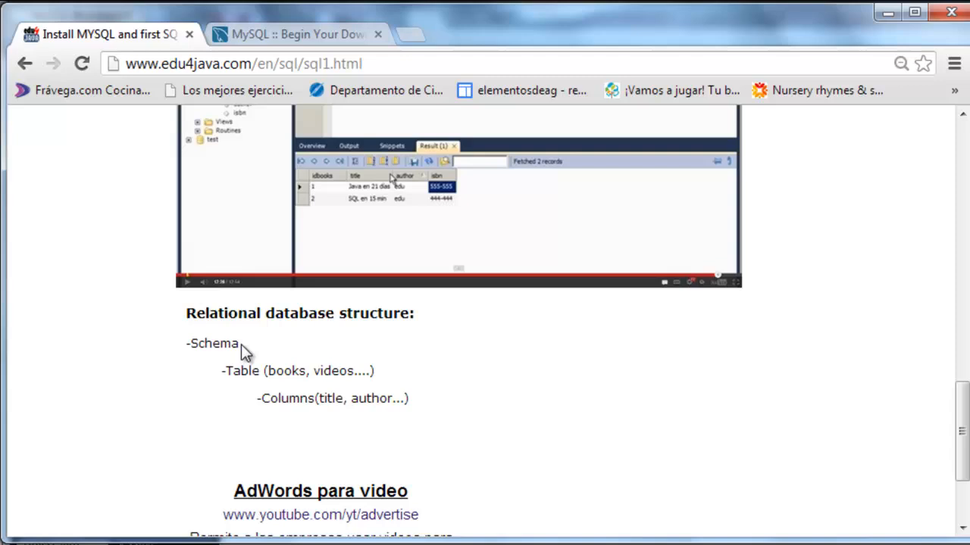
double_click(214, 343)
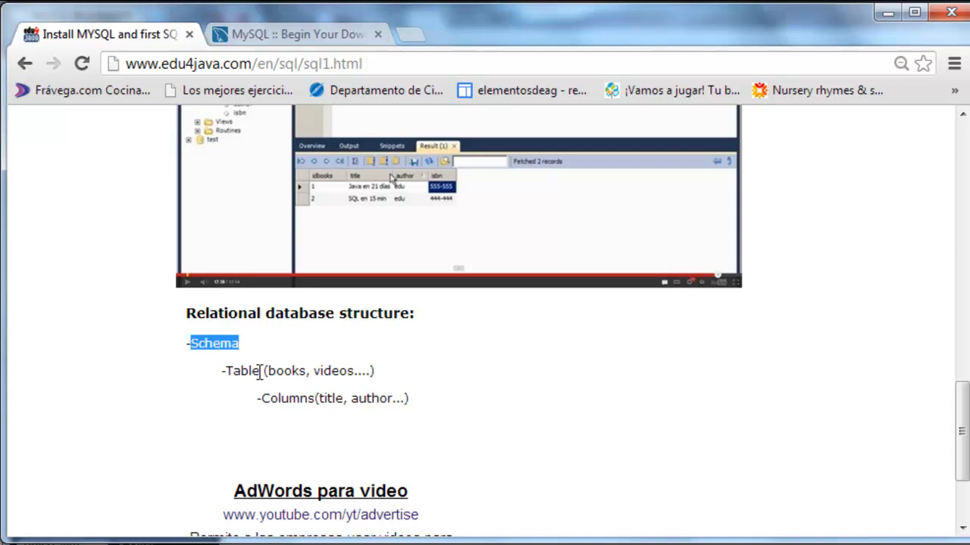
double_click(243, 370)
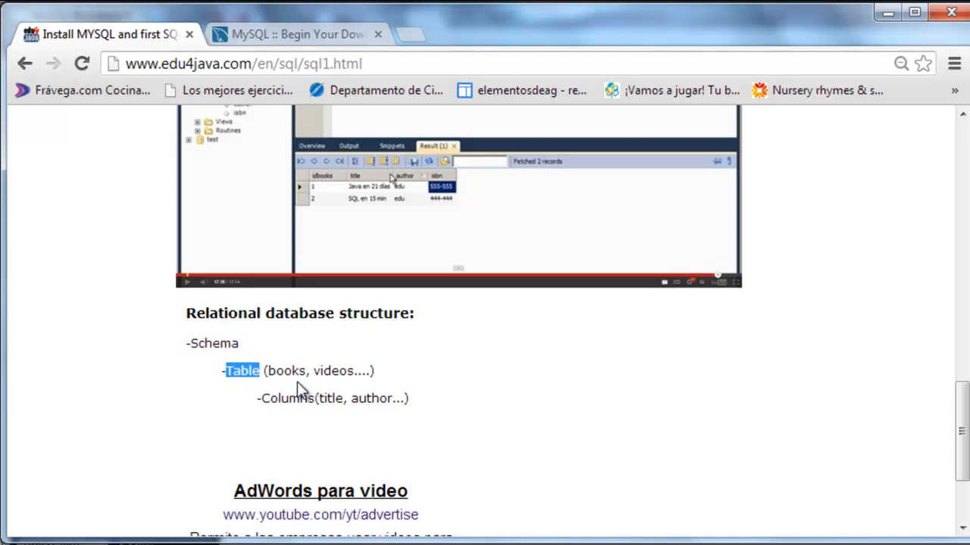
double_click(332, 370)
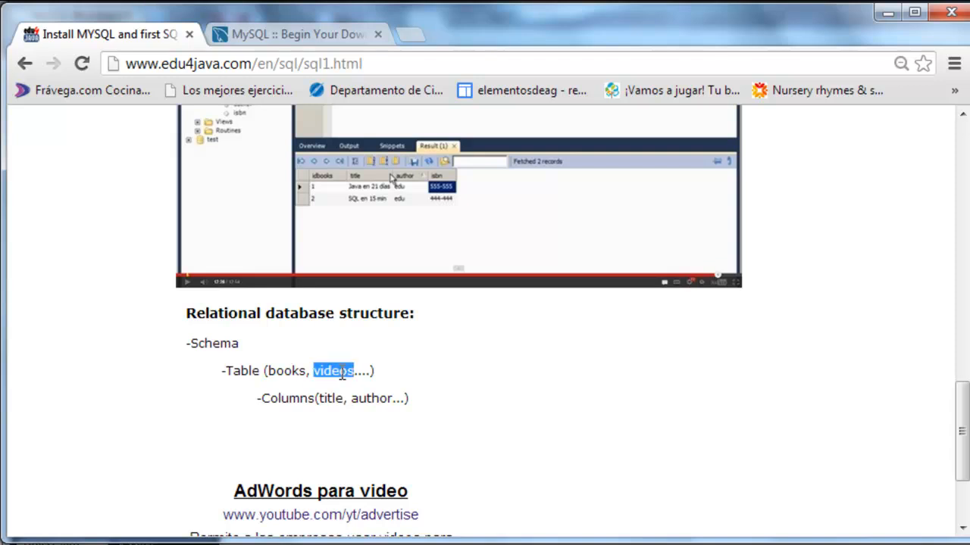
double_click(286, 399)
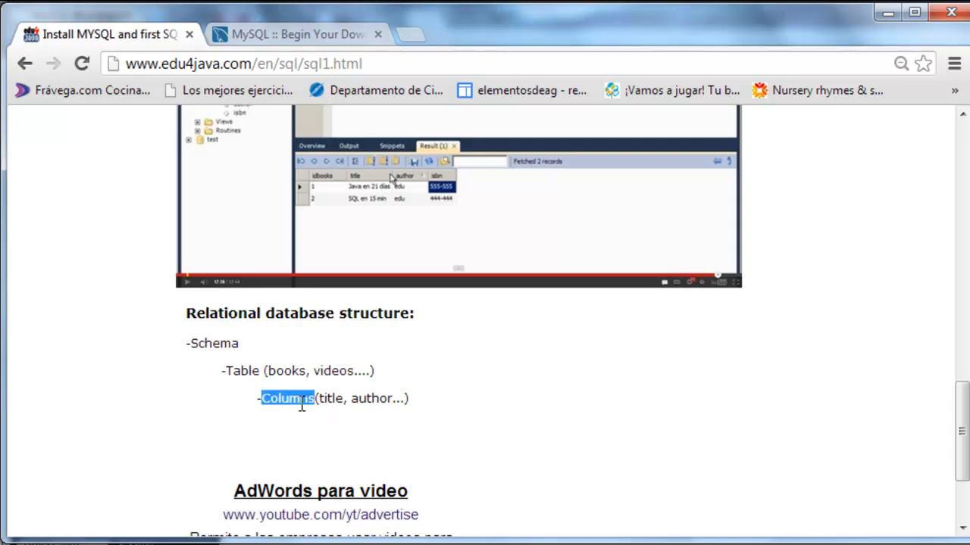
double_click(329, 398)
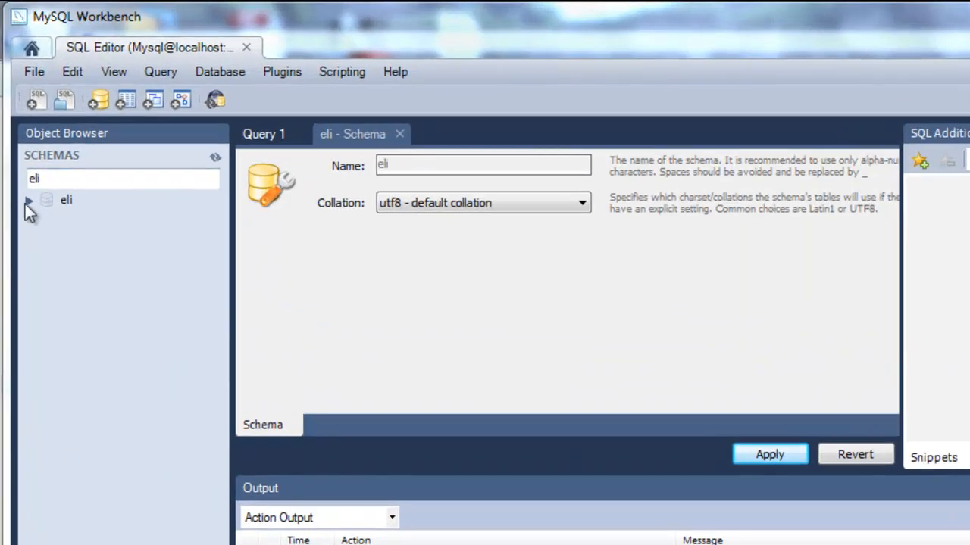
Step: Create a new table under eli's Tables and name it 'books'
left_click(29, 200)
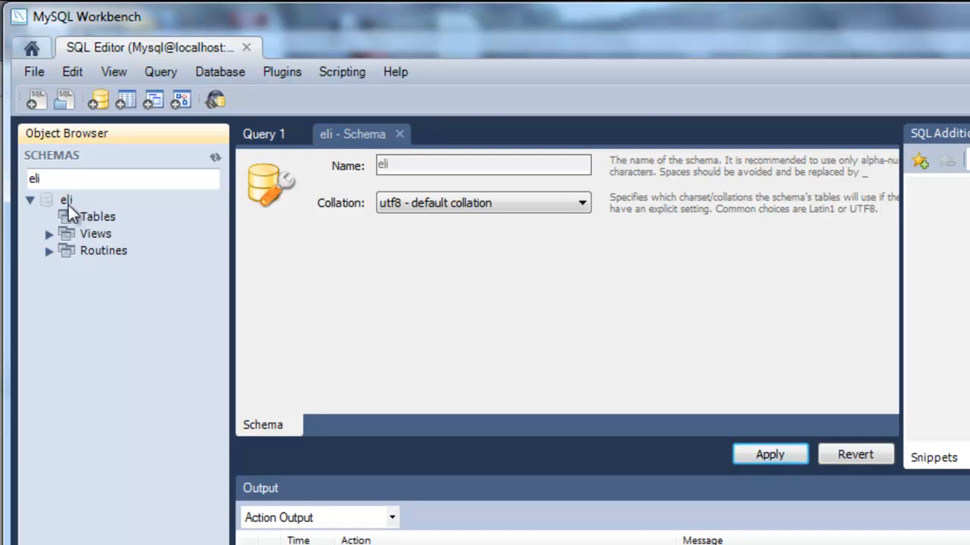
right_click(97, 216)
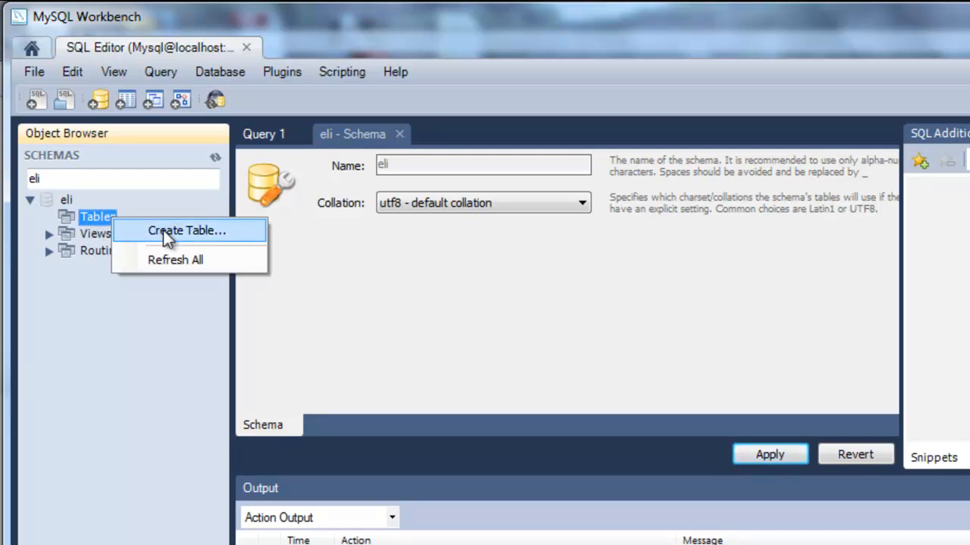
left_click(186, 230)
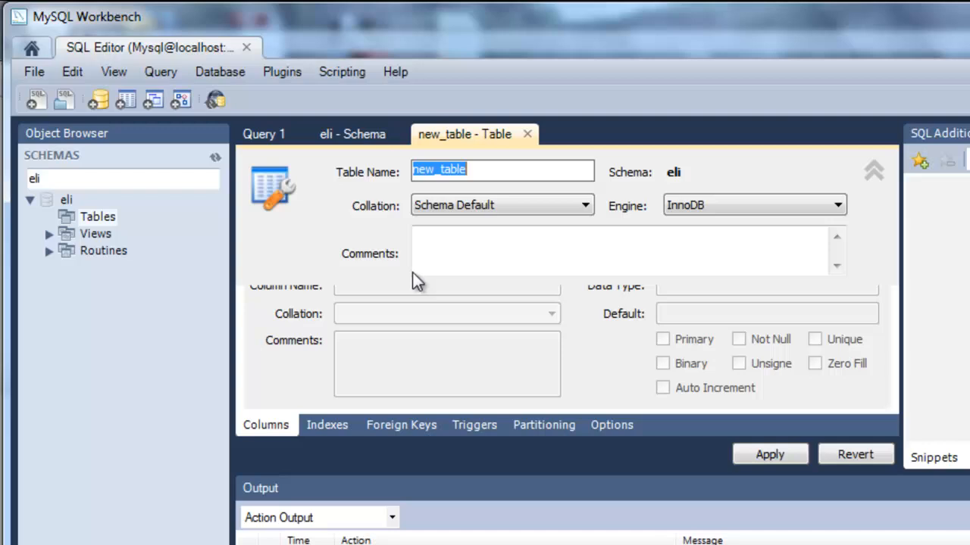
type("books")
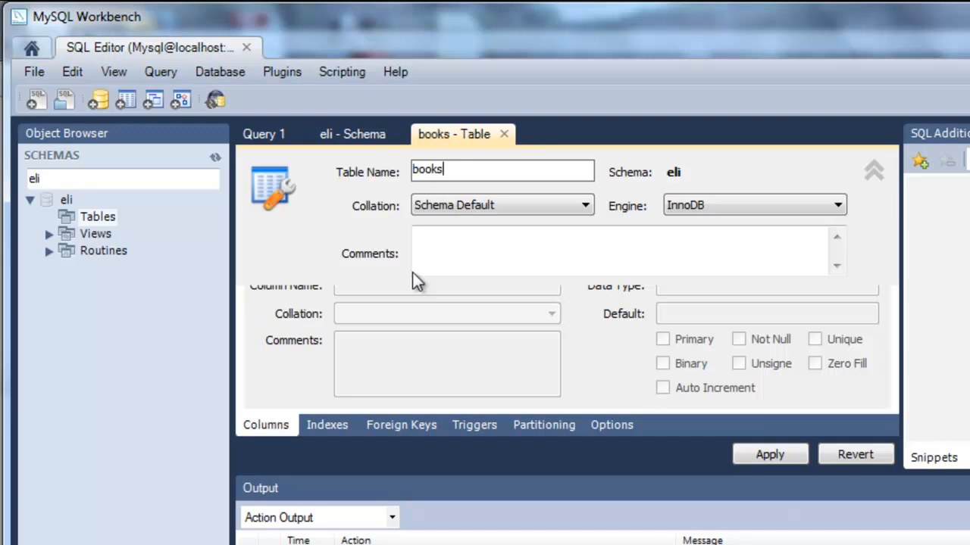
mouse_move(831, 180)
type("author")
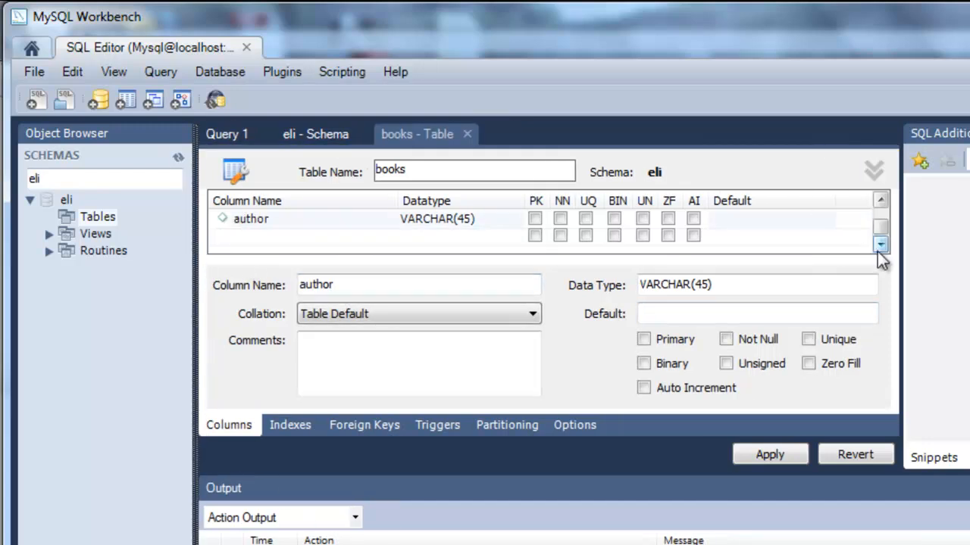
Step: Add the author column, rename 'bookscol' to 'isbn', and apply the design
type("bookscol")
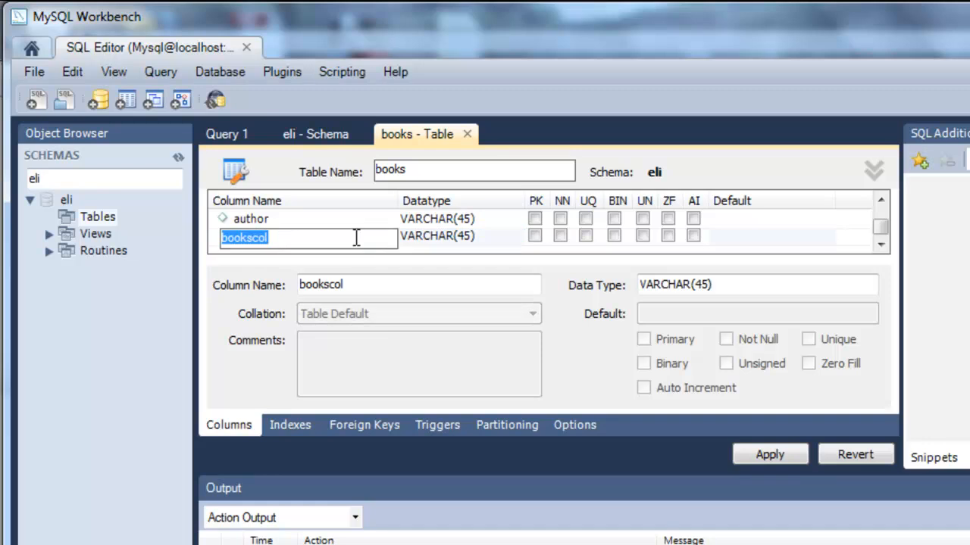
type("isbn")
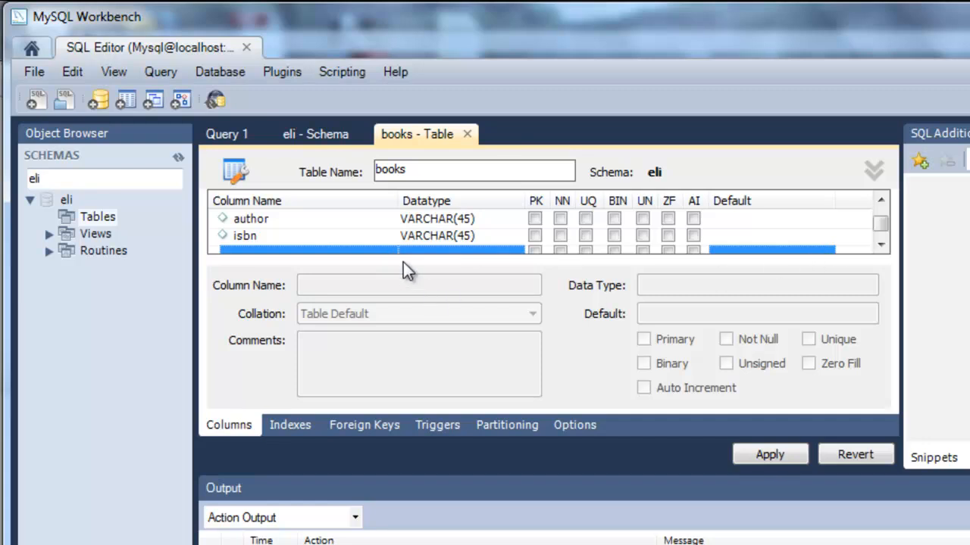
left_click(769, 454)
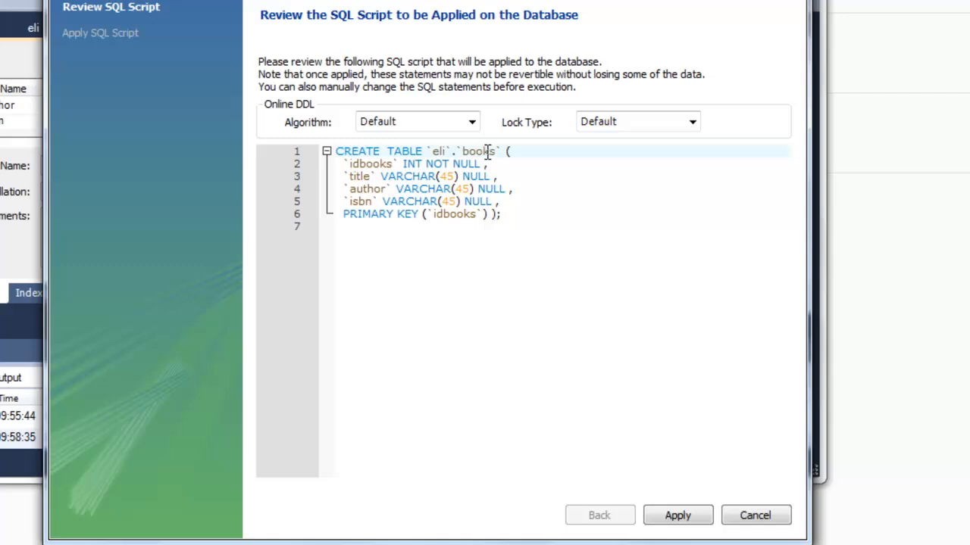
Step: Review the CREATE TABLE eli.books script, highlighting the name and isbn, then run it
double_click(478, 151)
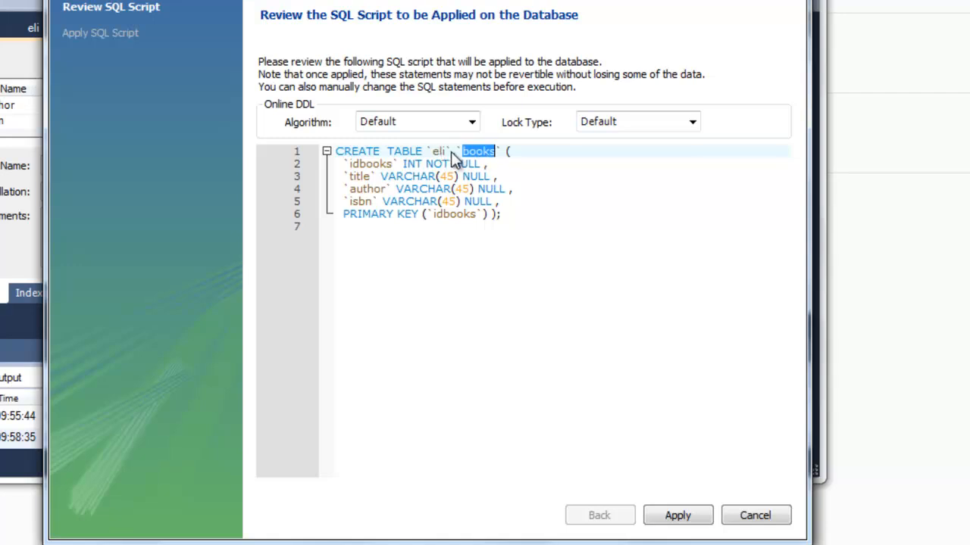
left_click(370, 164)
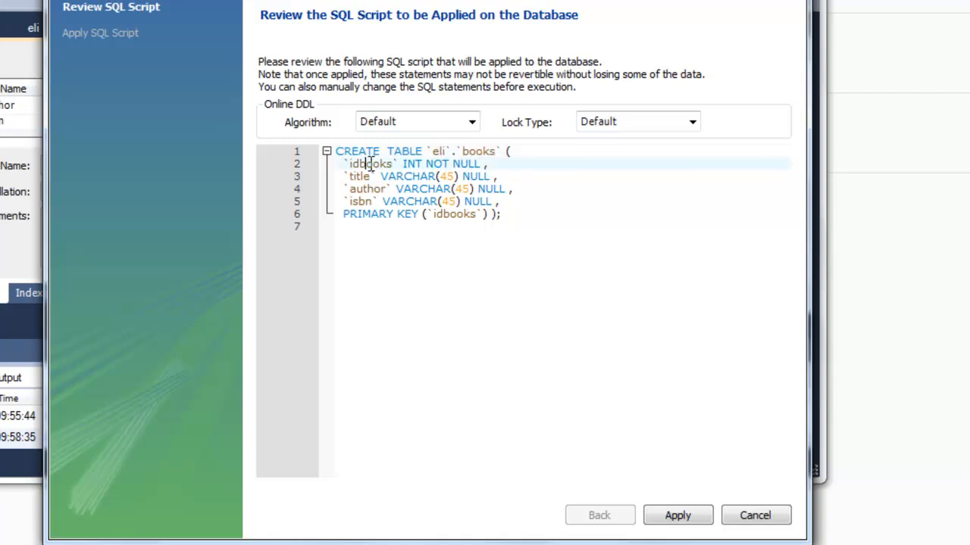
double_click(358, 176)
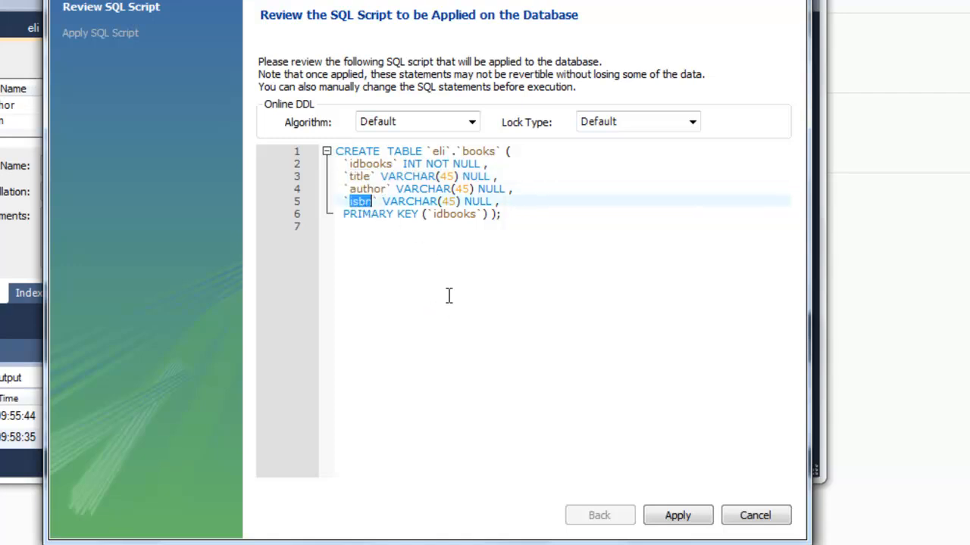
left_click(677, 515)
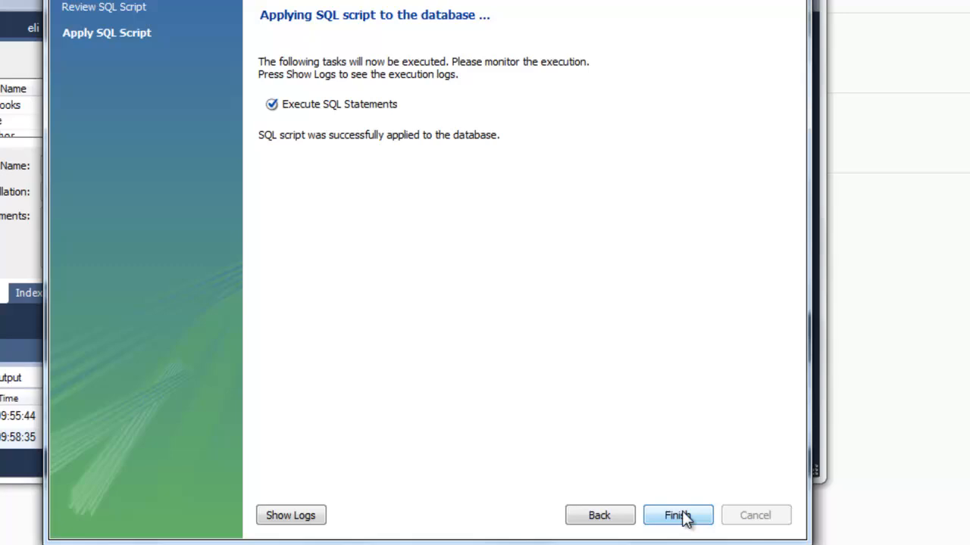
mouse_move(372, 118)
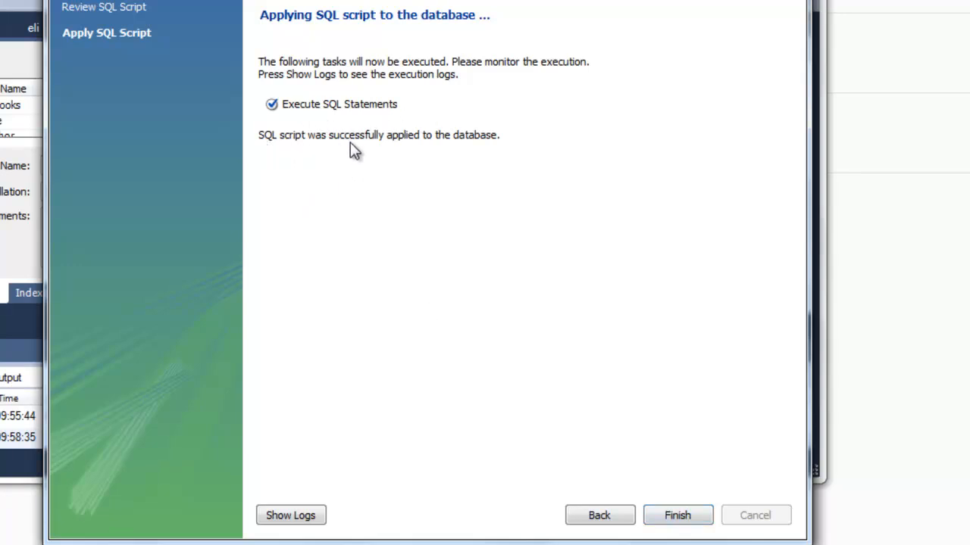
mouse_move(371, 147)
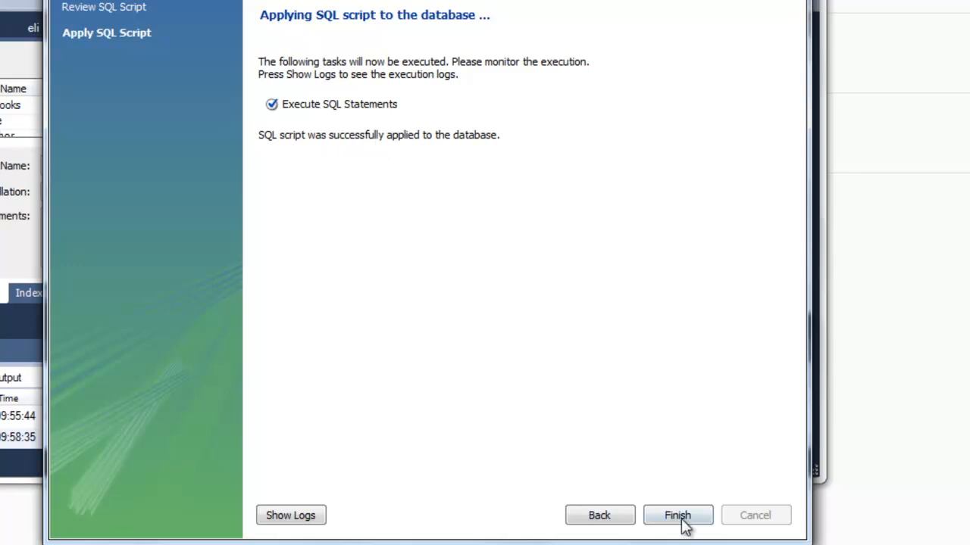
left_click(677, 515)
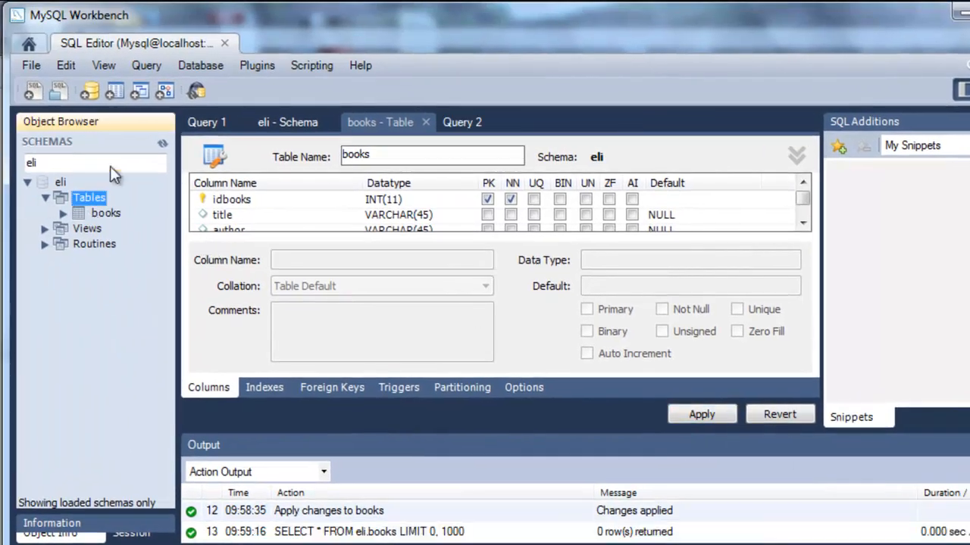
Step: Open Edit Table Data for the books table from the schema tree
left_click(64, 213)
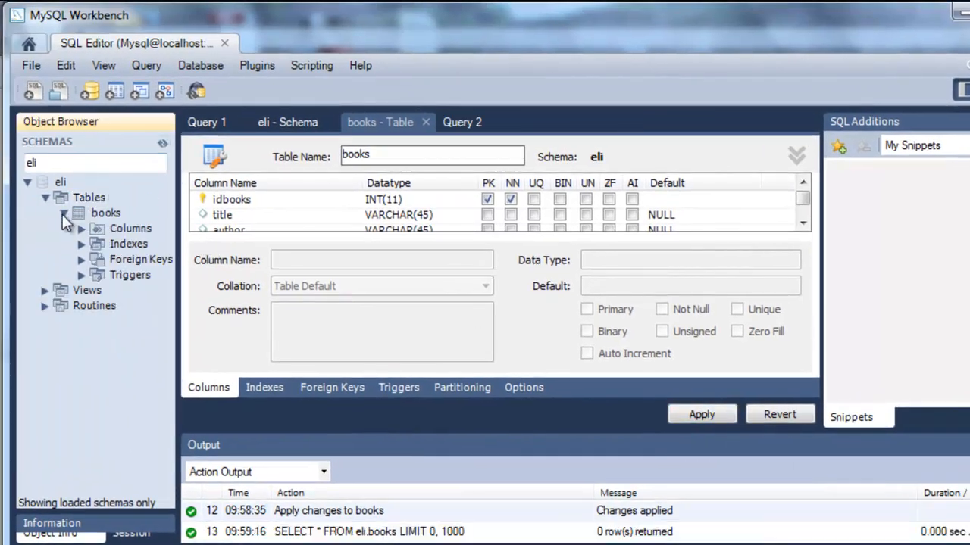
right_click(105, 213)
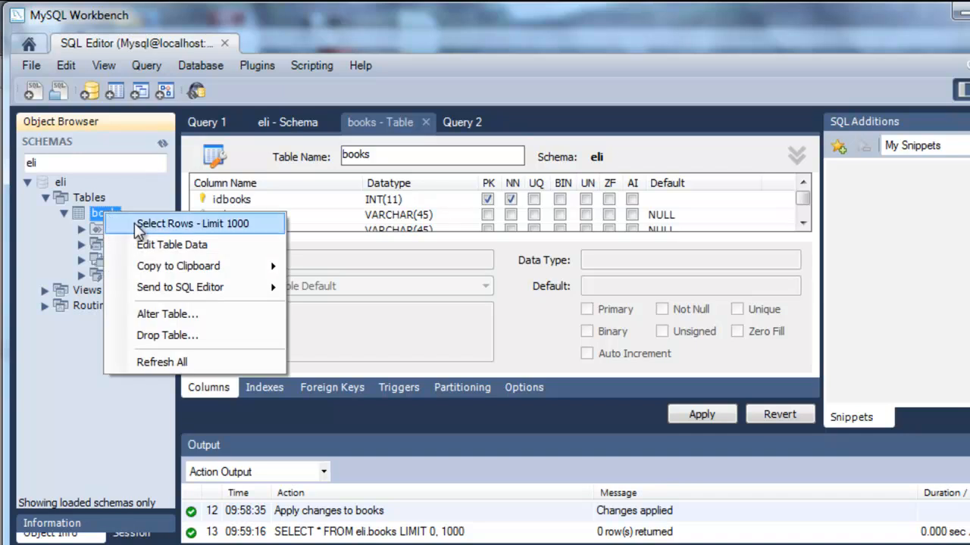
mouse_move(172, 244)
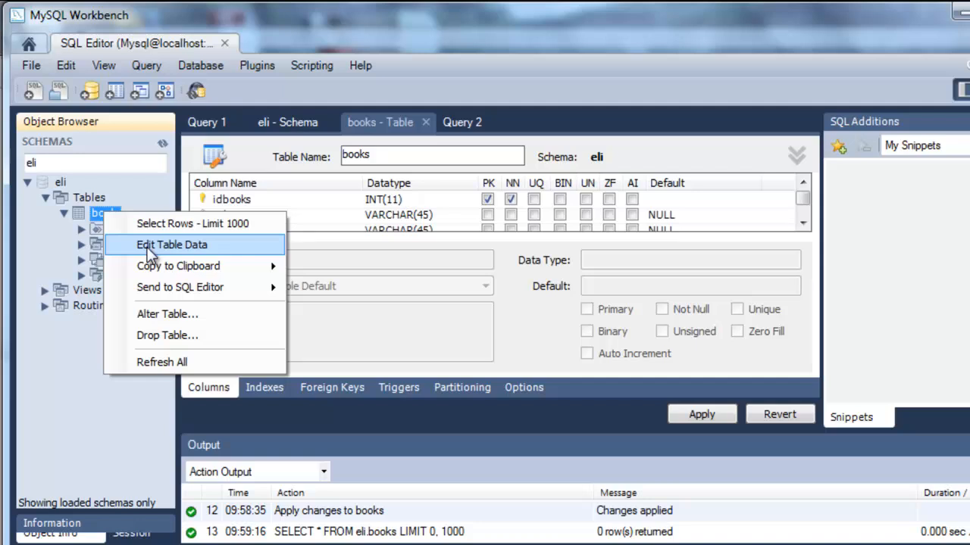
left_click(172, 244)
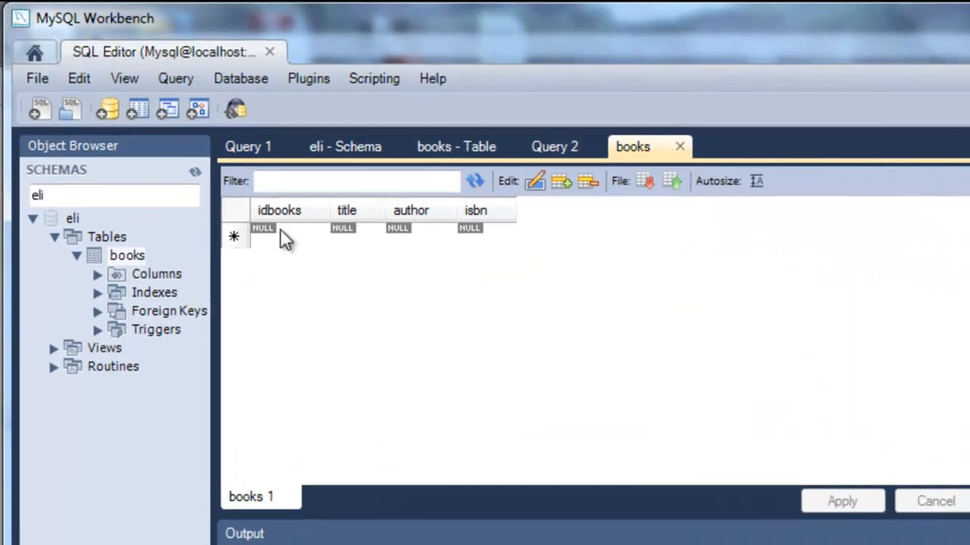
Step: Enter row 1: 'java for beginners', author 'eli', ISBN 2222
left_click(279, 235)
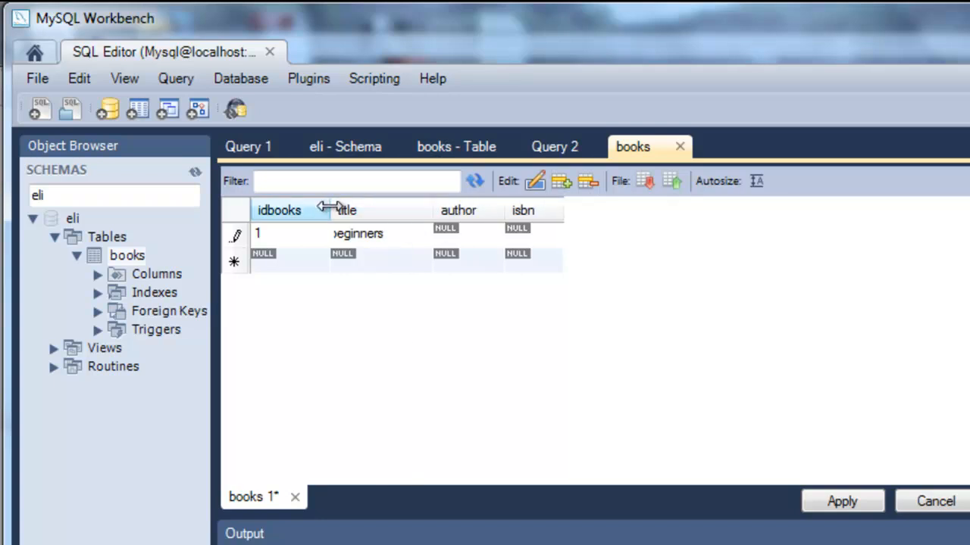
type("java for beginners")
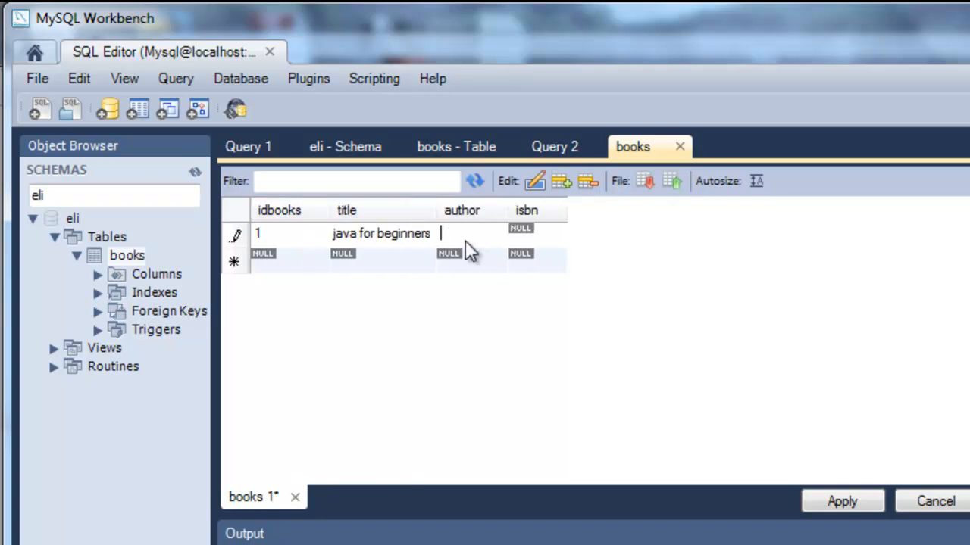
type("eli")
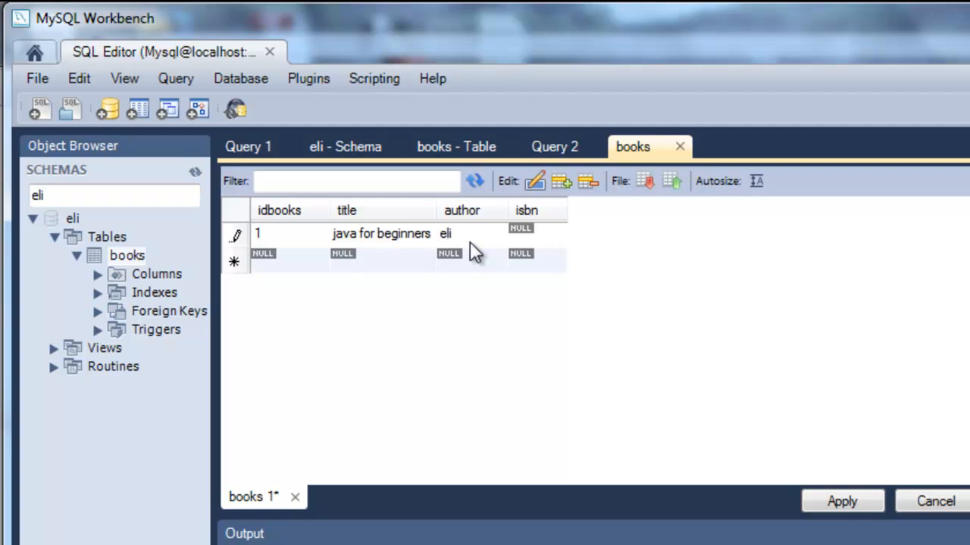
type("2222")
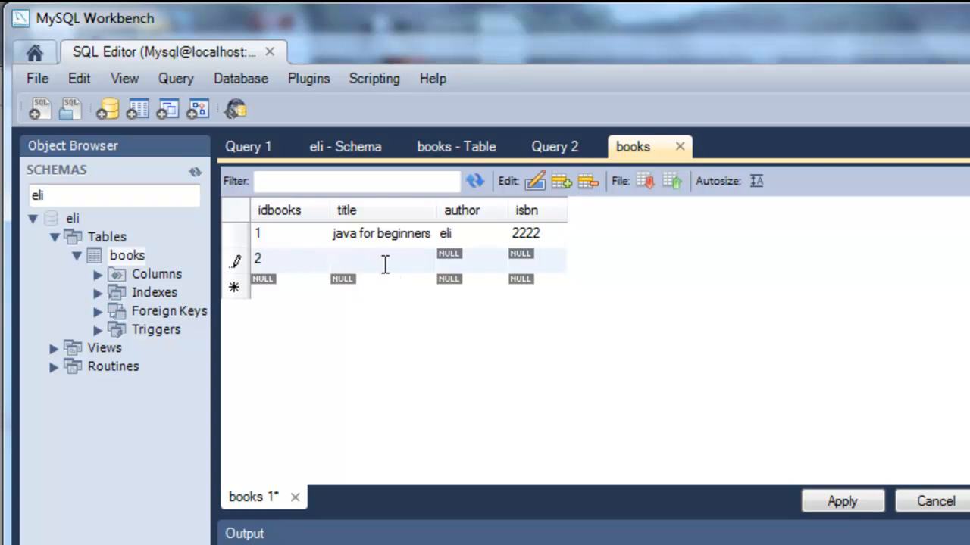
Step: Enter row 2: 'sql in 15 minutes', author 'eli', ISBN 3333
type("sql in")
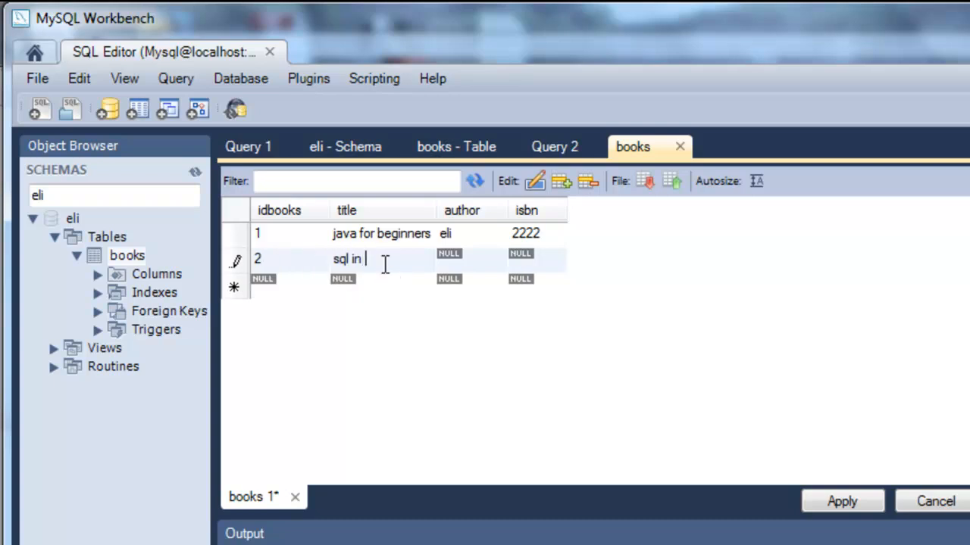
type("15 mint")
left_click(471, 259)
type("eli")
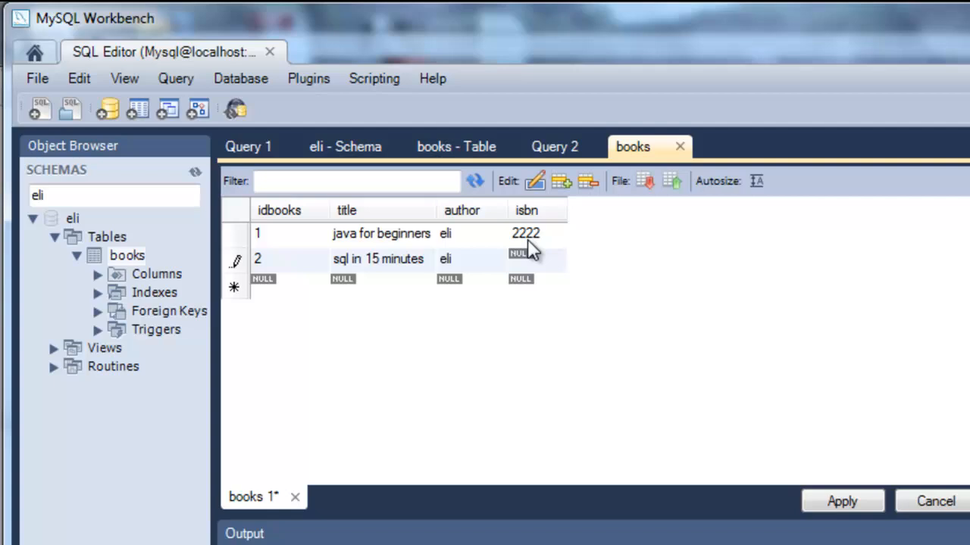
type("3333")
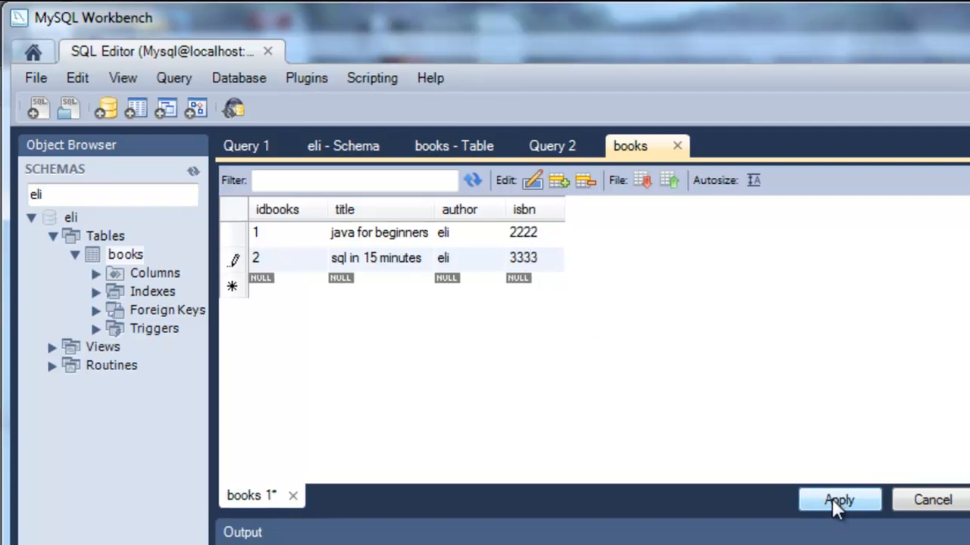
Step: Apply the grid changes and run the INSERT script for both book rows
left_click(838, 500)
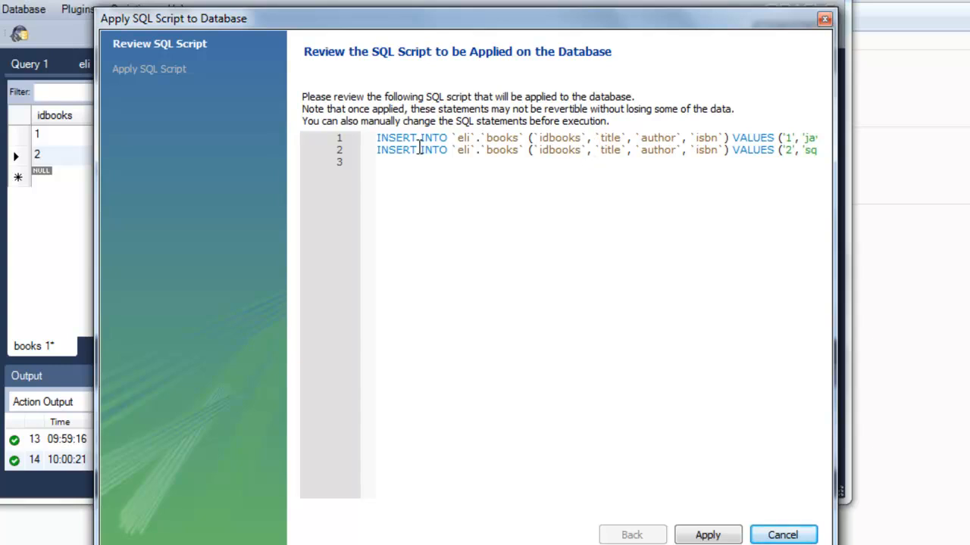
mouse_move(815, 390)
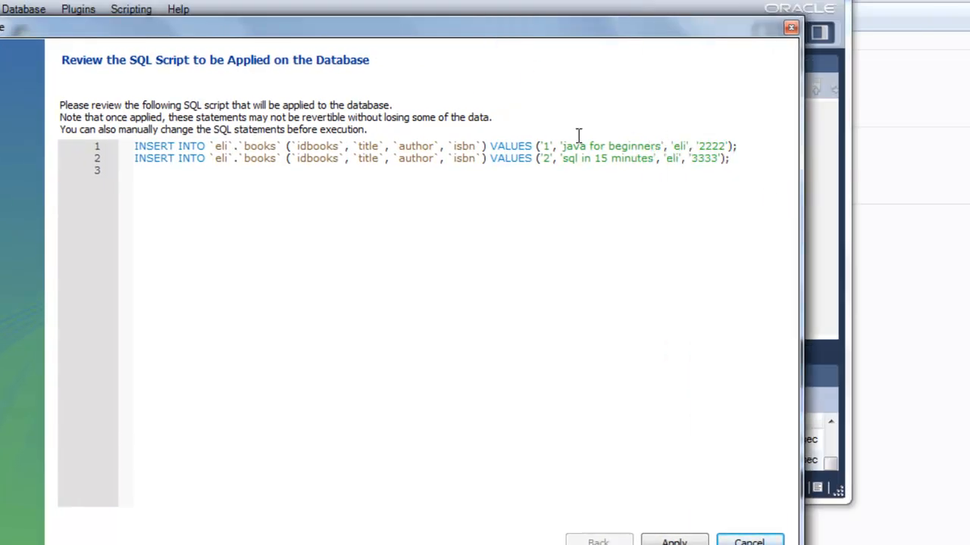
left_click(672, 541)
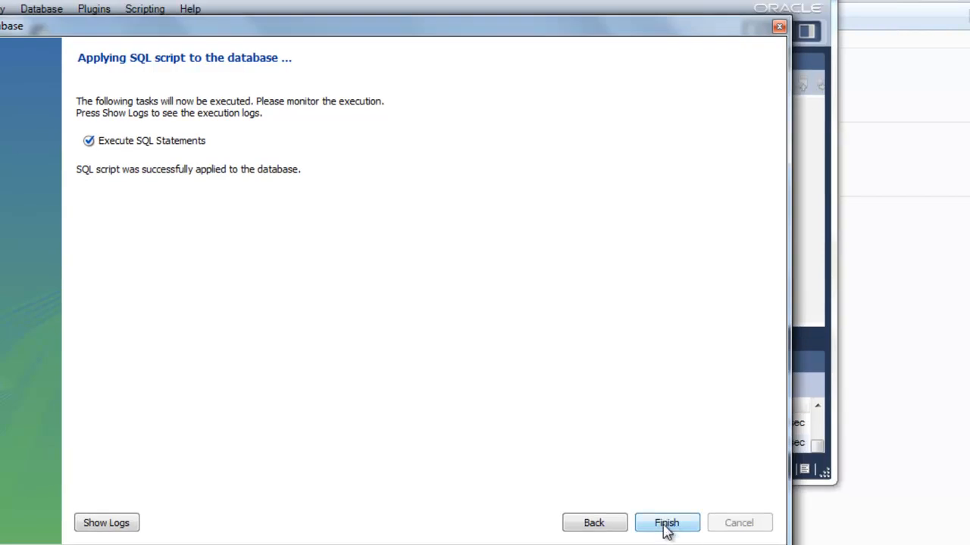
left_click(666, 522)
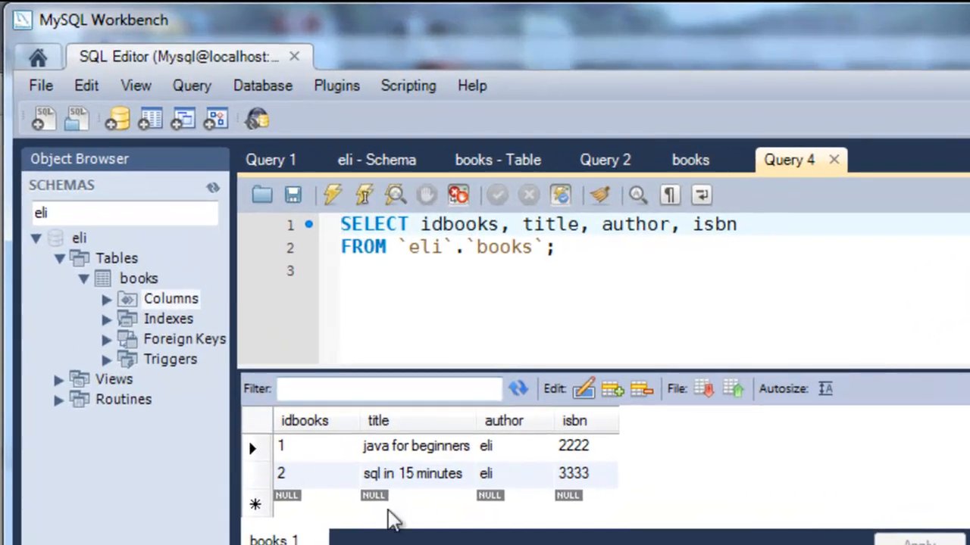
mouse_move(428, 466)
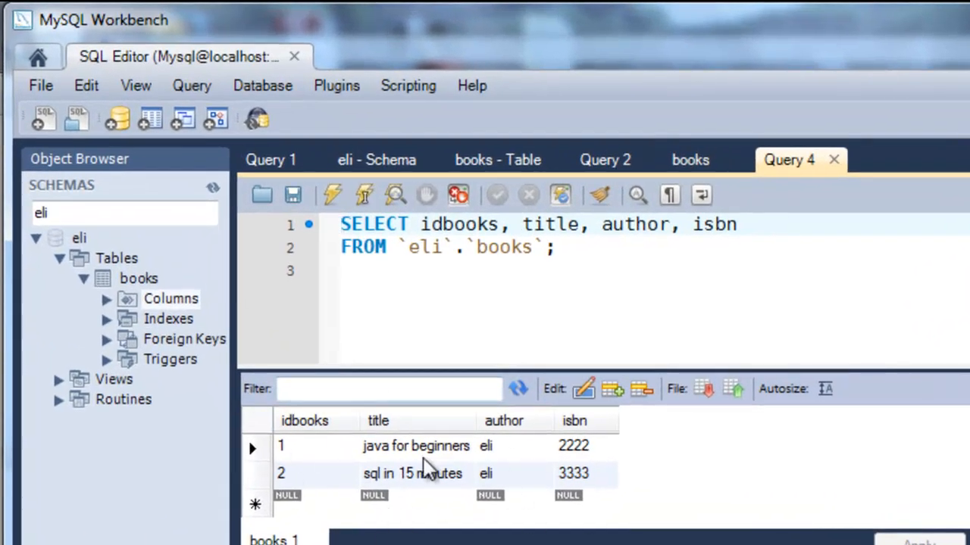